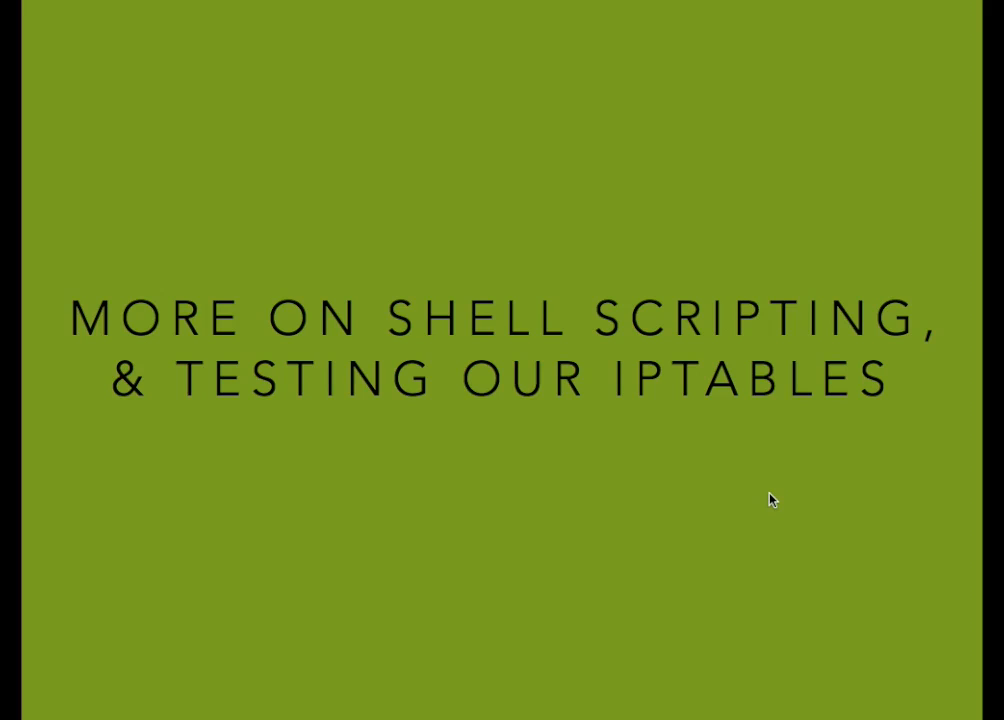
mouse_move(944, 512)
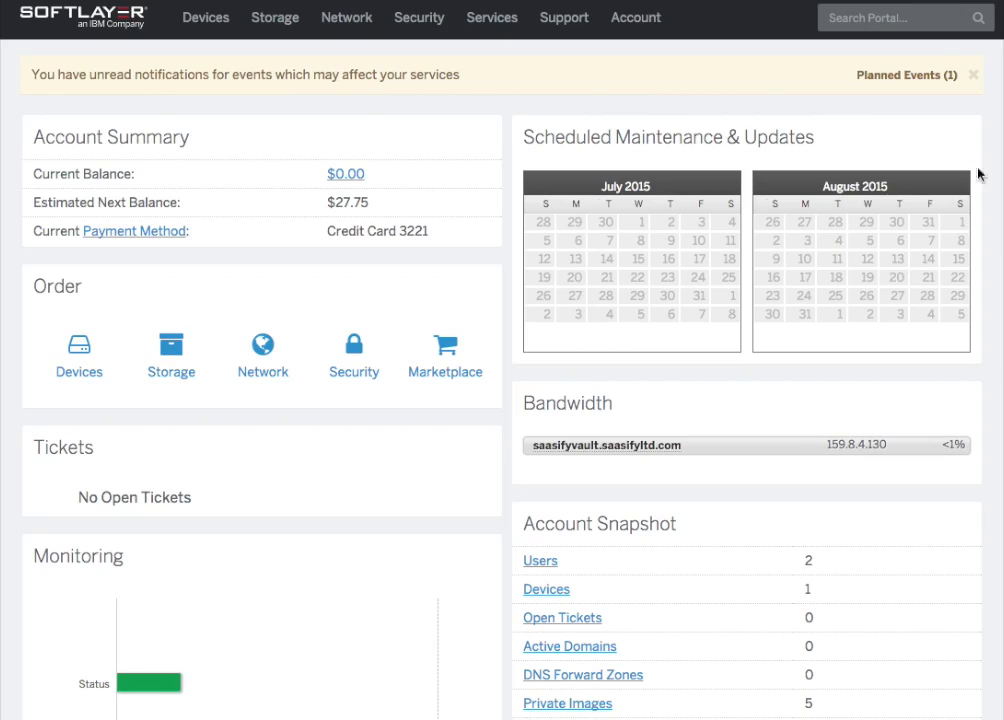
mouse_move(972, 76)
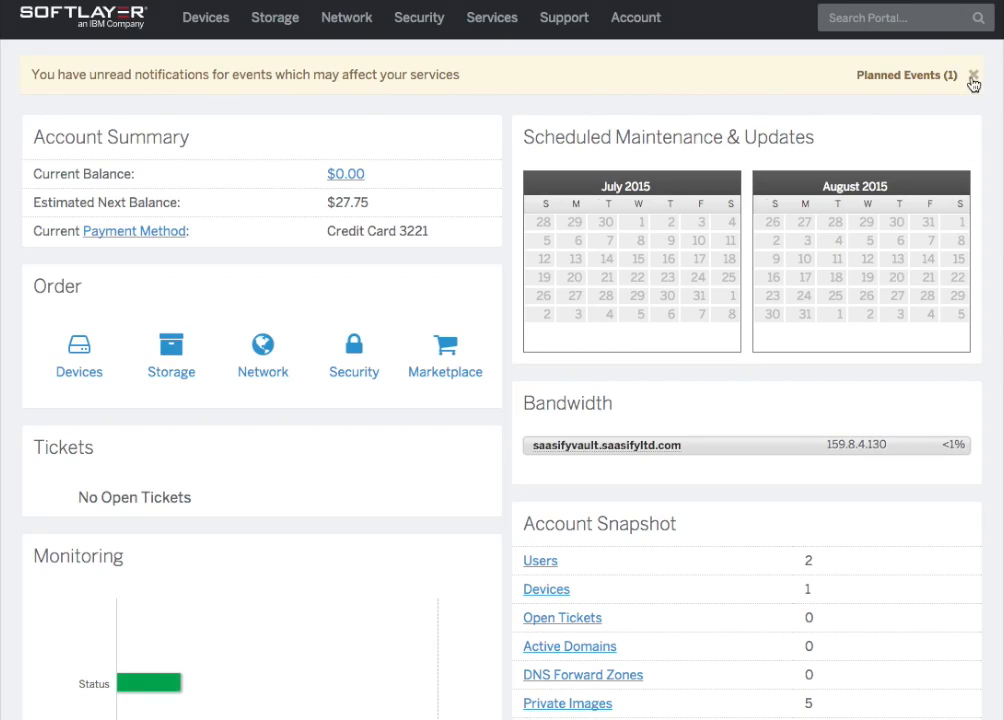
Dismiss the notifications banner and show the Device List with saasifyvault.saasifyltd.com.
click(972, 76)
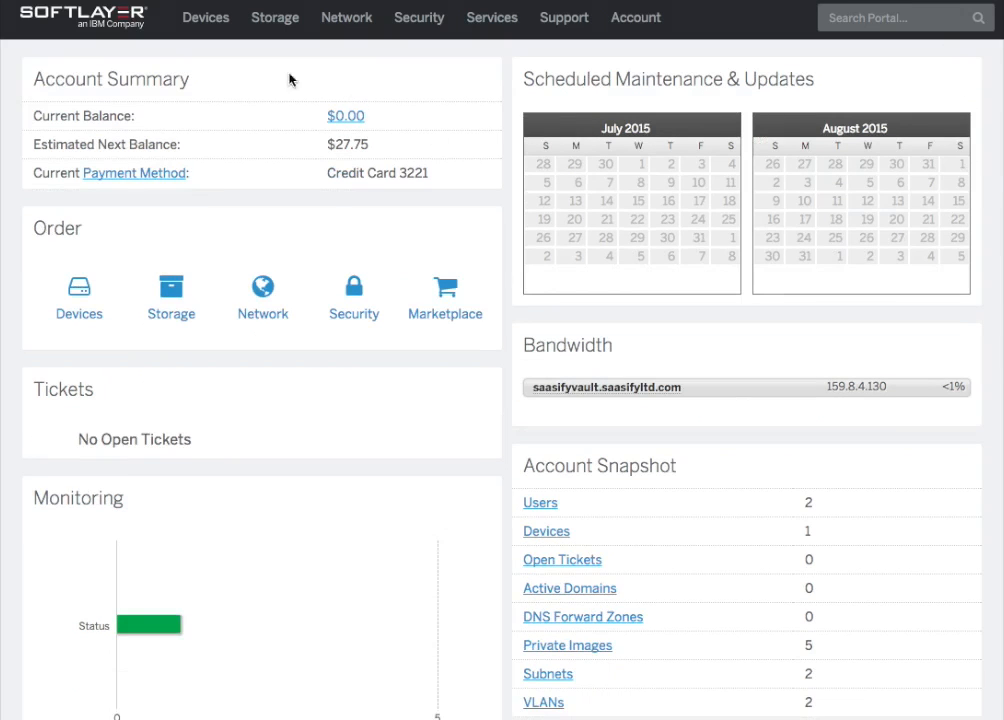
click(204, 16)
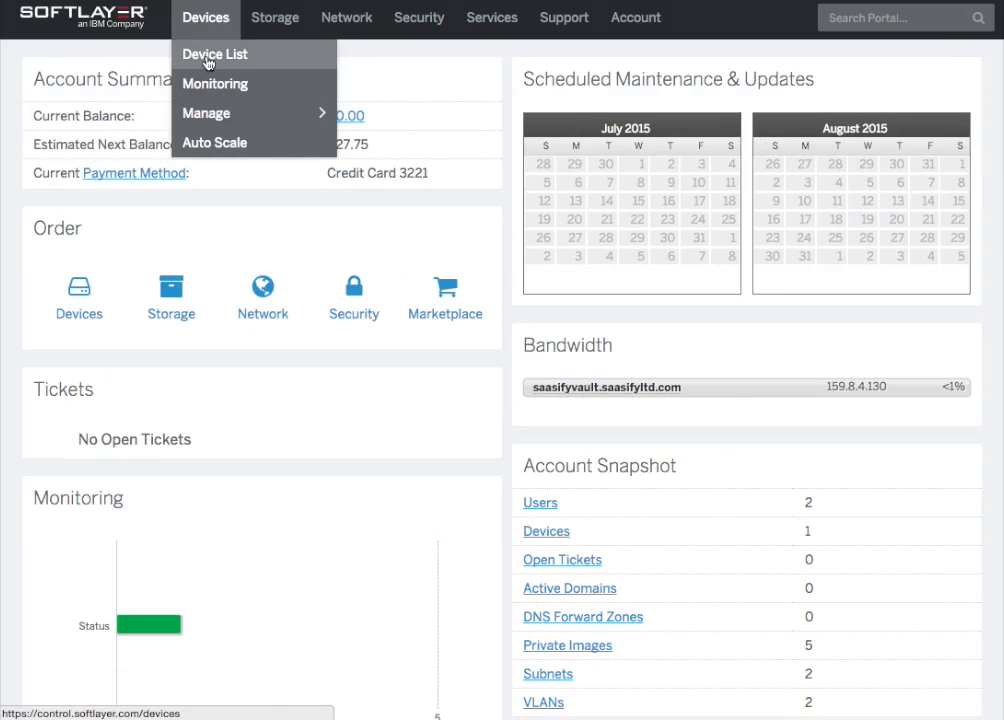
click(216, 54)
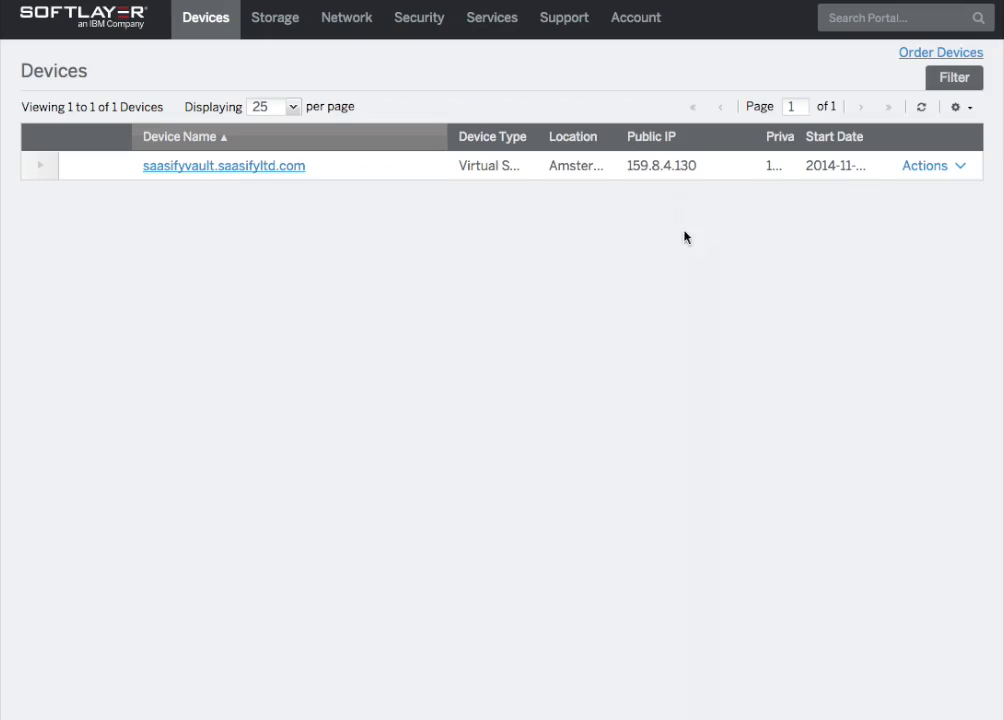
mouse_move(196, 204)
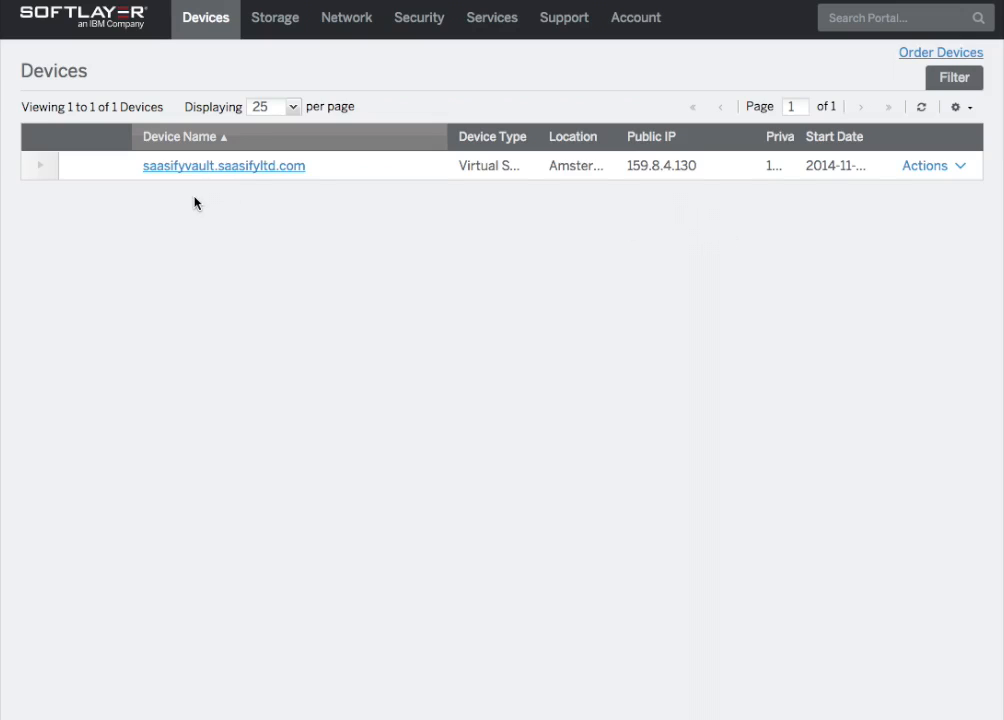
click(346, 18)
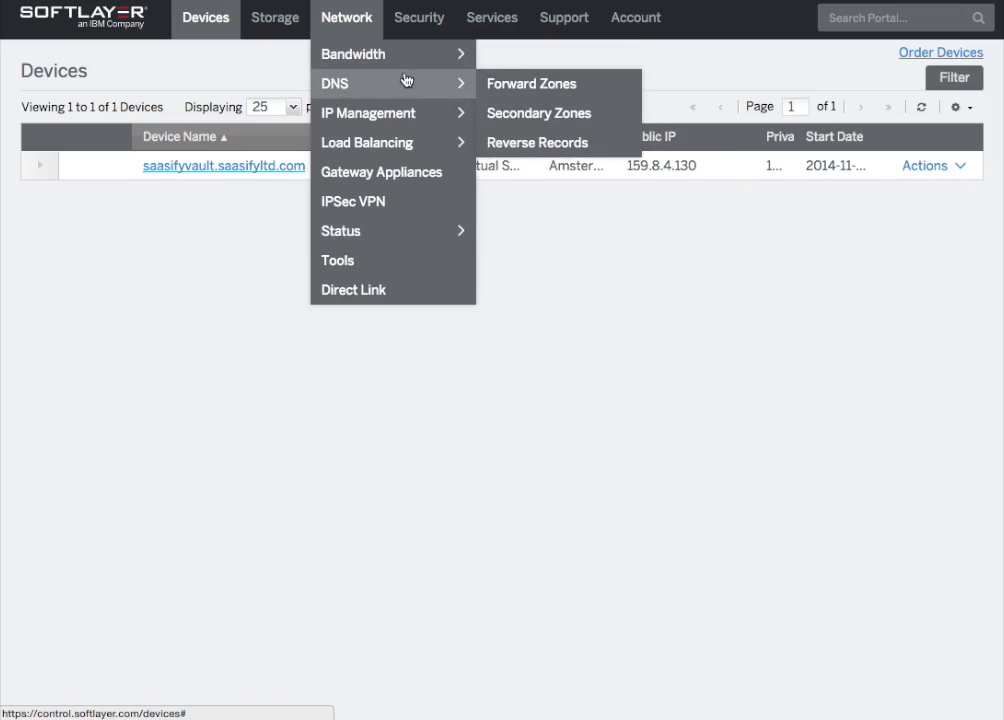
mouse_move(368, 112)
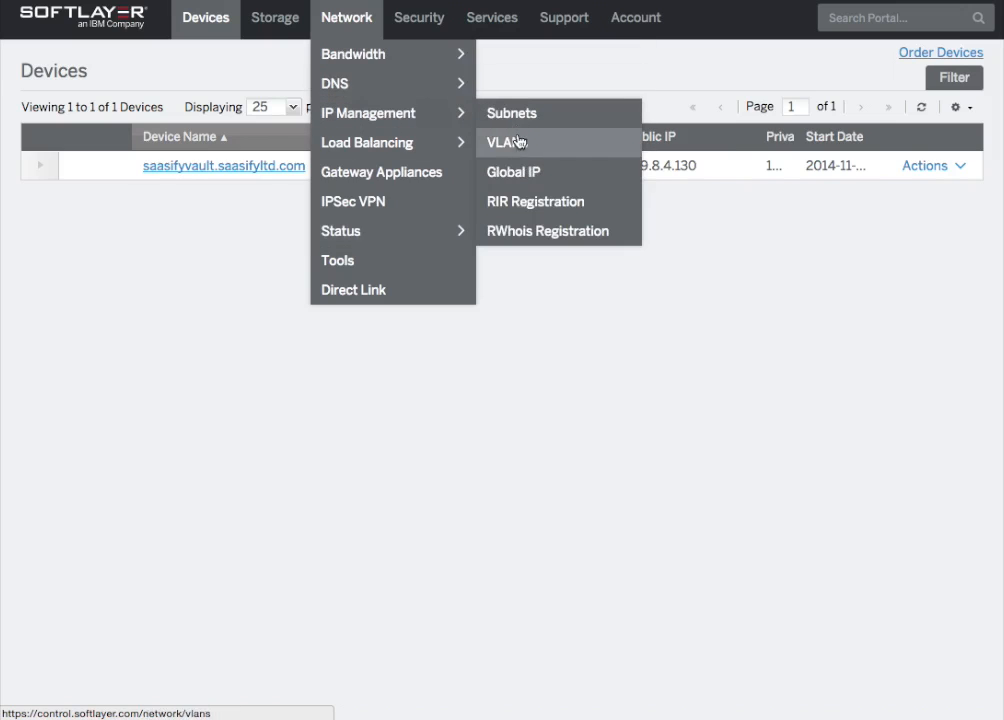
Turn private VLAN Spanning Off under Network > IP Management > VLANs, then return to Devices.
click(506, 140)
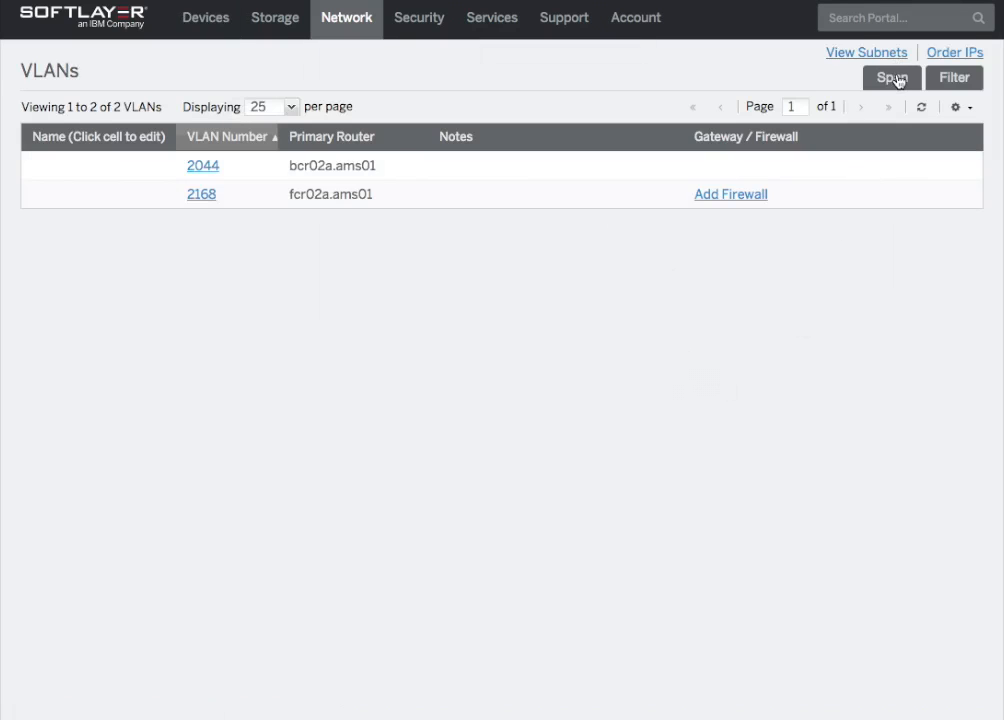
click(892, 76)
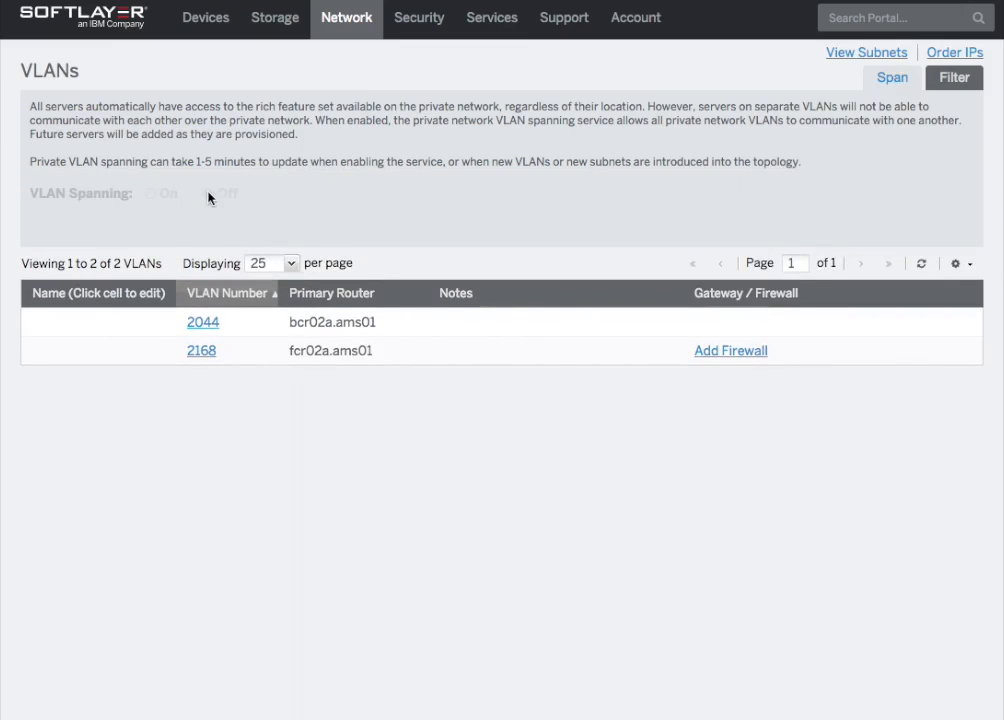
click(208, 192)
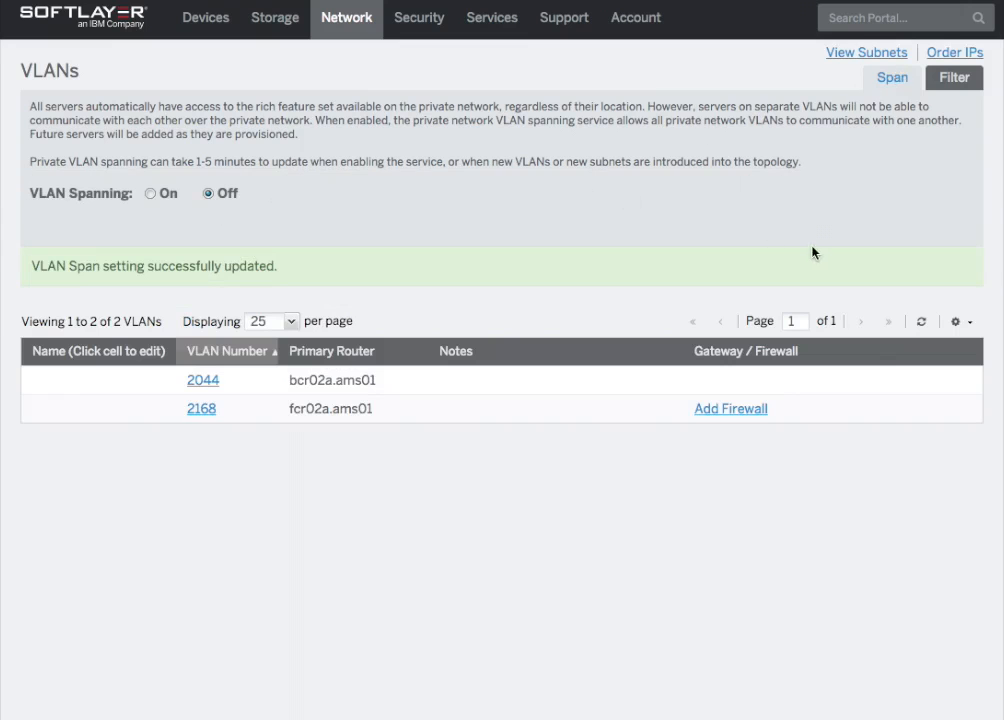
mouse_move(638, 76)
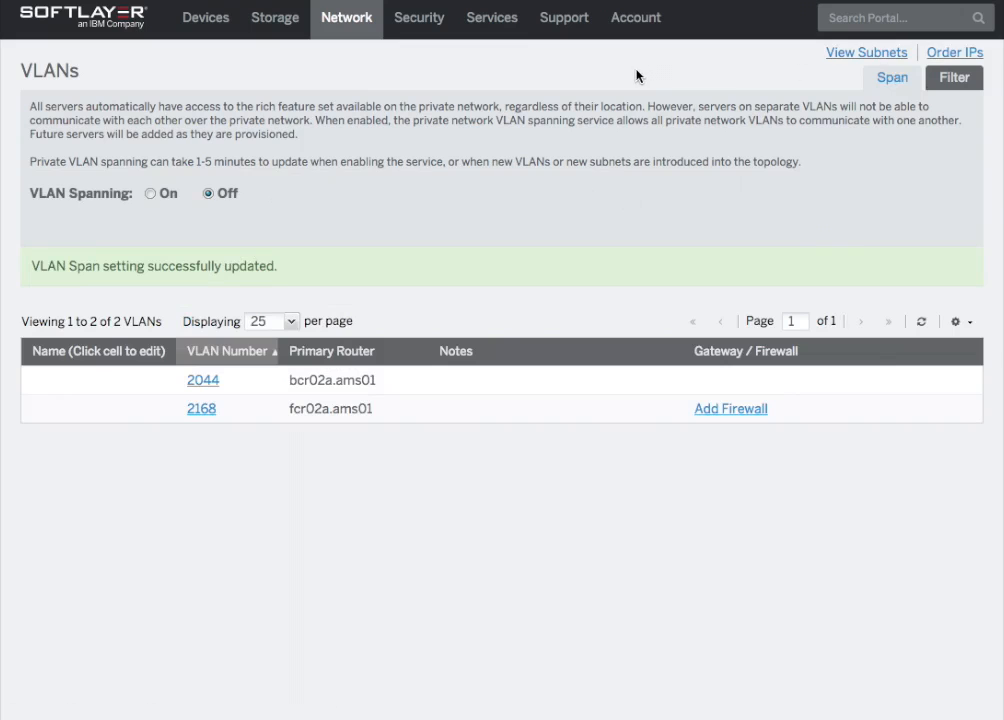
mouse_move(216, 54)
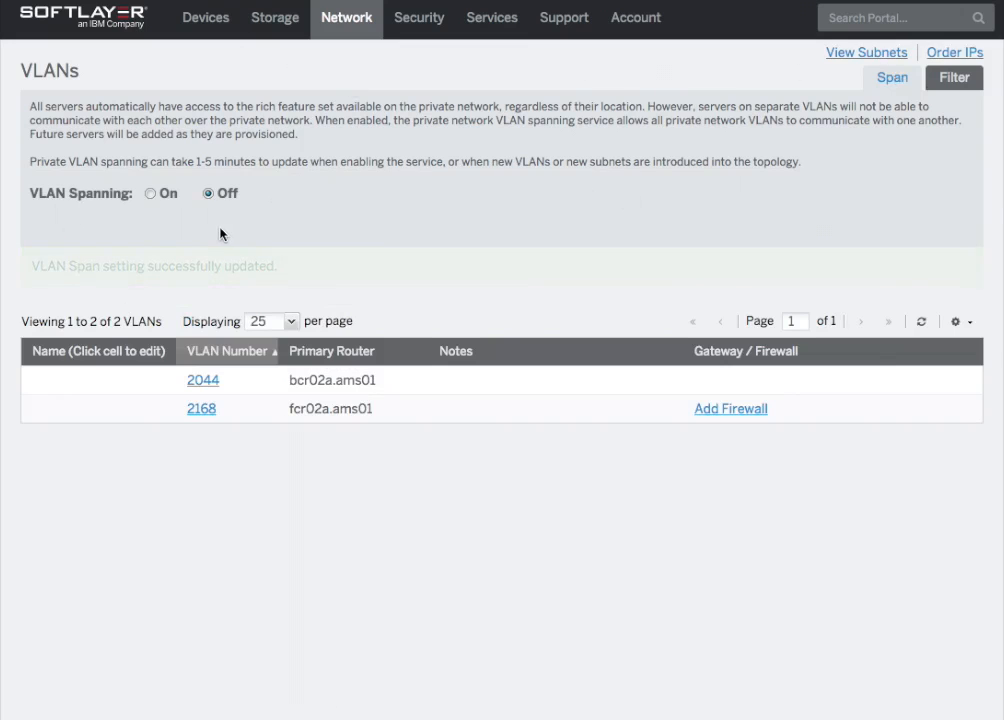
click(204, 16)
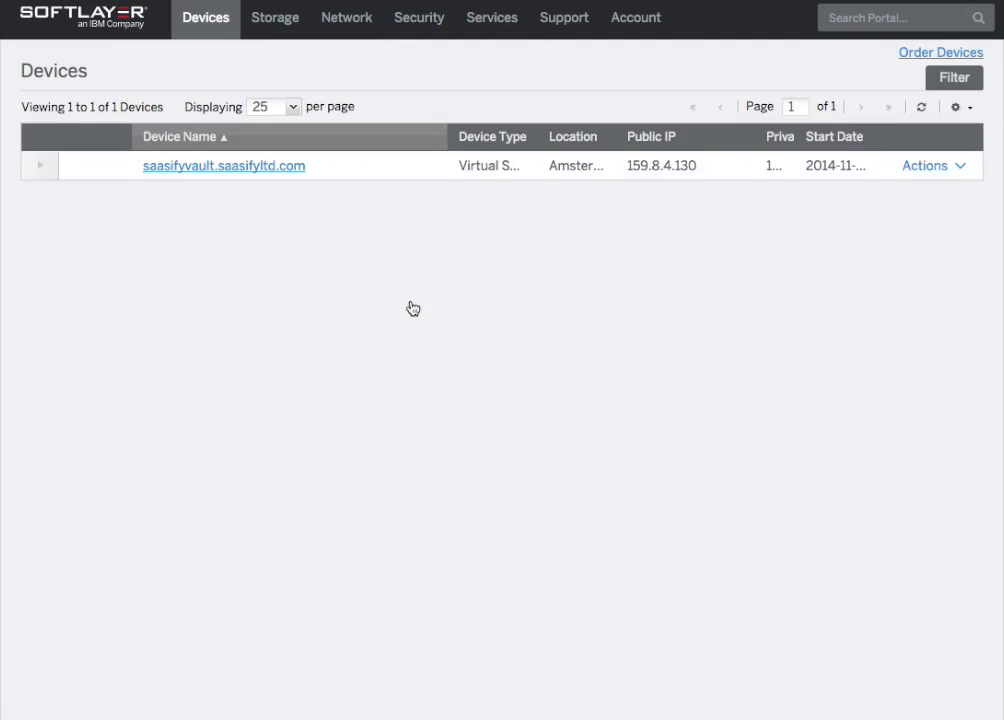
mouse_move(412, 308)
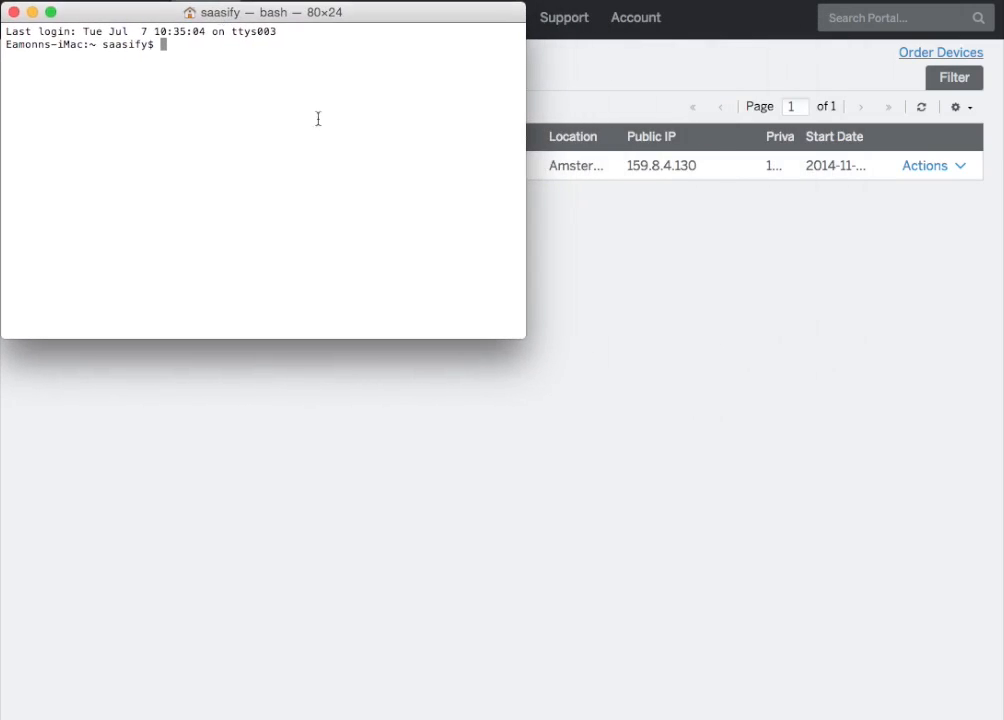
Enlarge the new Terminal window by dragging its corner.
drag(524, 340, 976, 704)
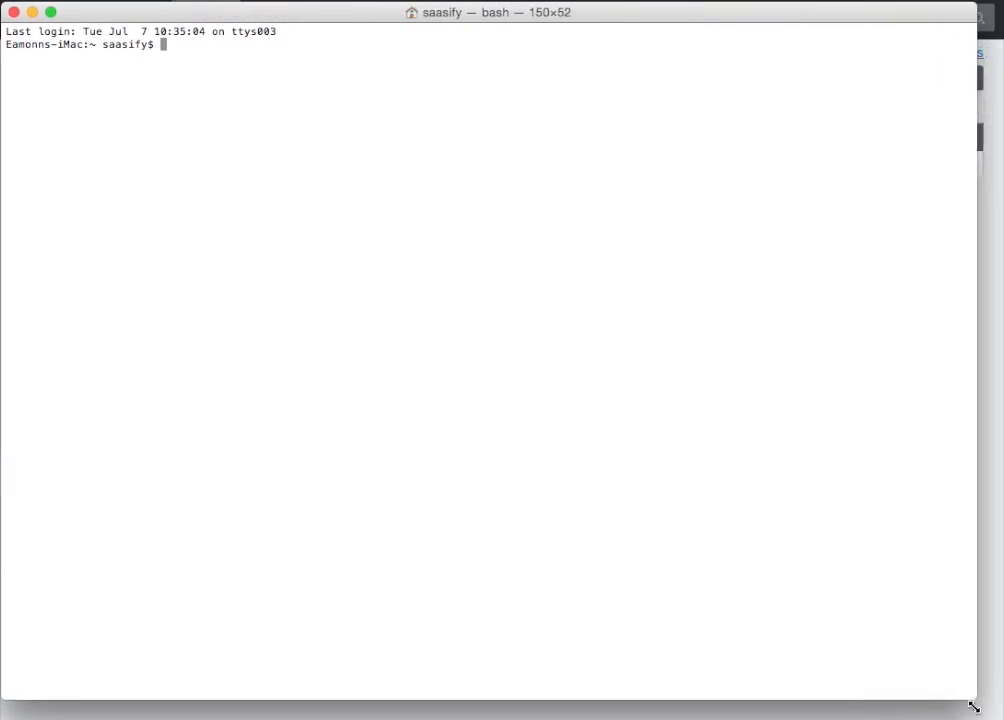
drag(972, 704, 990, 718)
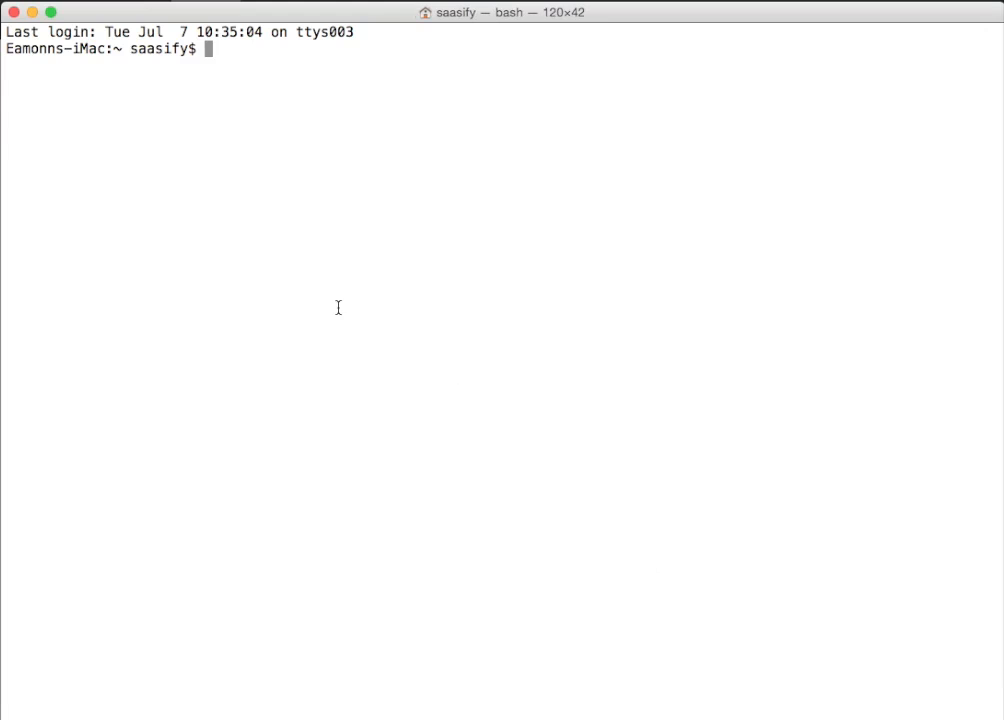
Run sl to display the SoftLayer CLI usage listing.
key(Return)
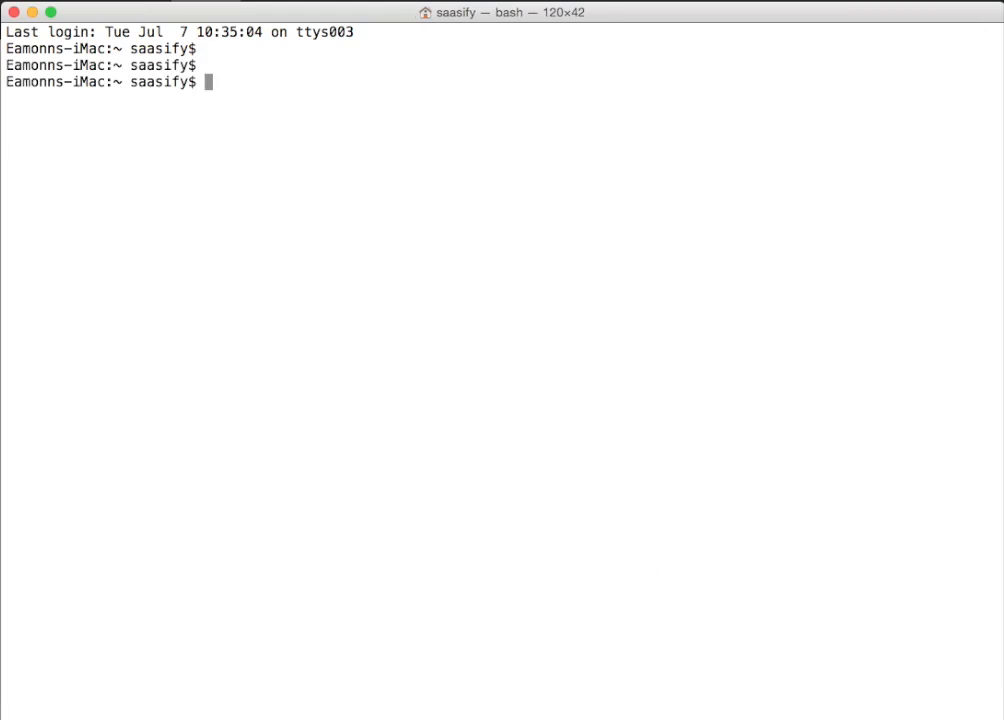
text(cd)
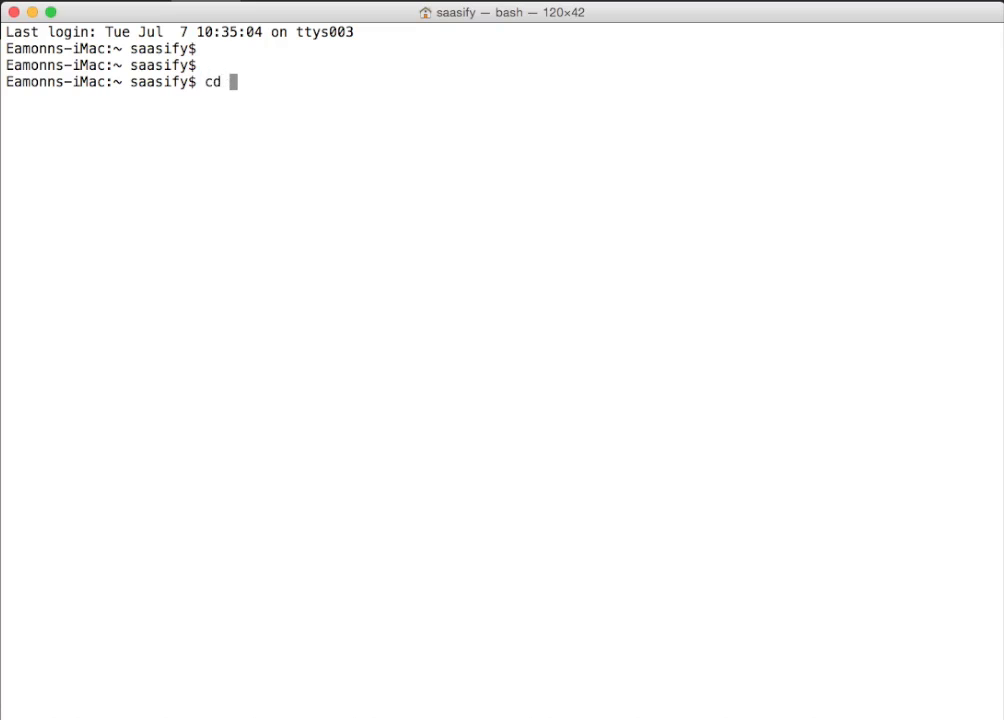
text(sl)
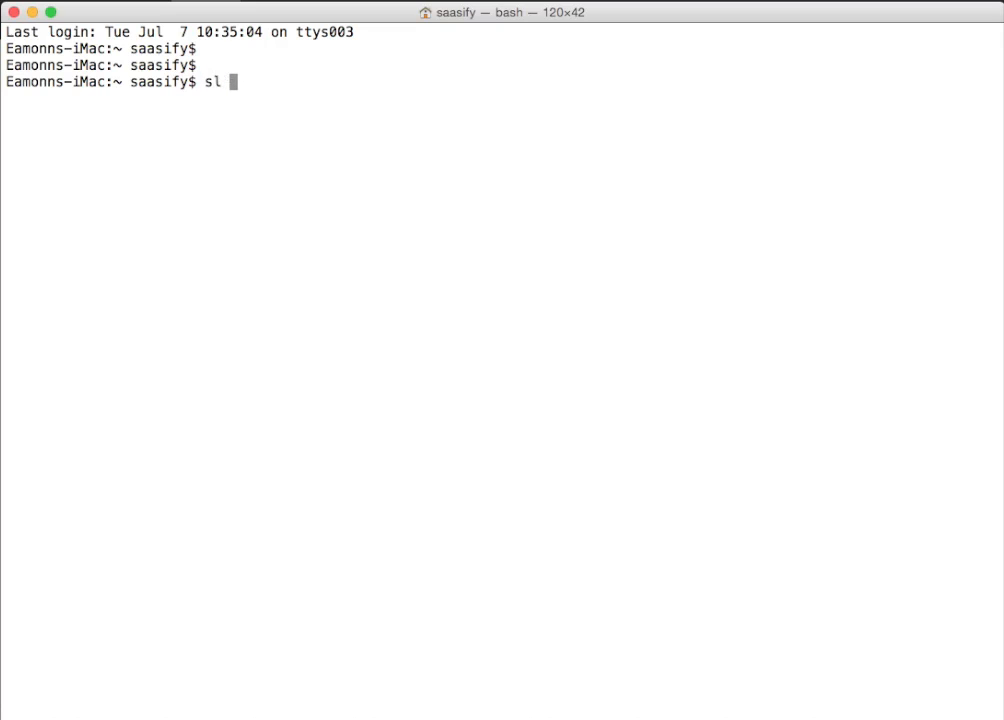
key(Return)
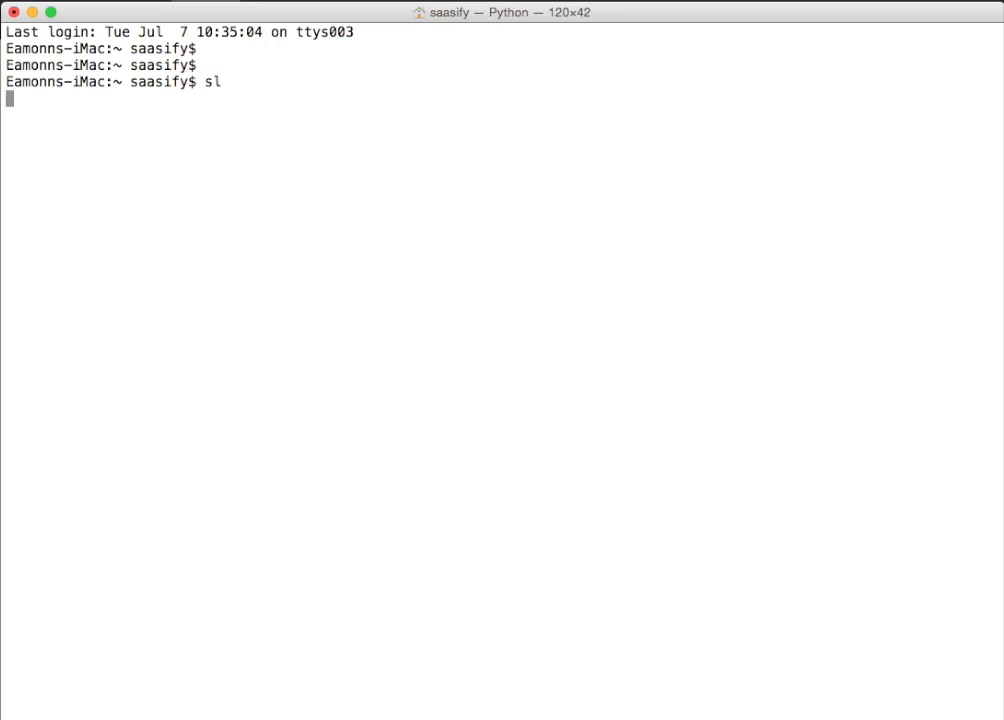
key(Return)
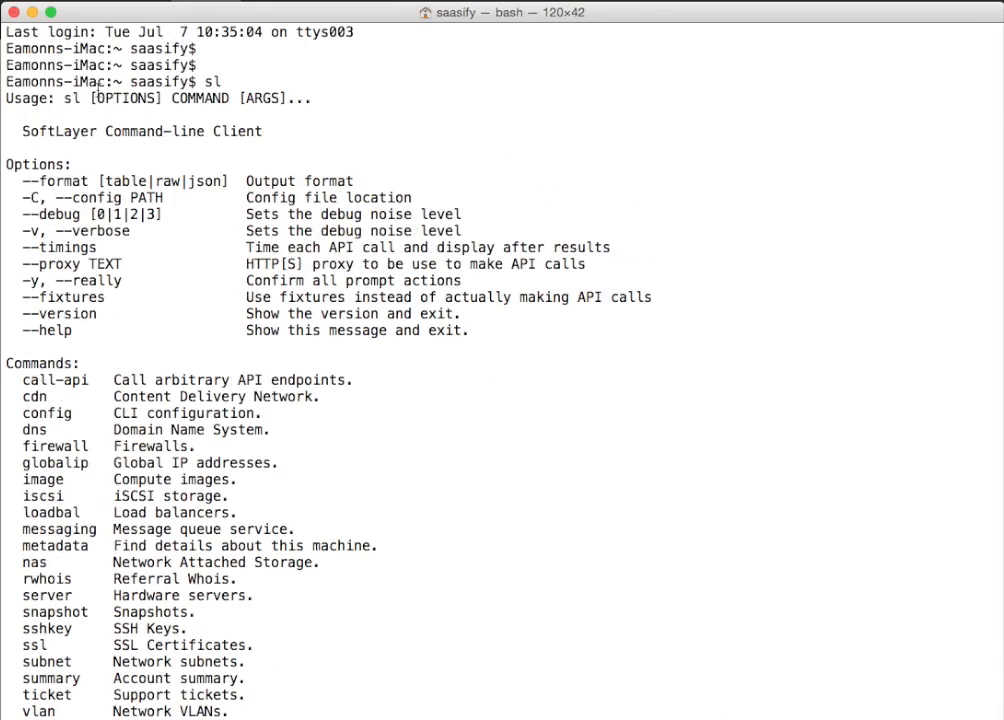
mouse_move(488, 564)
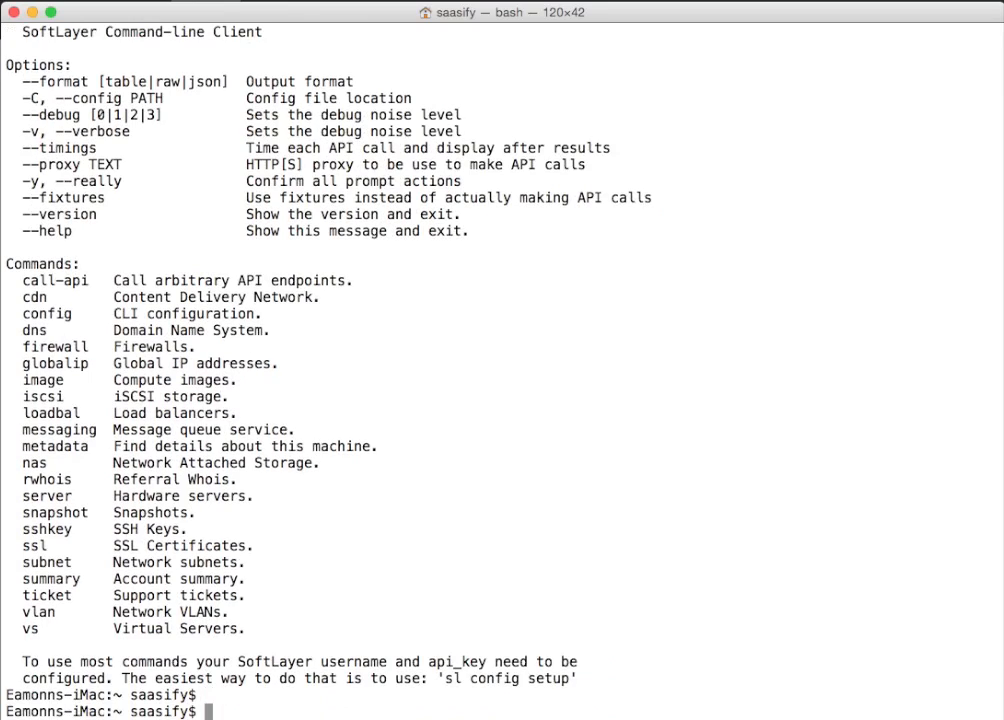
Attempt sl vs --create-options, which the CLI rejects and shows the vs subcommands.
text(sl)
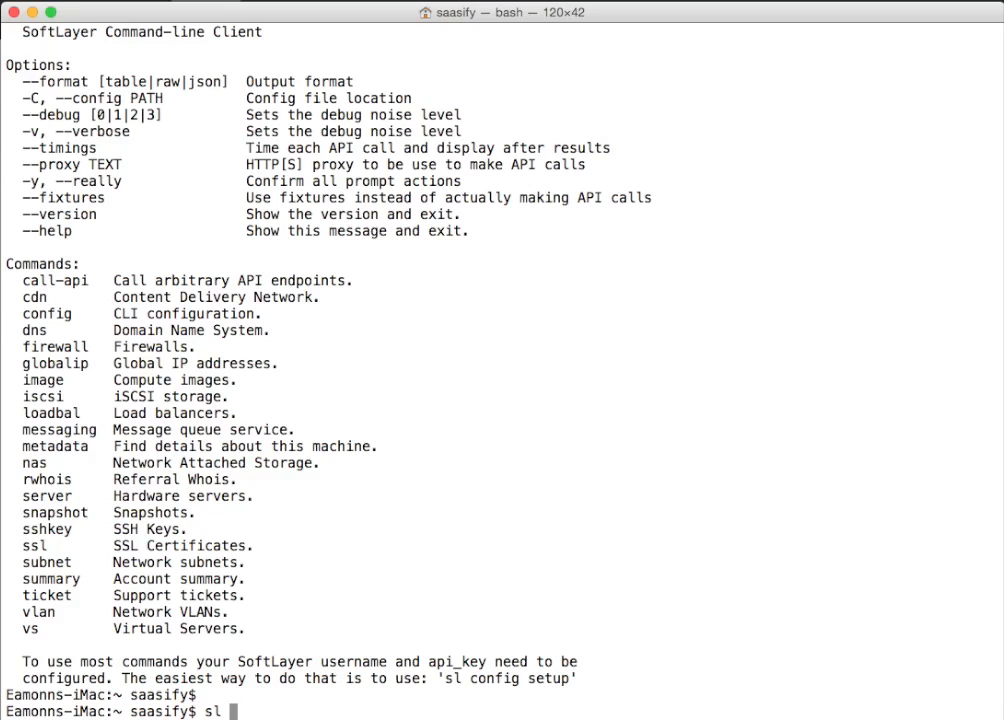
text(cs)
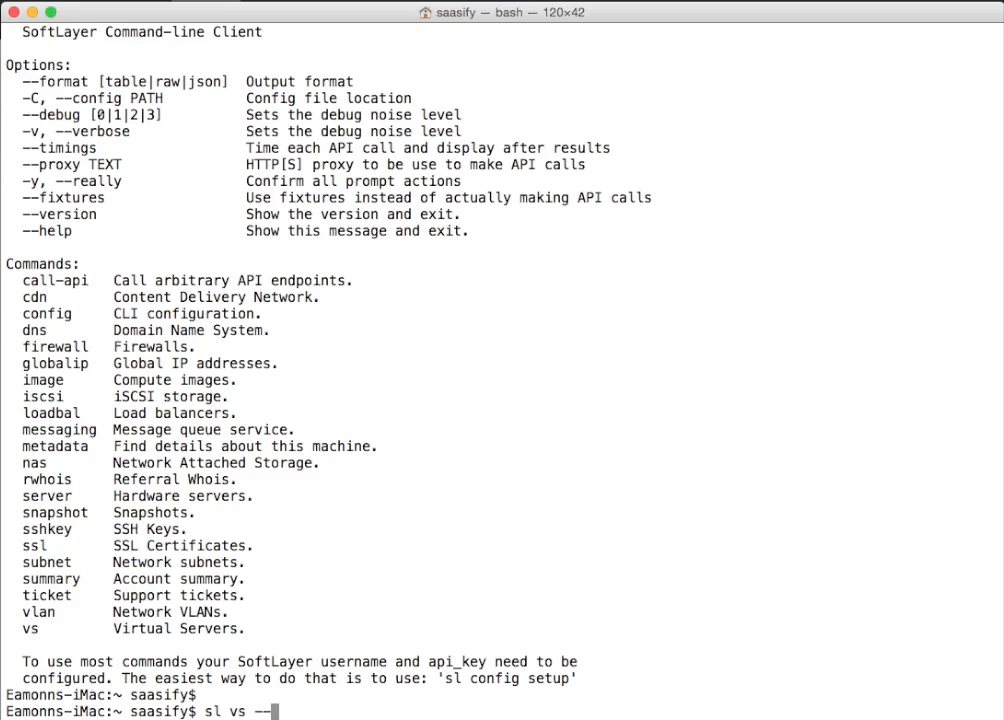
text(create)
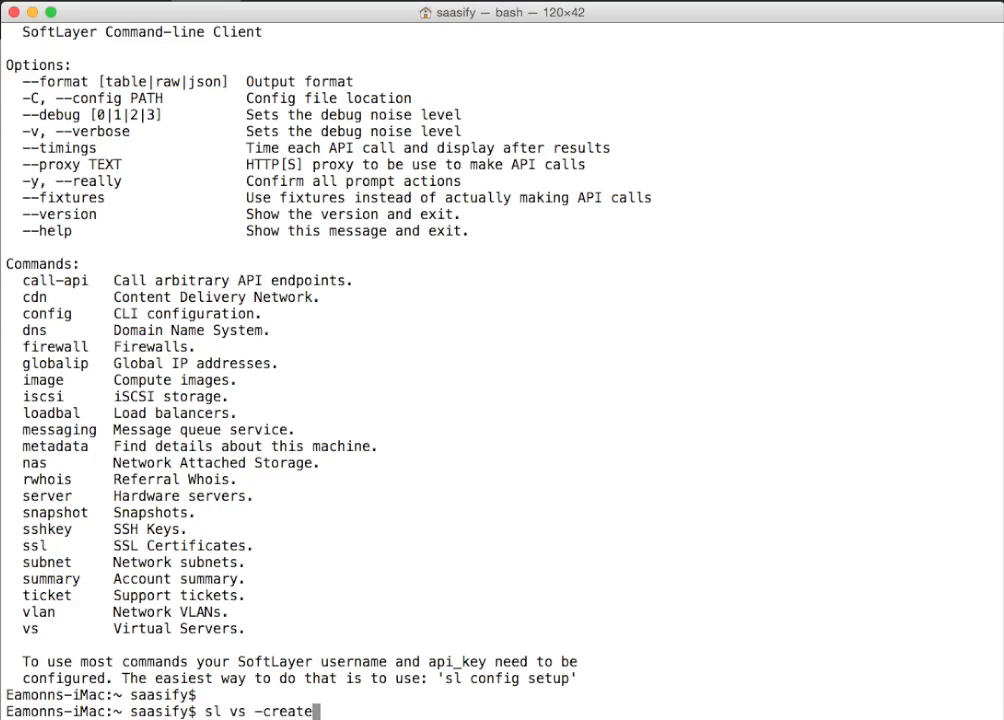
text(-options)
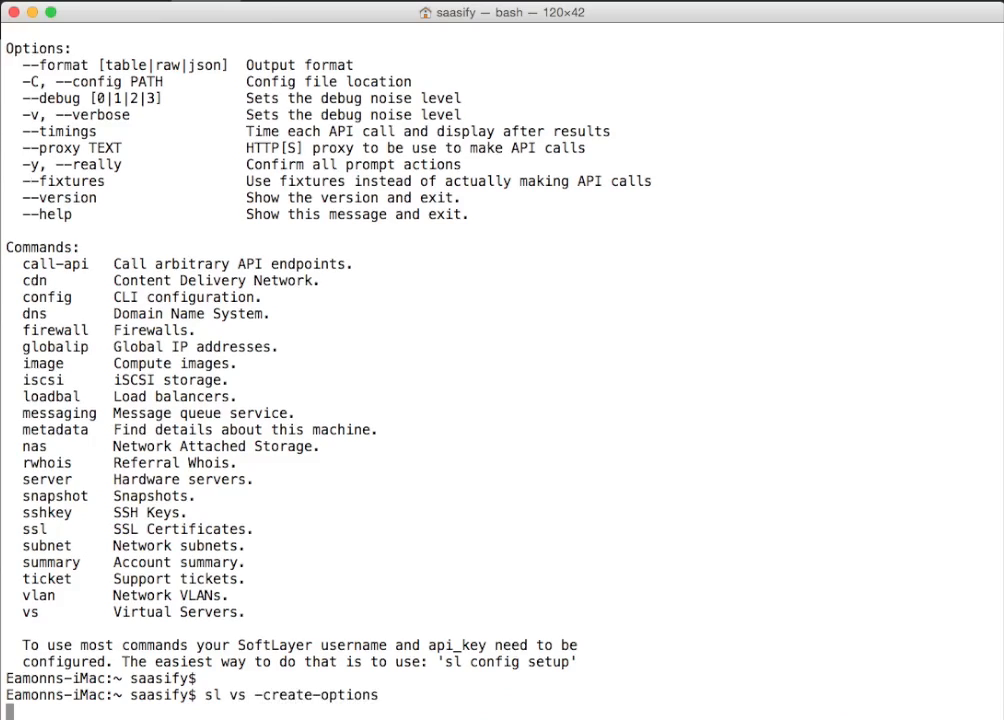
key(Return)
text(sl vs --create-option)
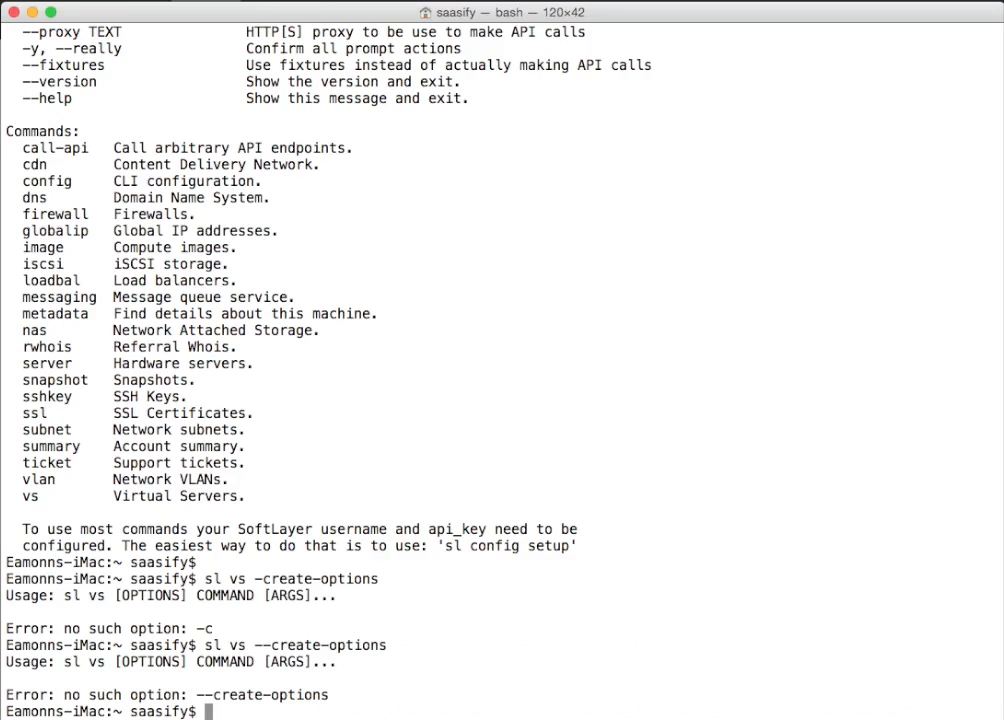
text(sl vs --create-)
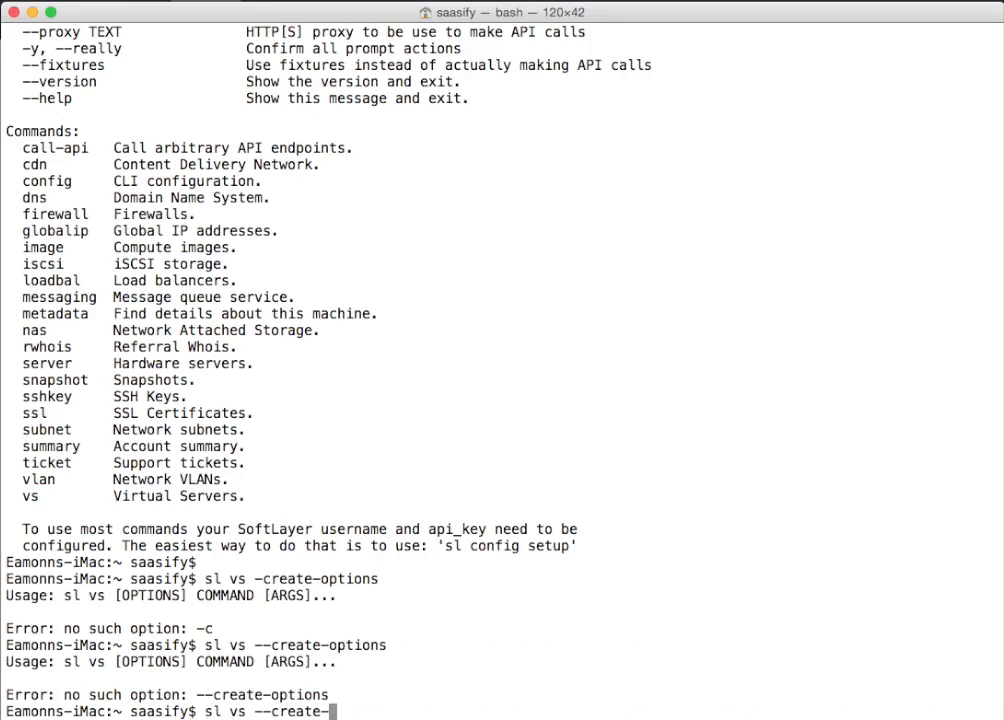
key(Backspace)
text(help)
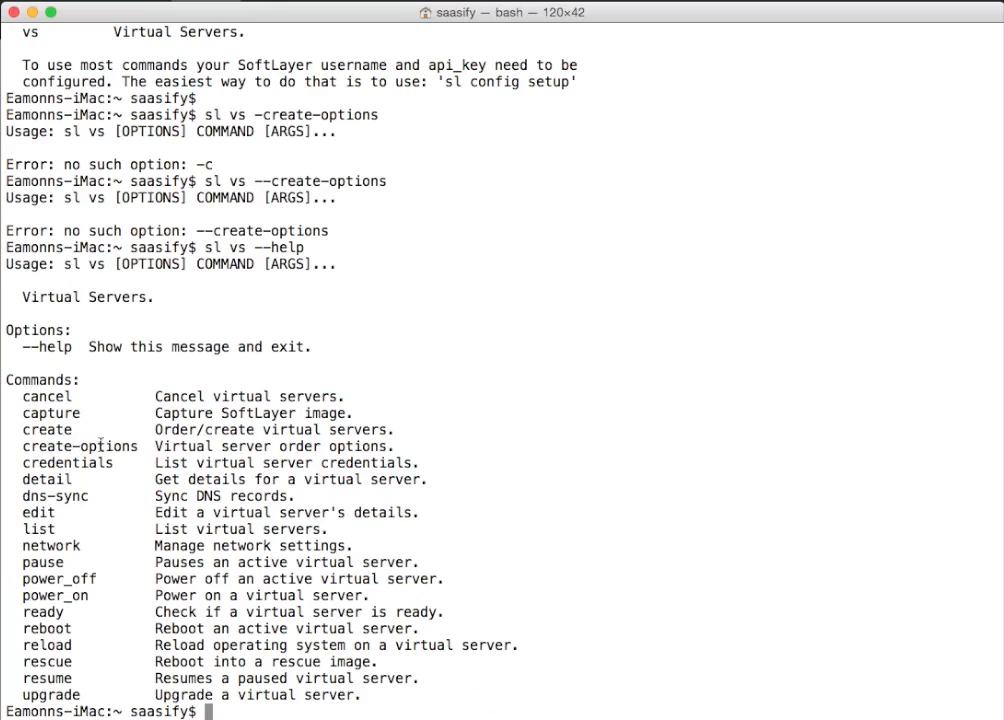
Run sl vs create-options and scroll through datacenters, CPUs, memory, OS images, disks and NIC speeds.
text(sl vs --help)
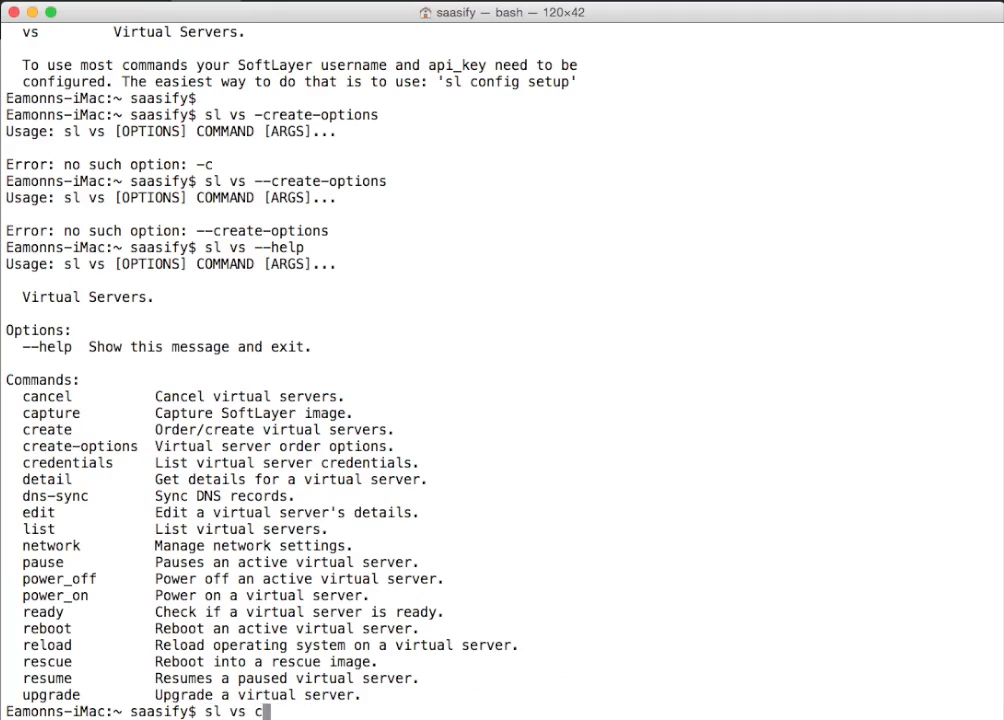
text(reate-optio)
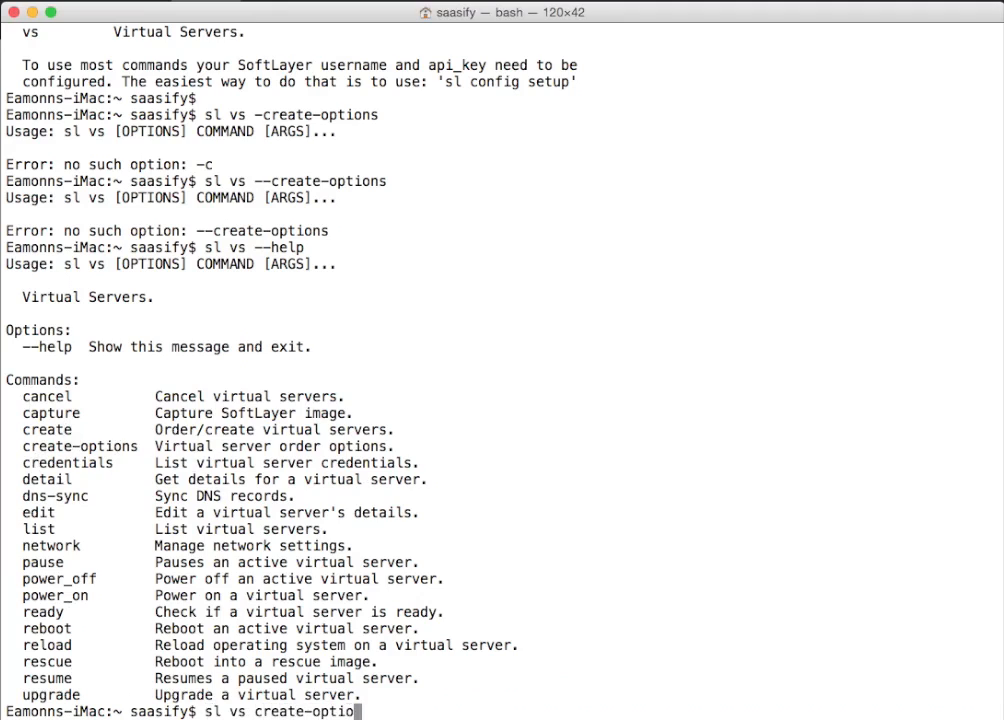
key(Return)
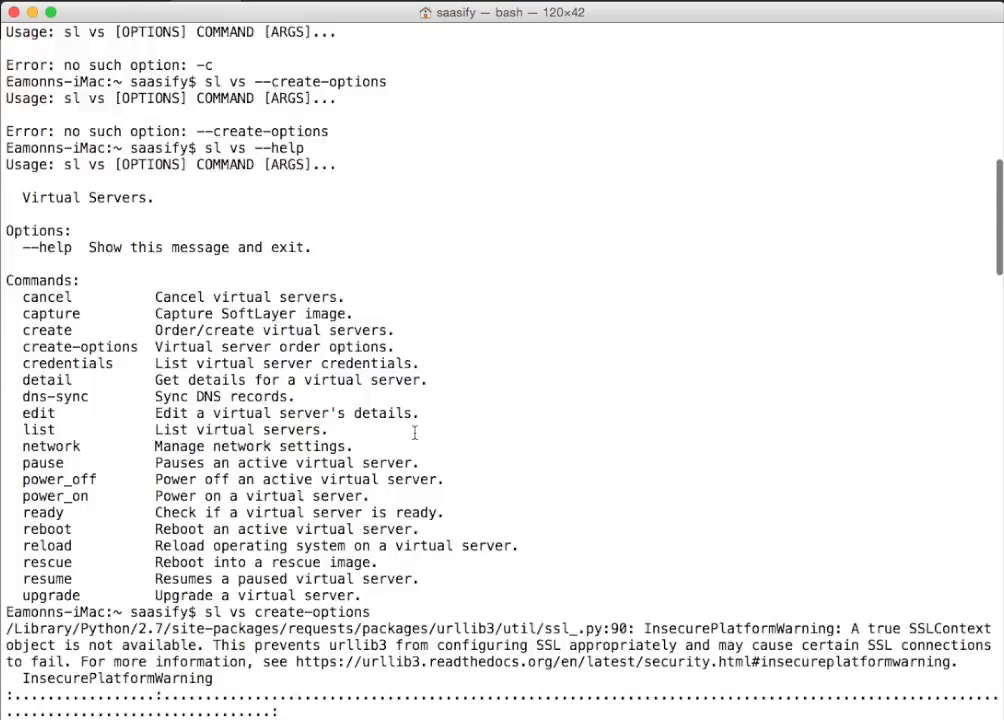
scroll(down, 3)
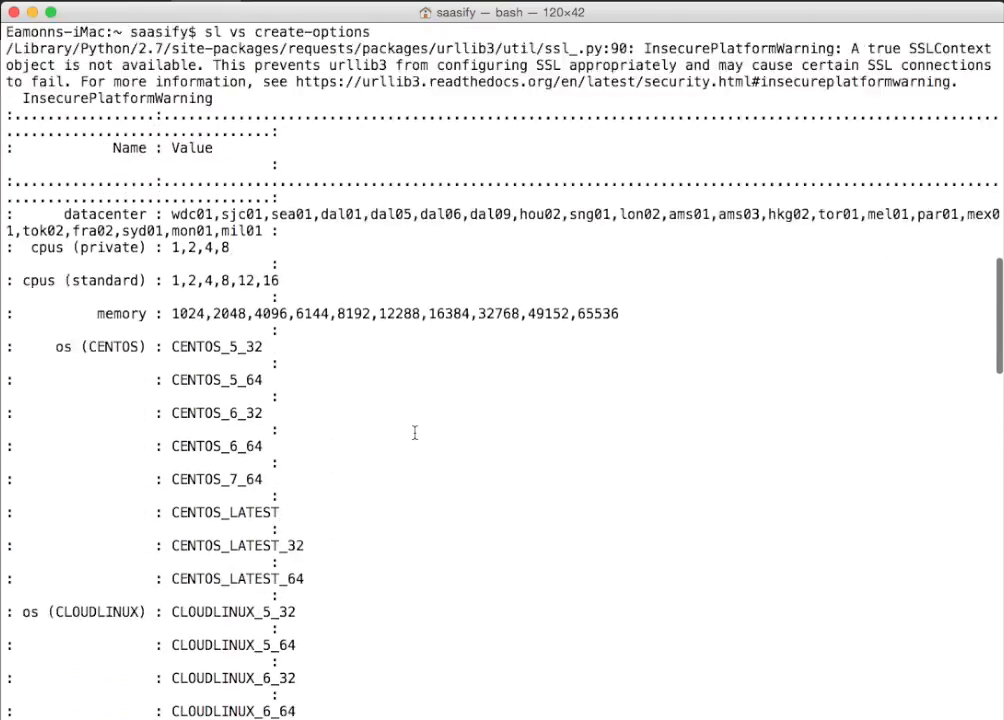
scroll(down, 3)
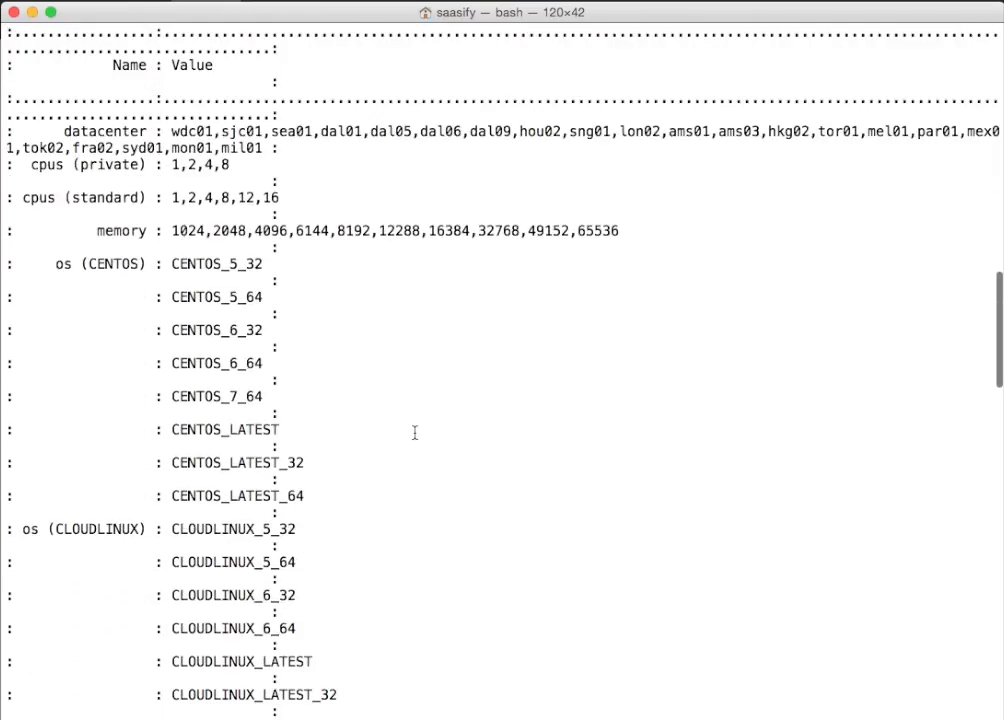
mouse_move(296, 288)
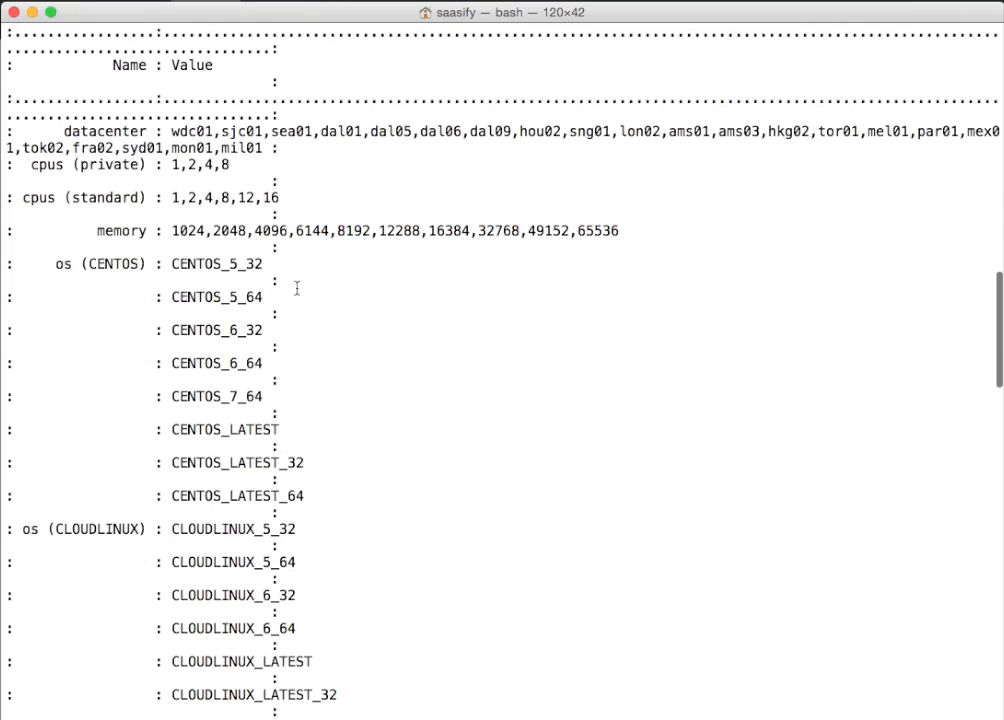
mouse_move(932, 672)
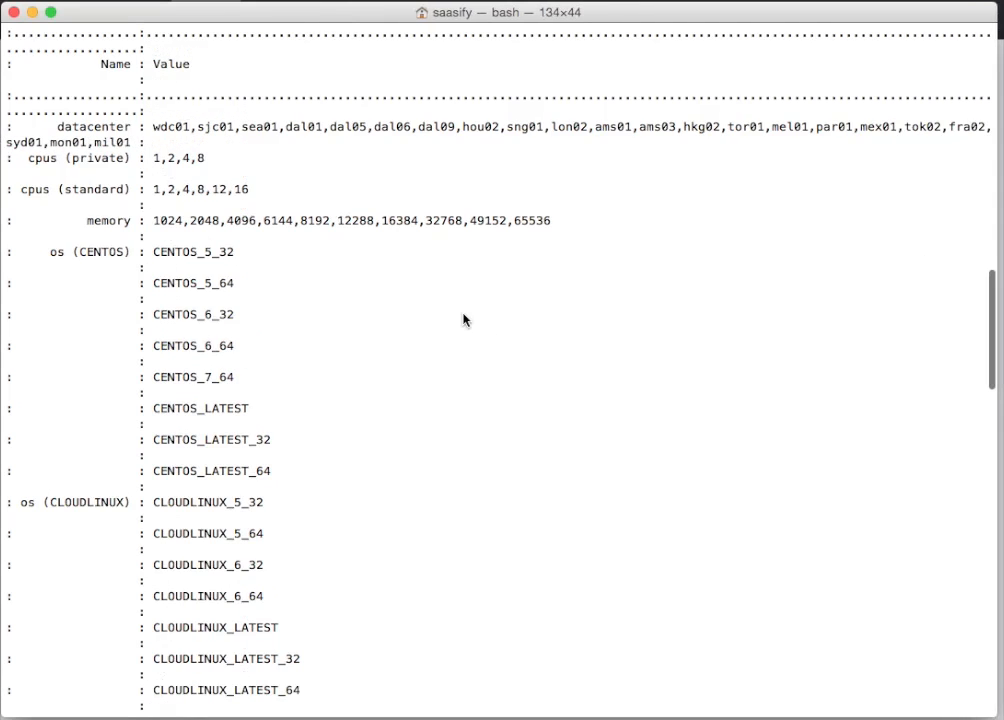
scroll(down, 3)
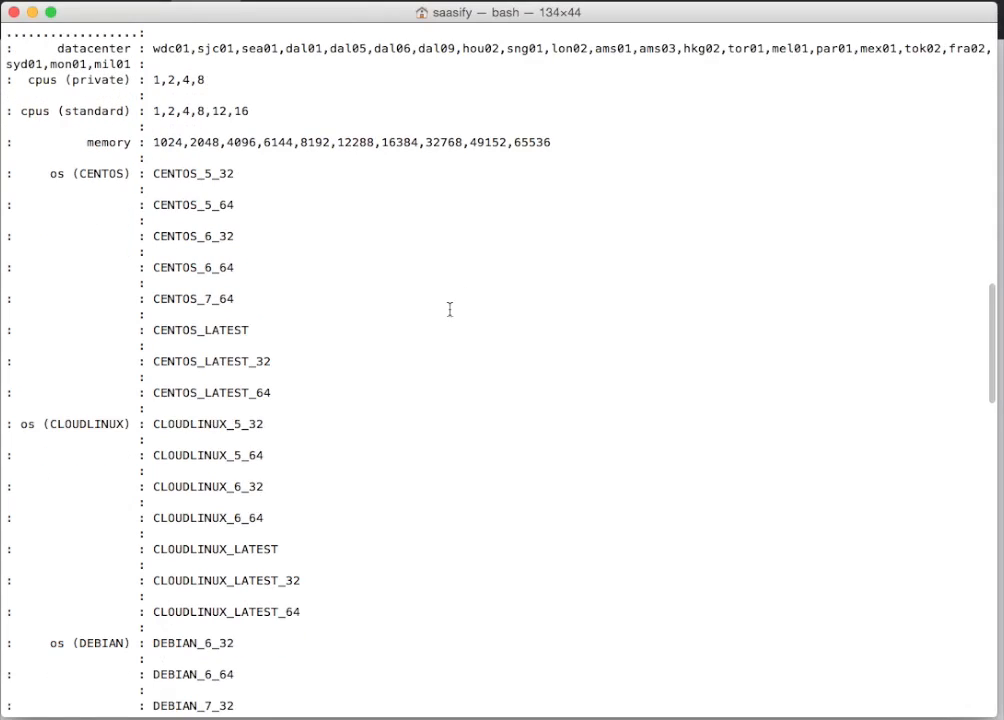
scroll(down, 3)
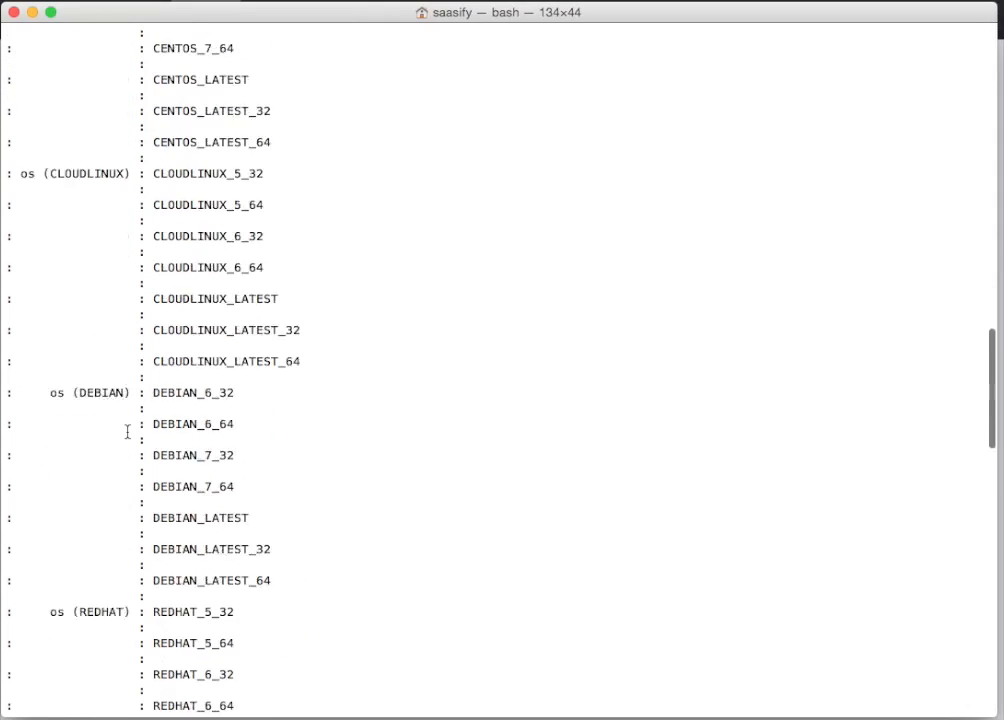
scroll(down, 3)
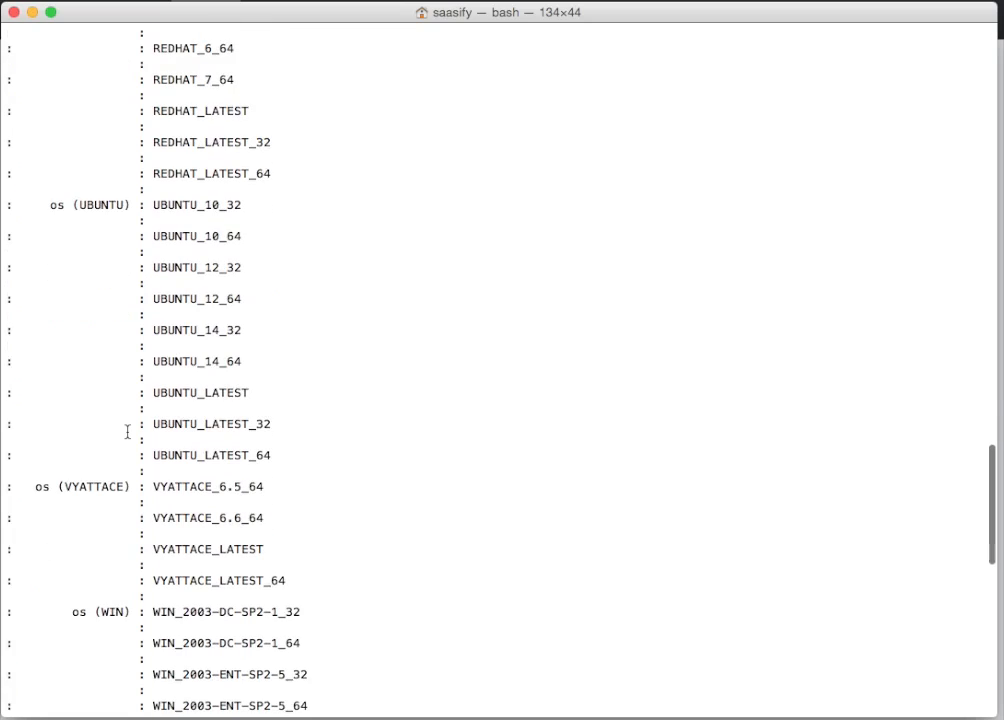
scroll(down, 3)
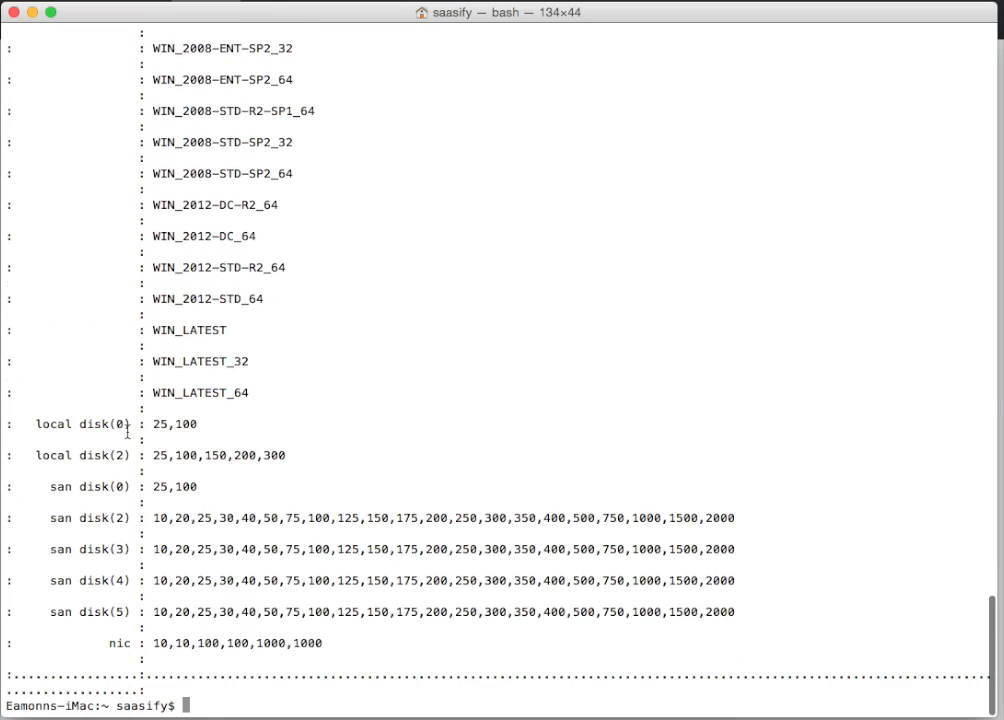
mouse_move(220, 590)
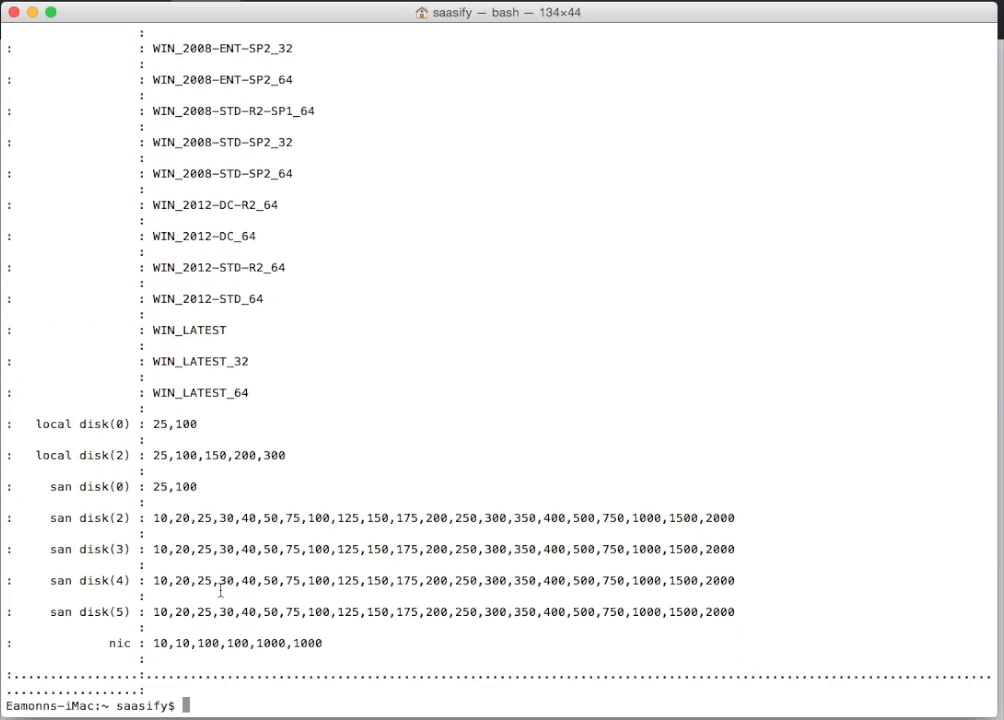
mouse_move(532, 504)
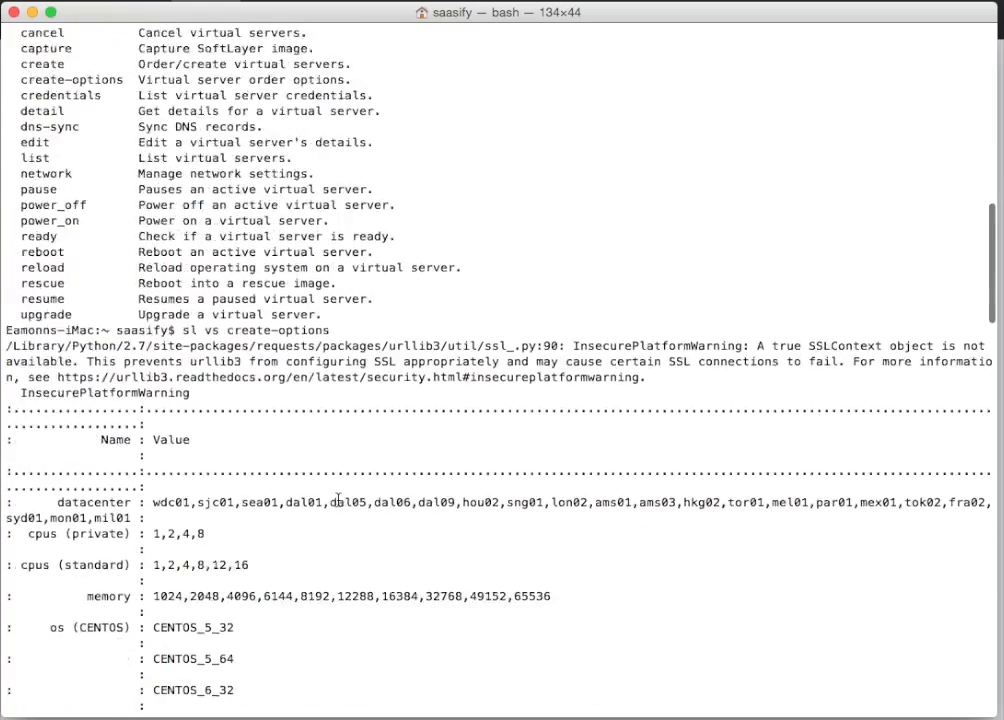
scroll(down, 3)
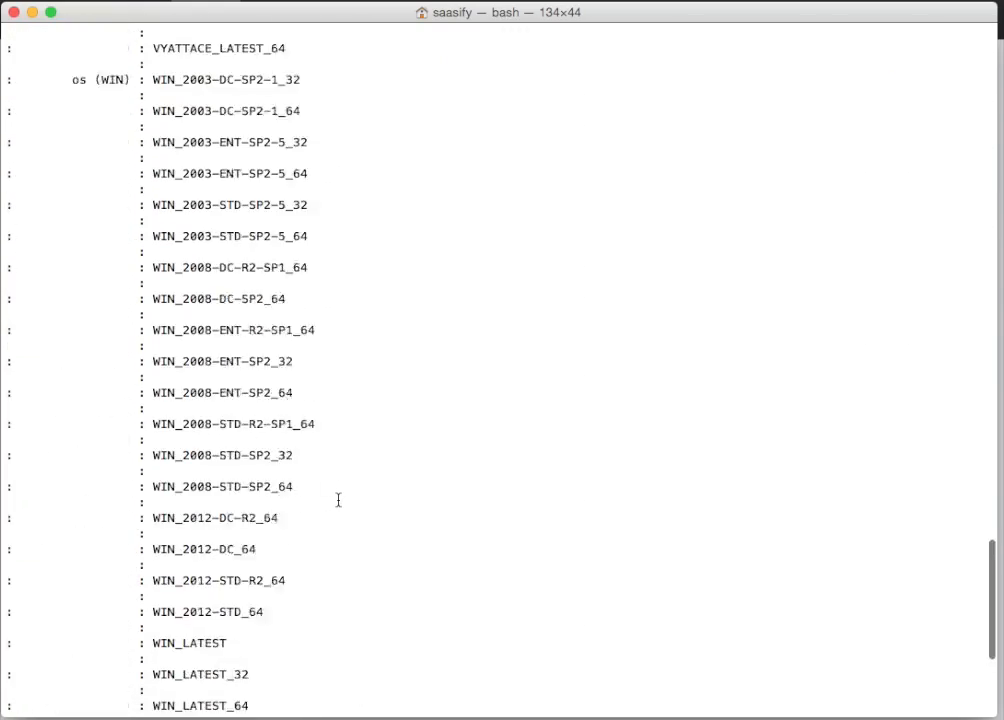
scroll(down, 3)
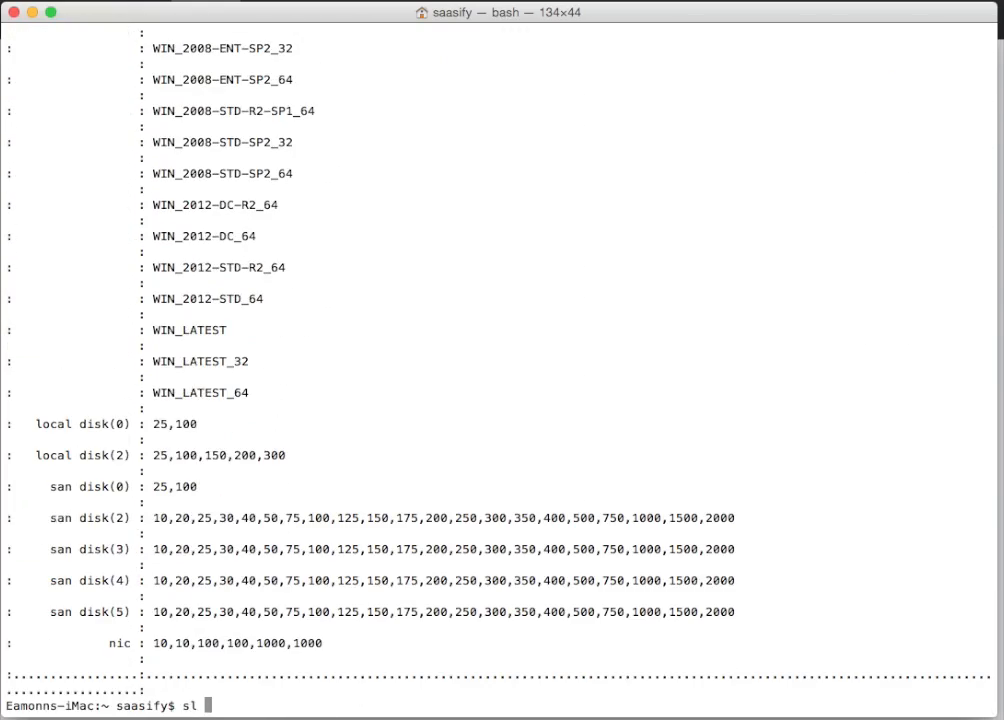
Run bare sl vs create, which fails requiring an OS or image.
text(vs cre)
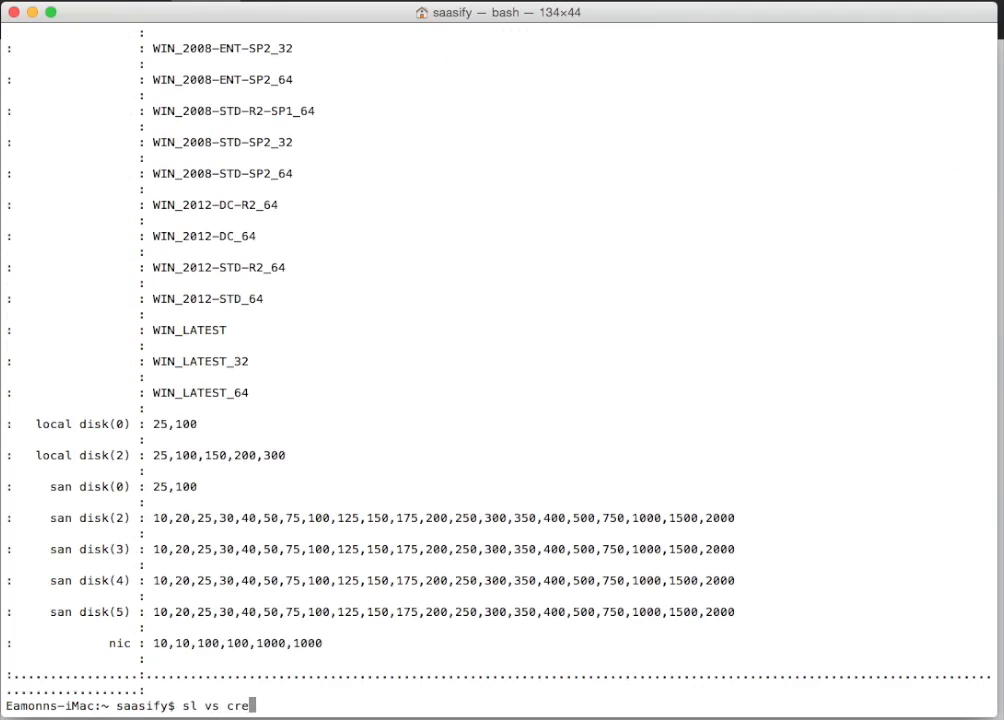
key(Return)
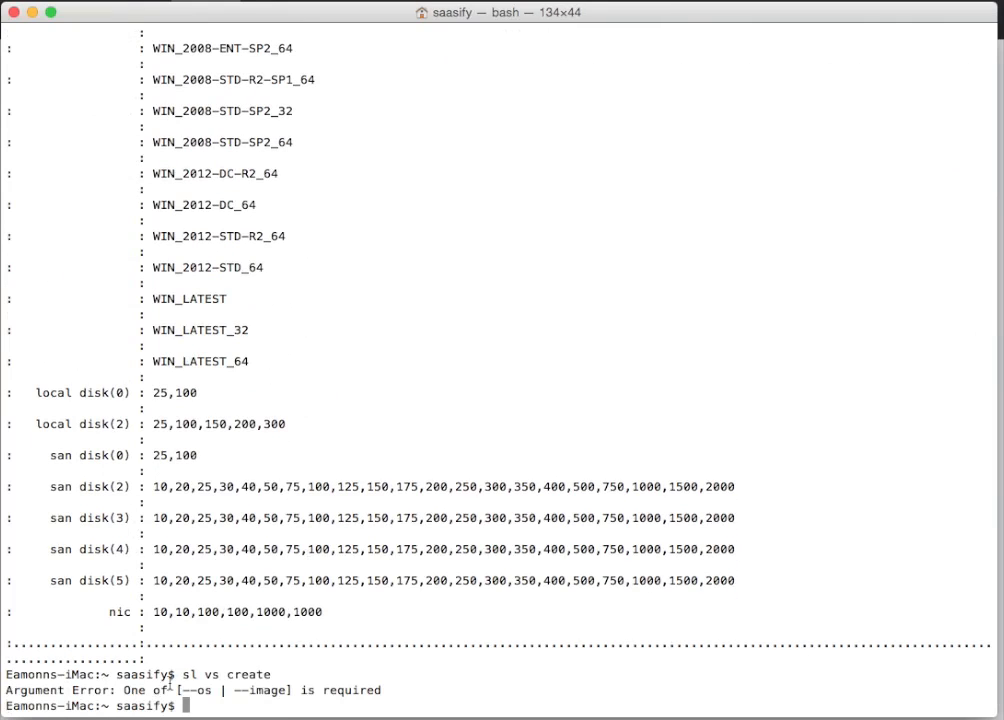
mouse_move(412, 626)
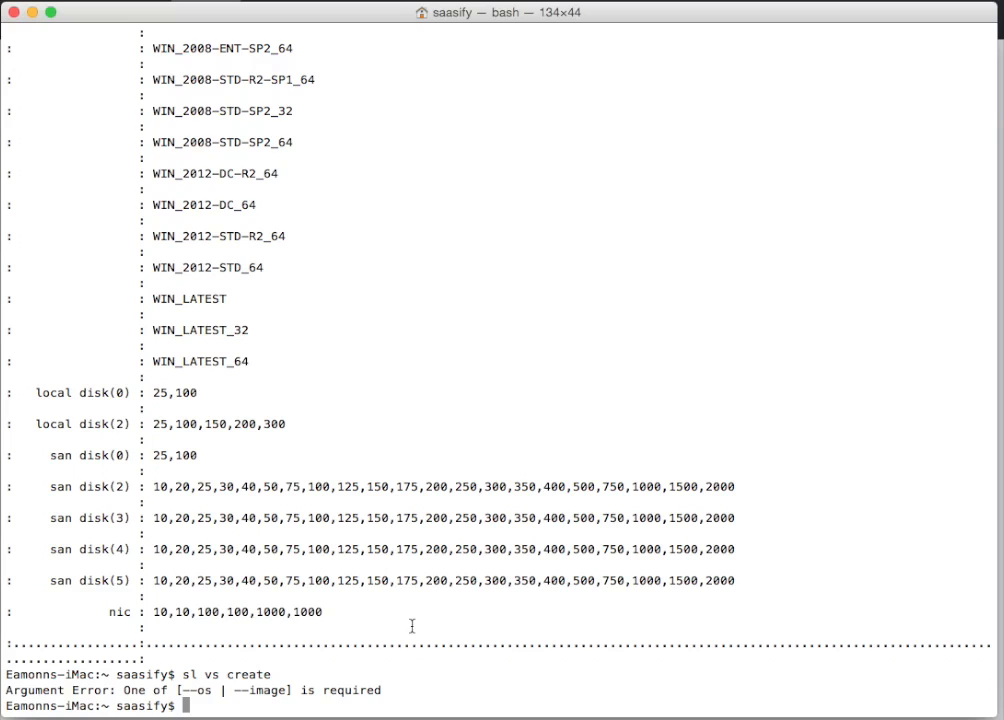
mouse_move(992, 420)
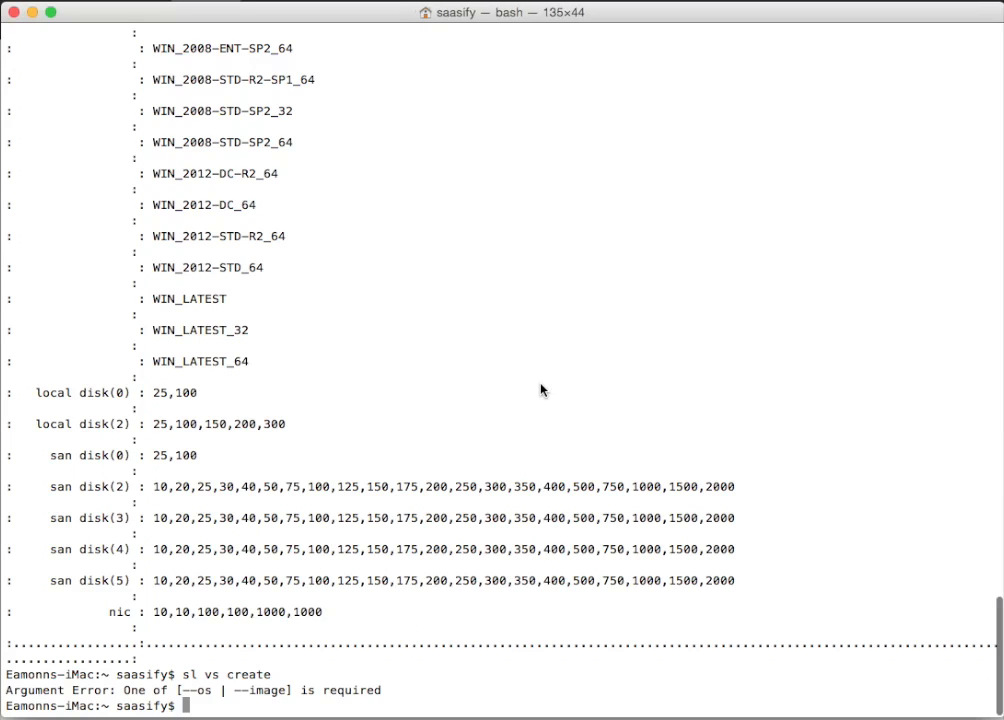
mouse_move(540, 384)
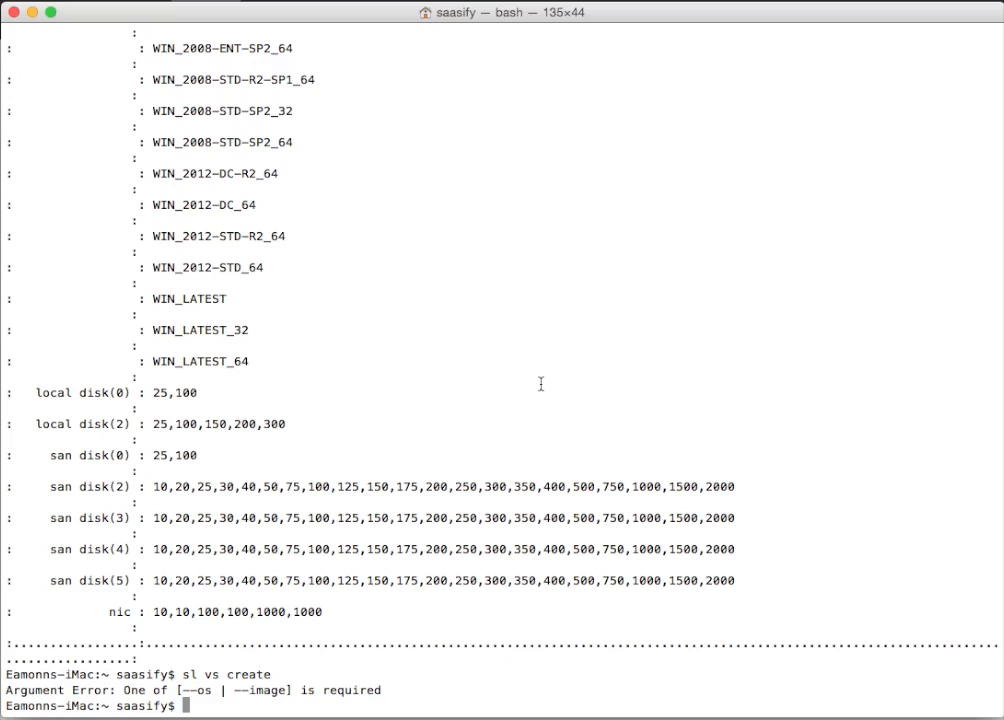
key(Return)
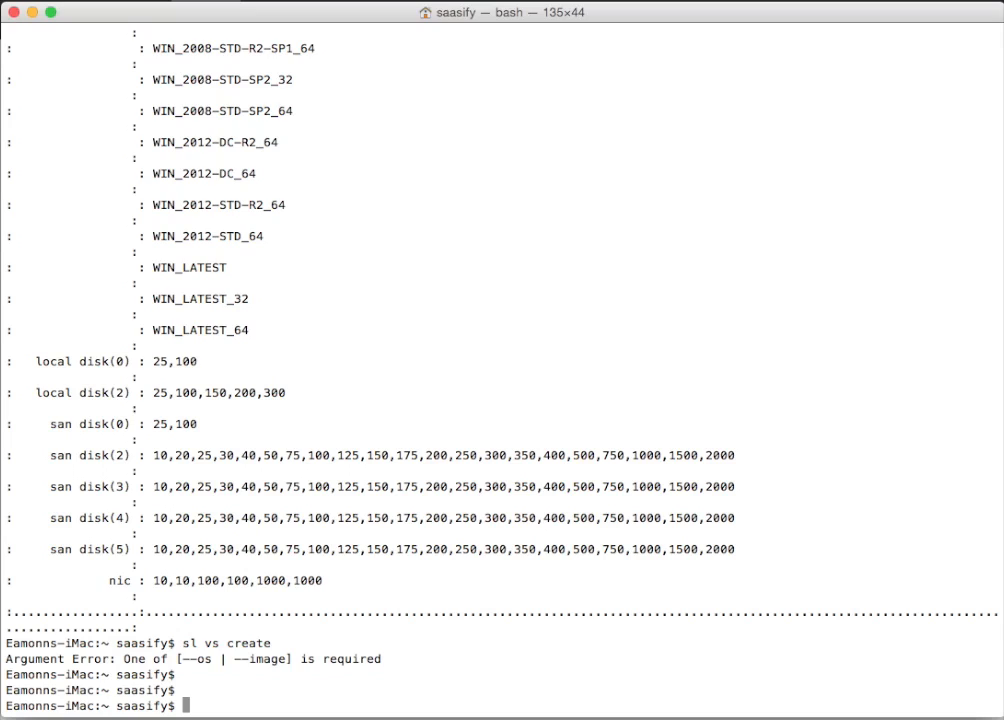
mouse_move(440, 564)
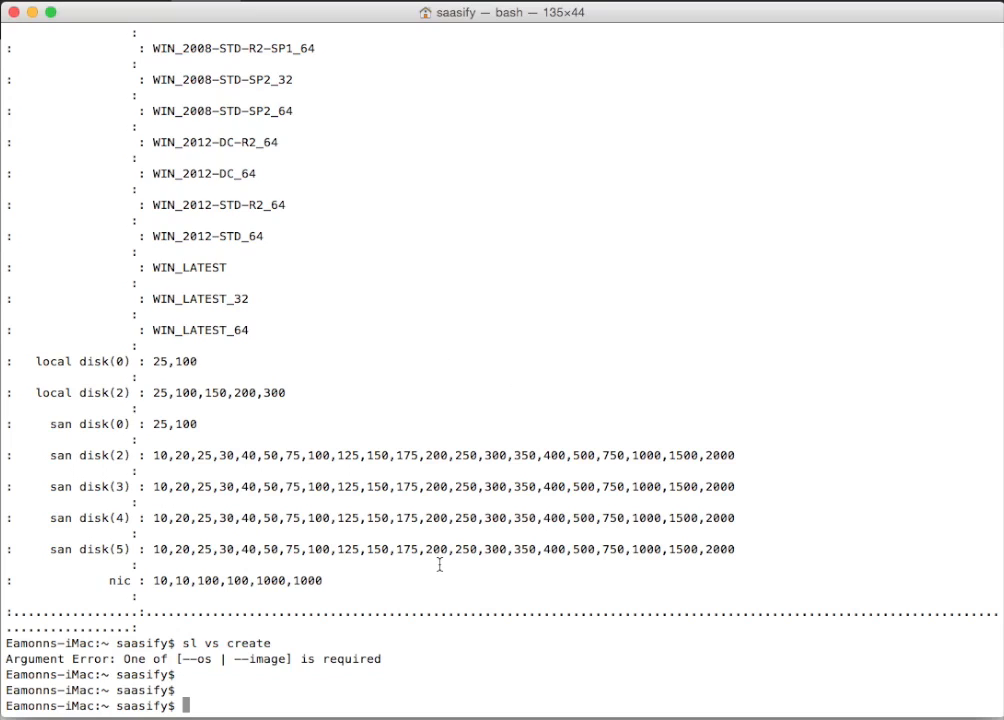
mouse_move(496, 568)
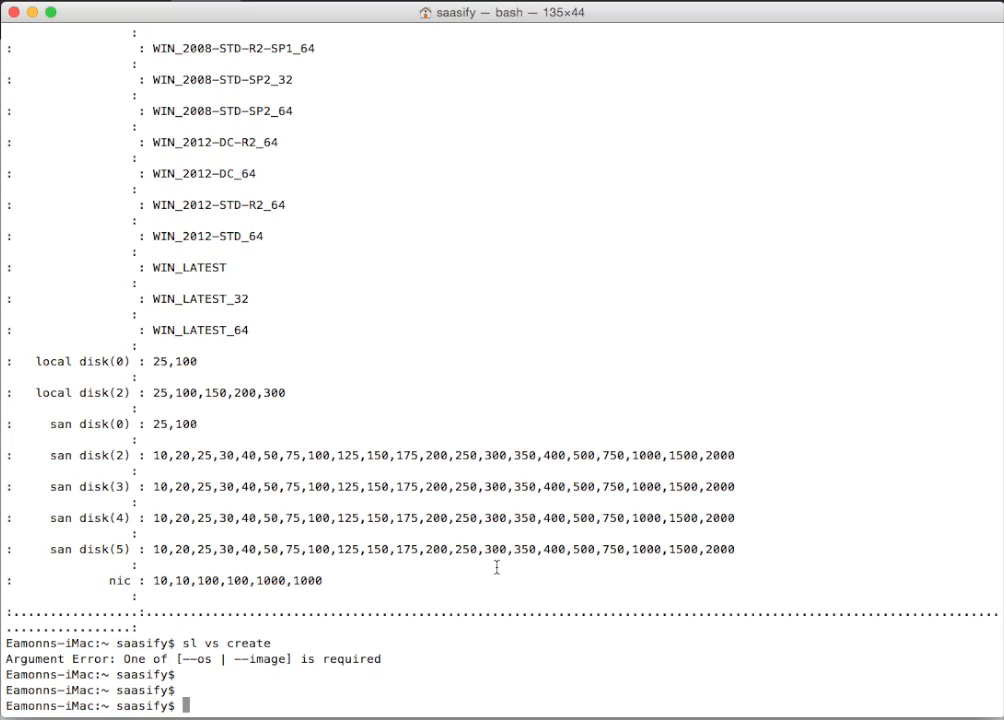
scroll(up, 3)
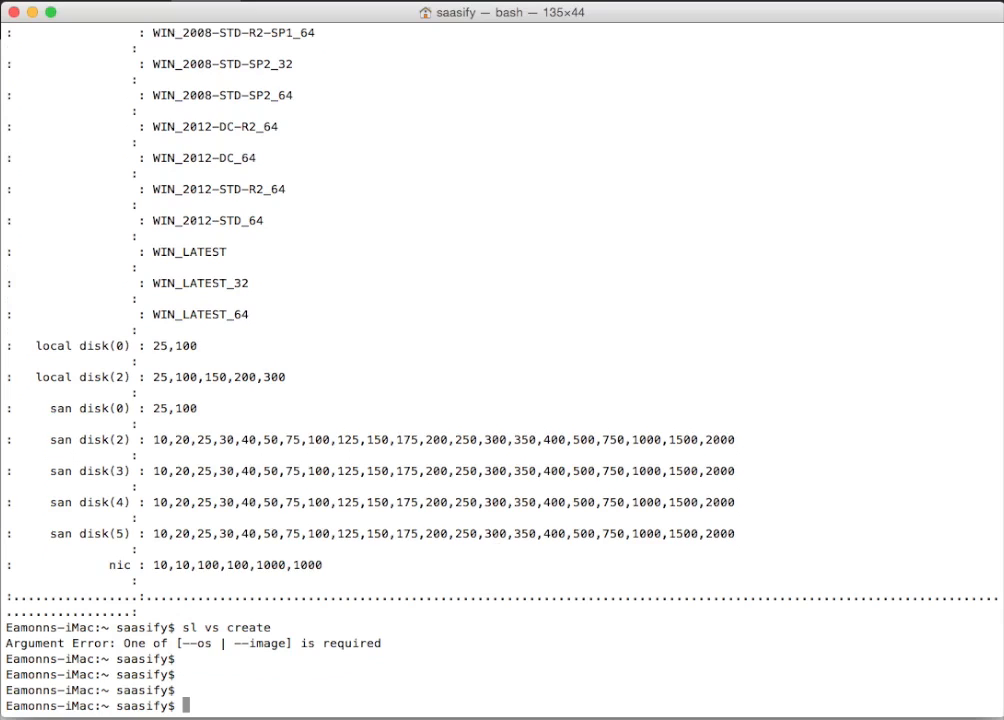
Change into Documents/2014 SoftLayer scripts, list sl-create-machine.sh and begin invoking it.
text(pwd)
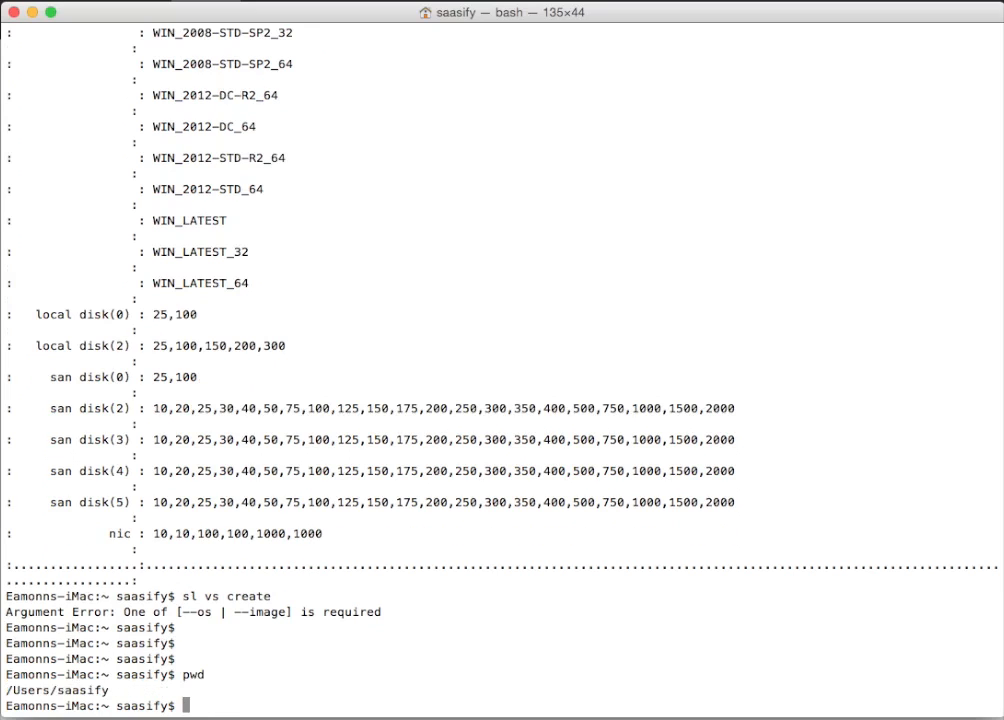
text(cd)
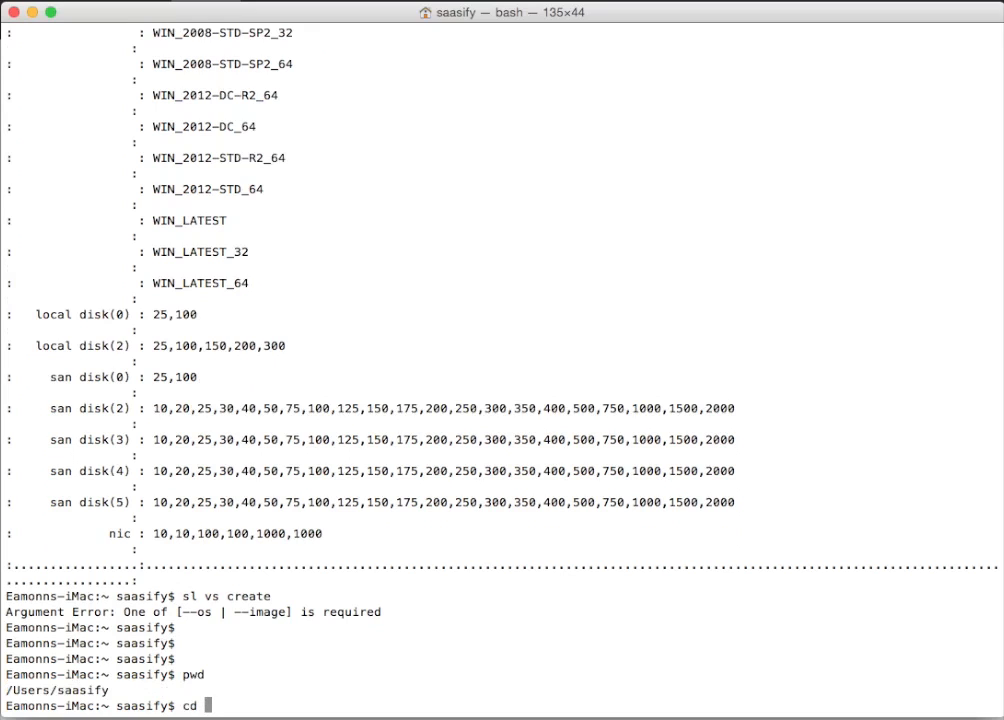
text(Docume)
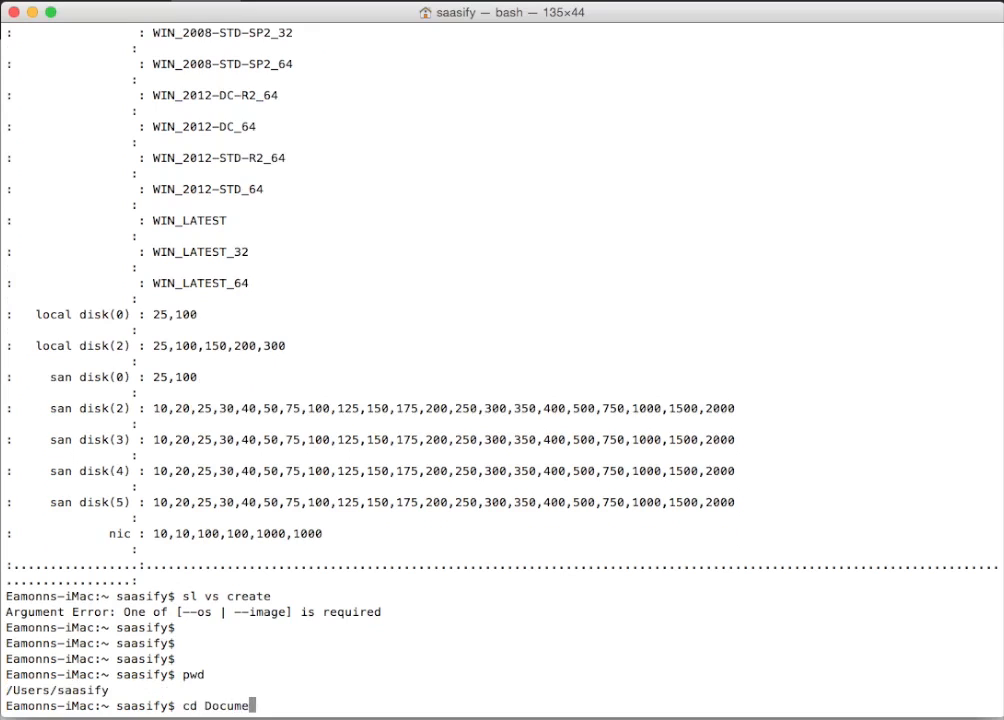
key(Return)
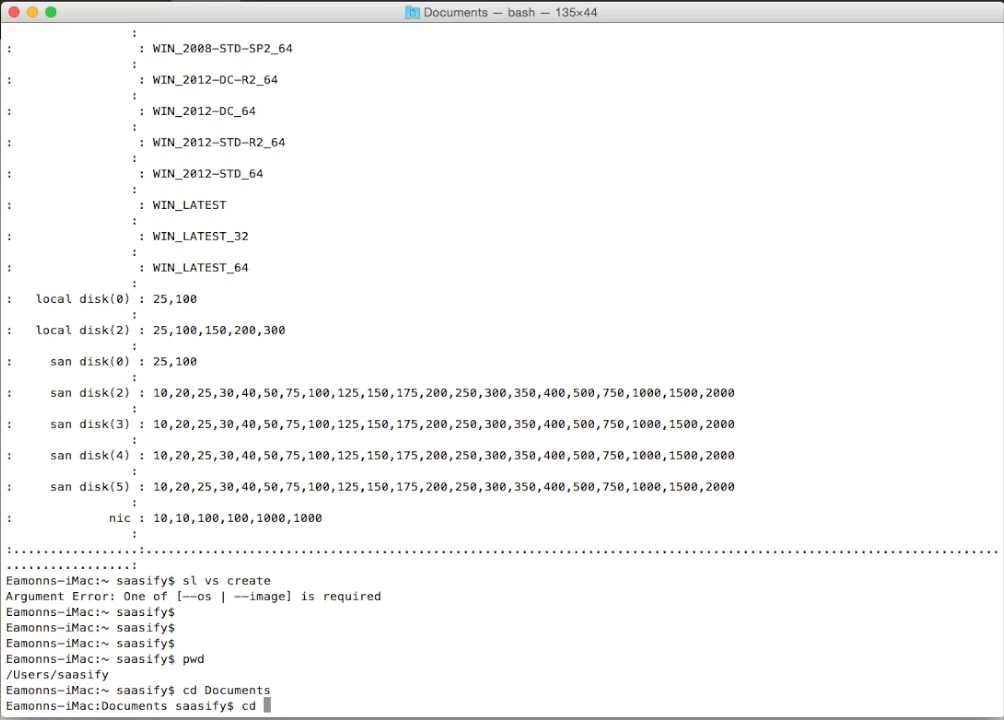
text("2014)
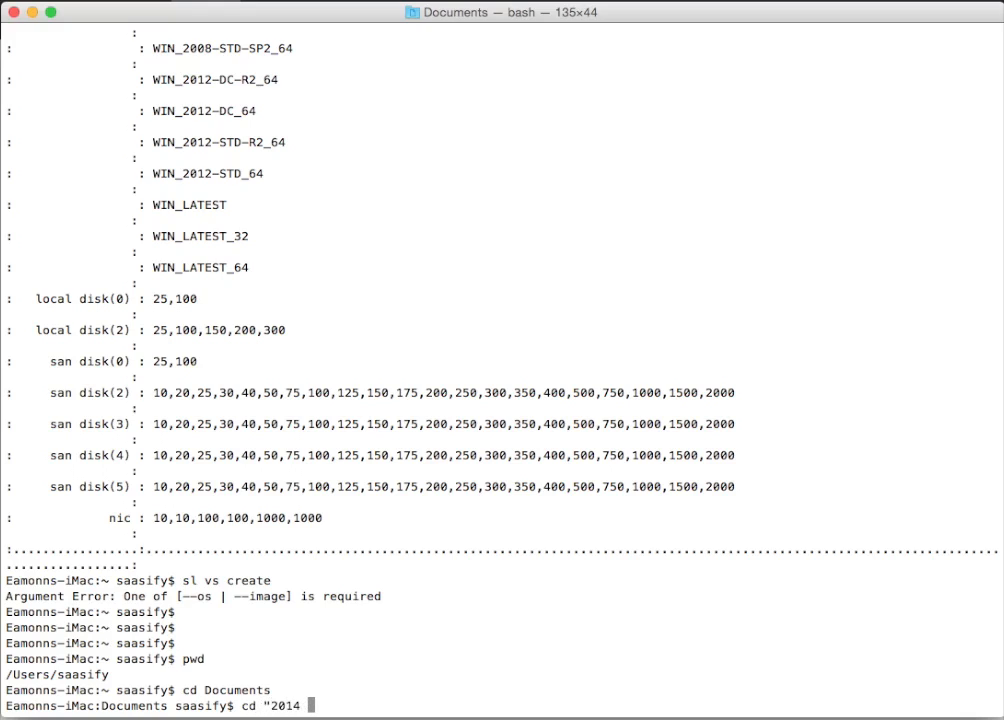
text(SoftLayer)
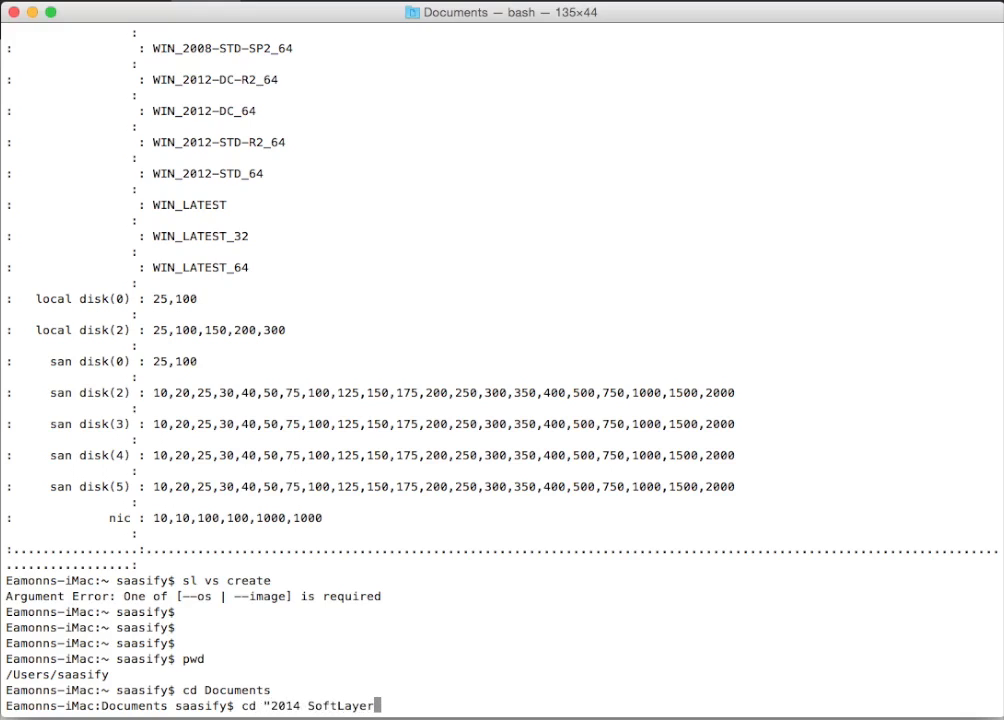
key(Return)
text(cd scripts)
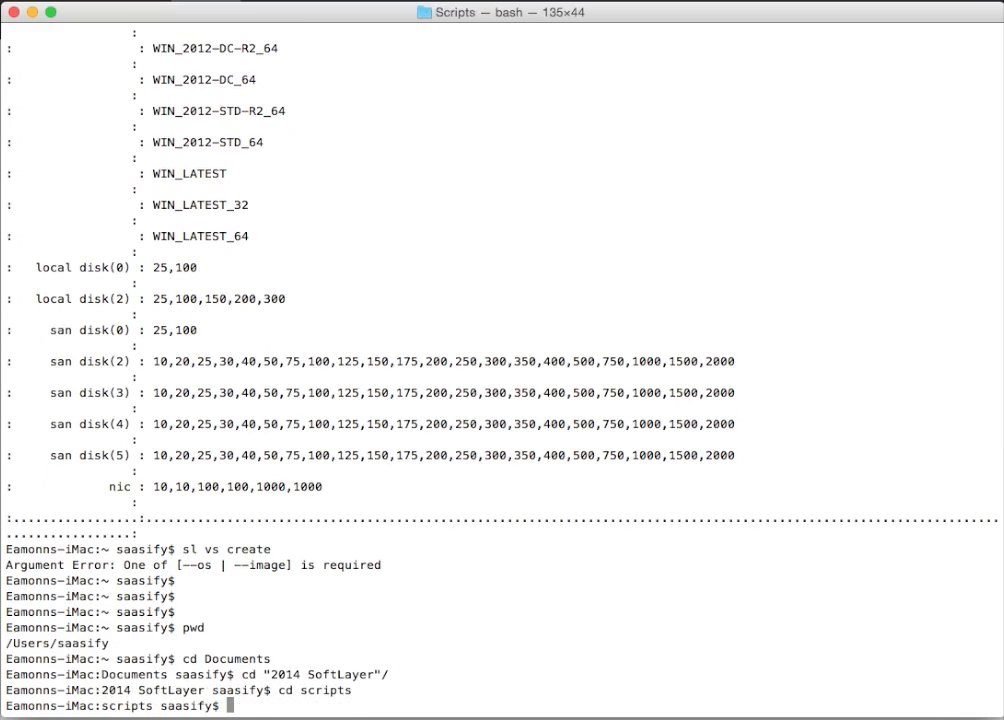
text(ls)
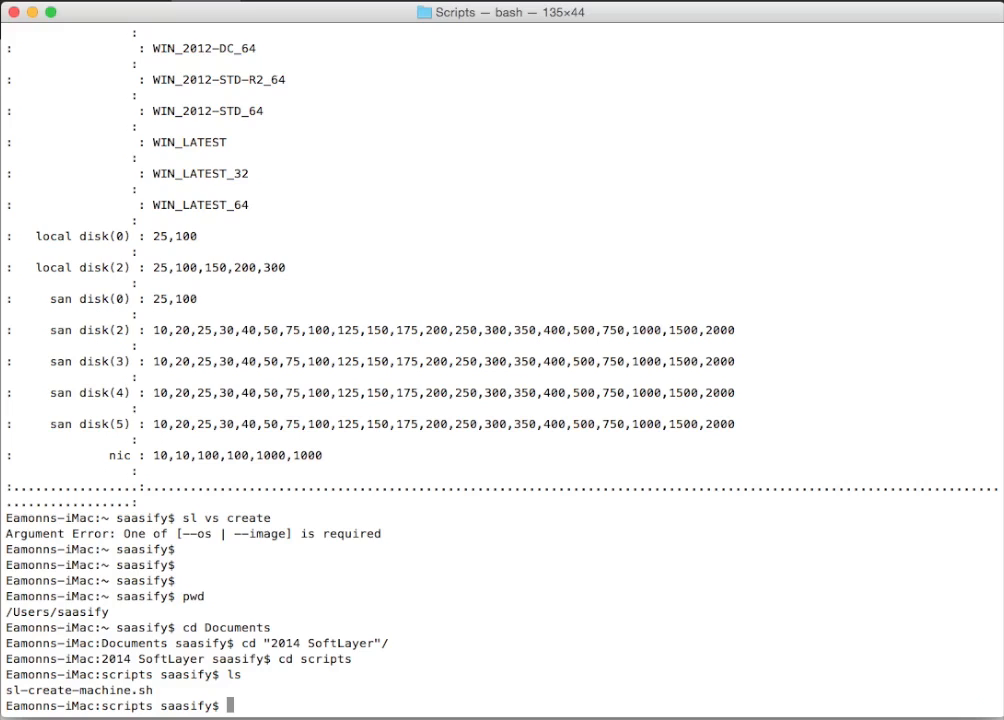
text(./sl-create-machine.sh)
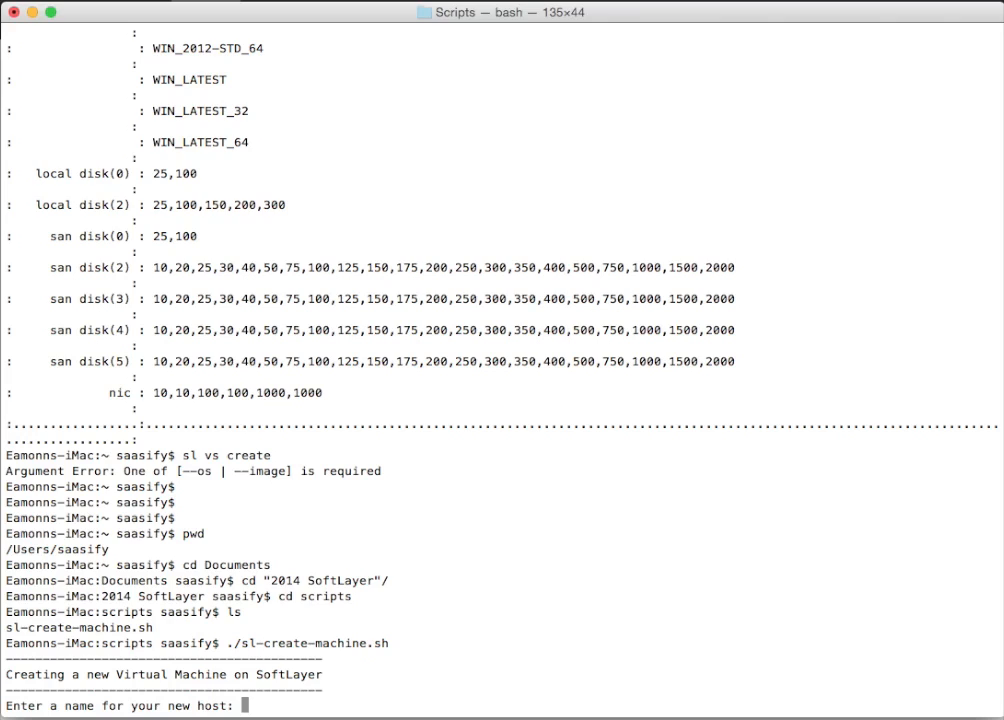
Answer the script with host name test-iptables and domain saasify.
text(test)
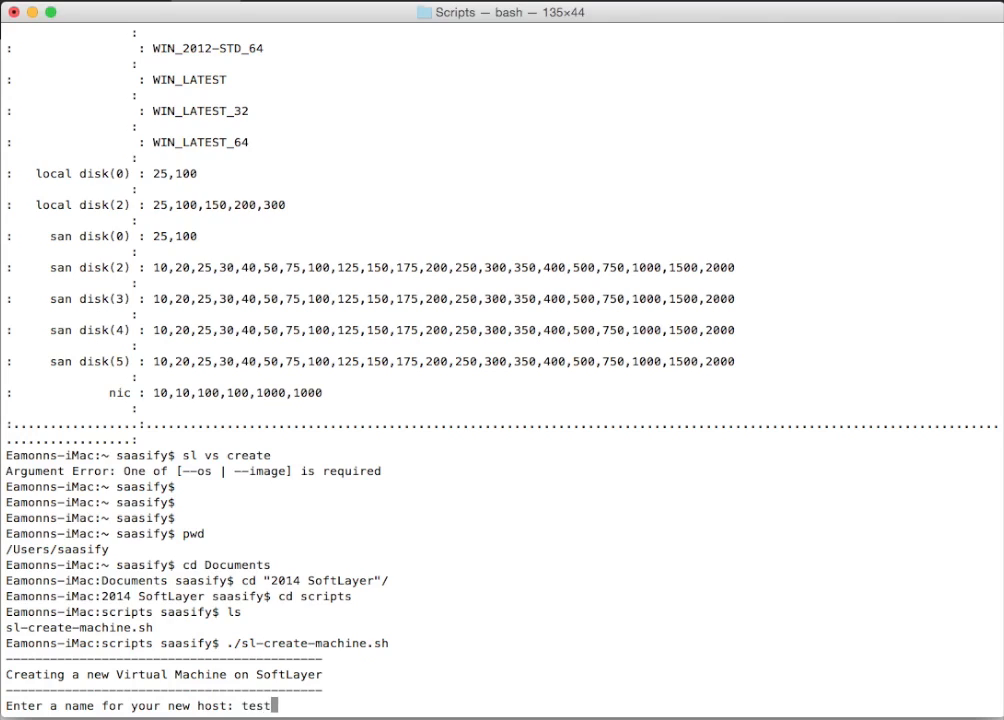
text(-ipt)
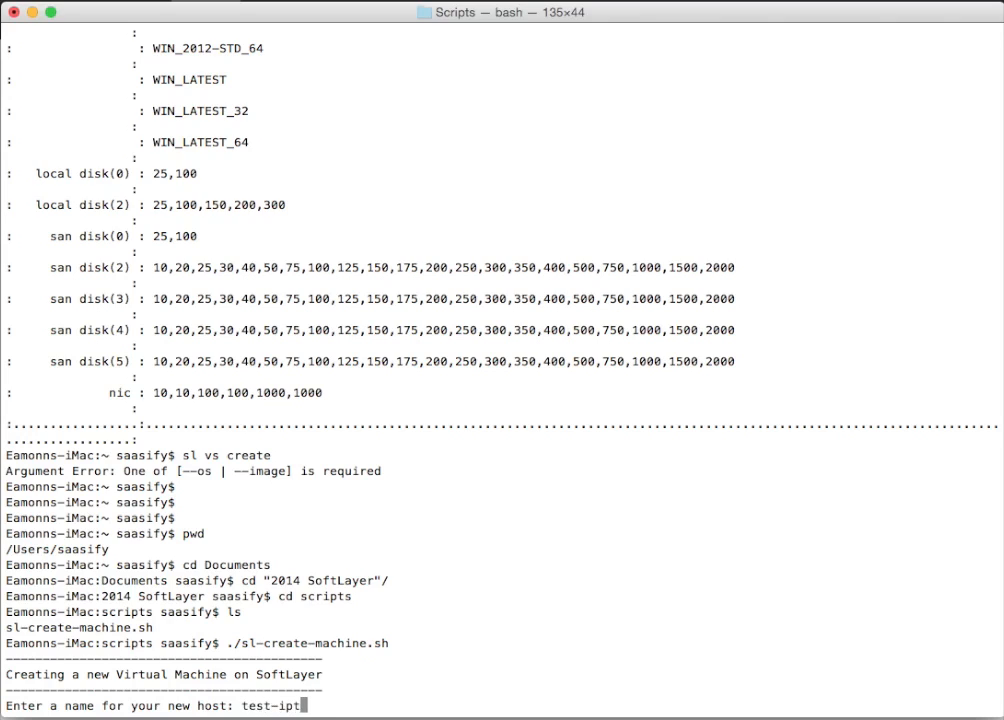
text(ables)
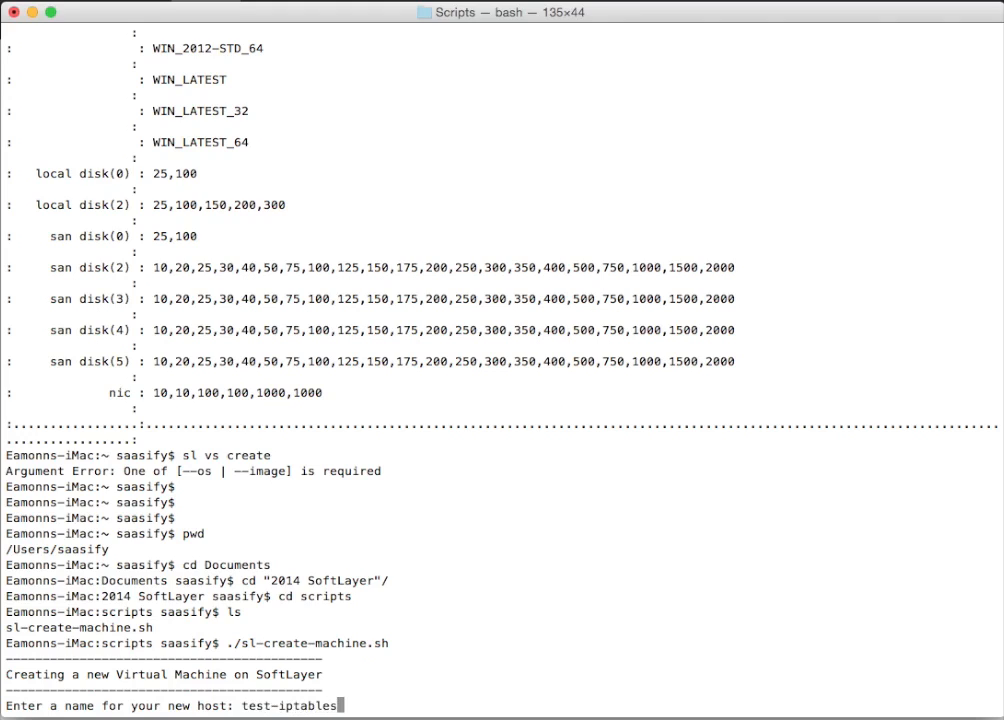
key(Return)
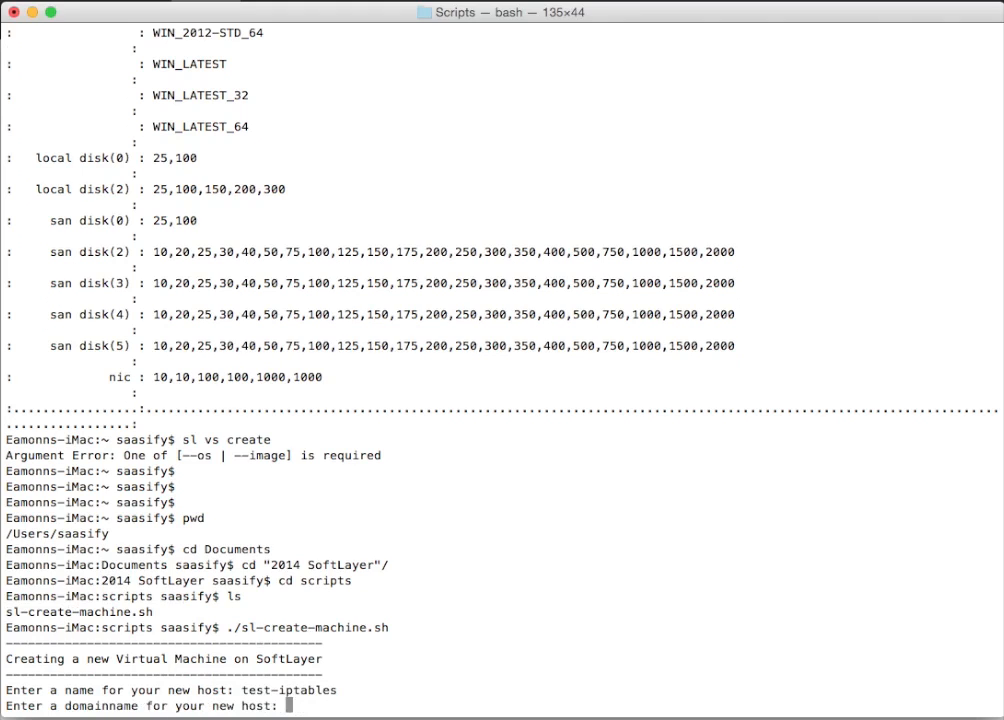
text(saasify.com)
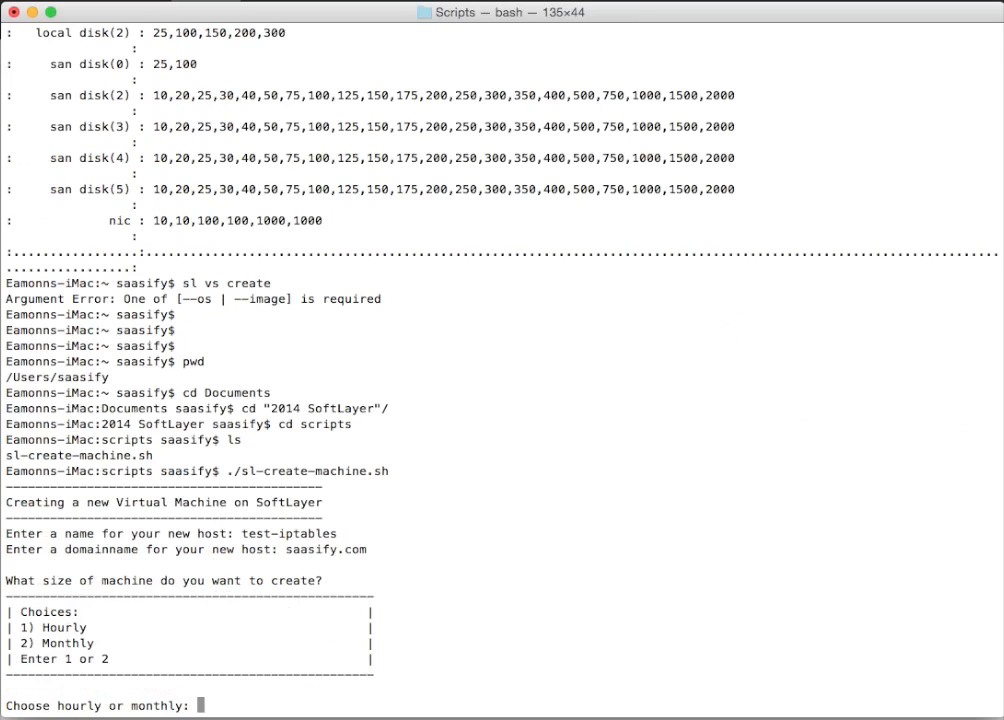
Choose hourly, small, CentOS 6 64-bit, Amsterdam - Pod3 (3) and confirm with Y.
text(1)
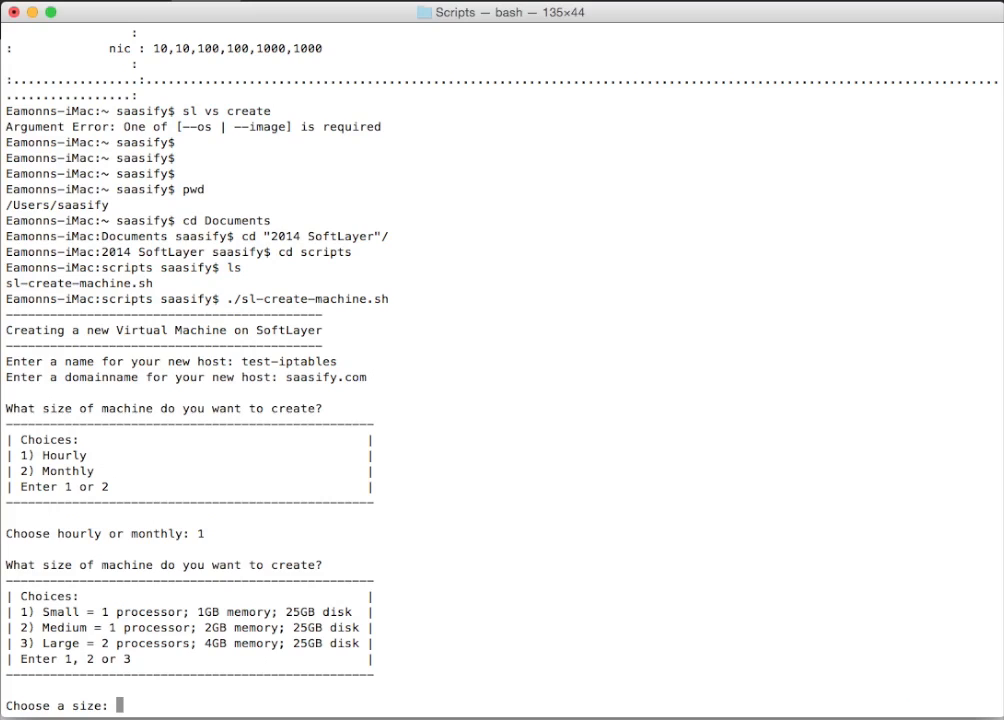
text(1)
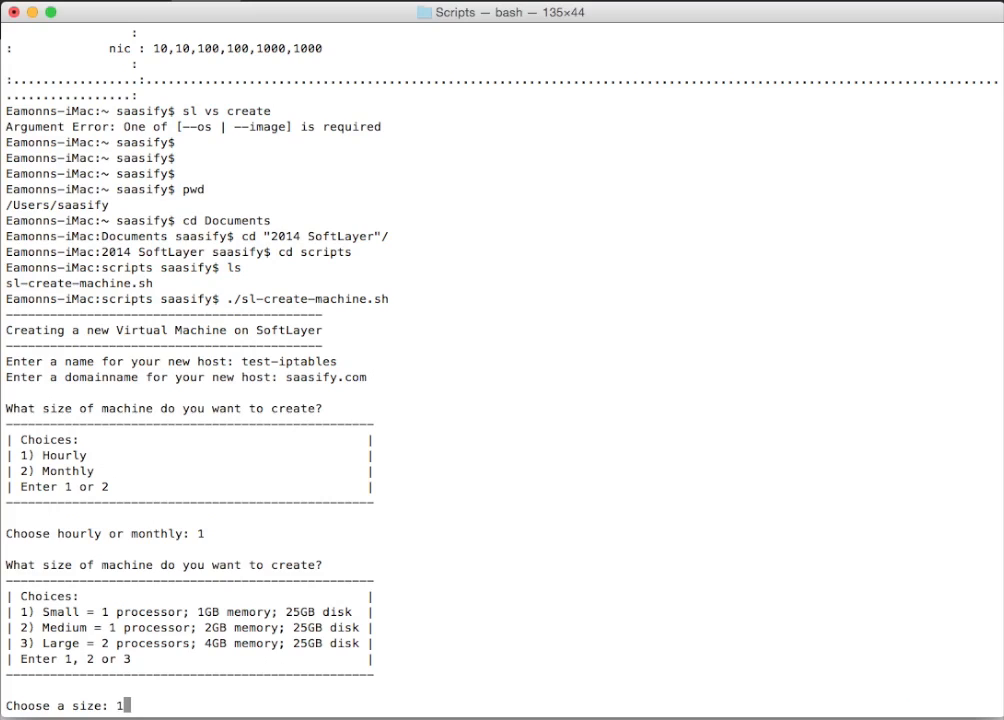
key(Return)
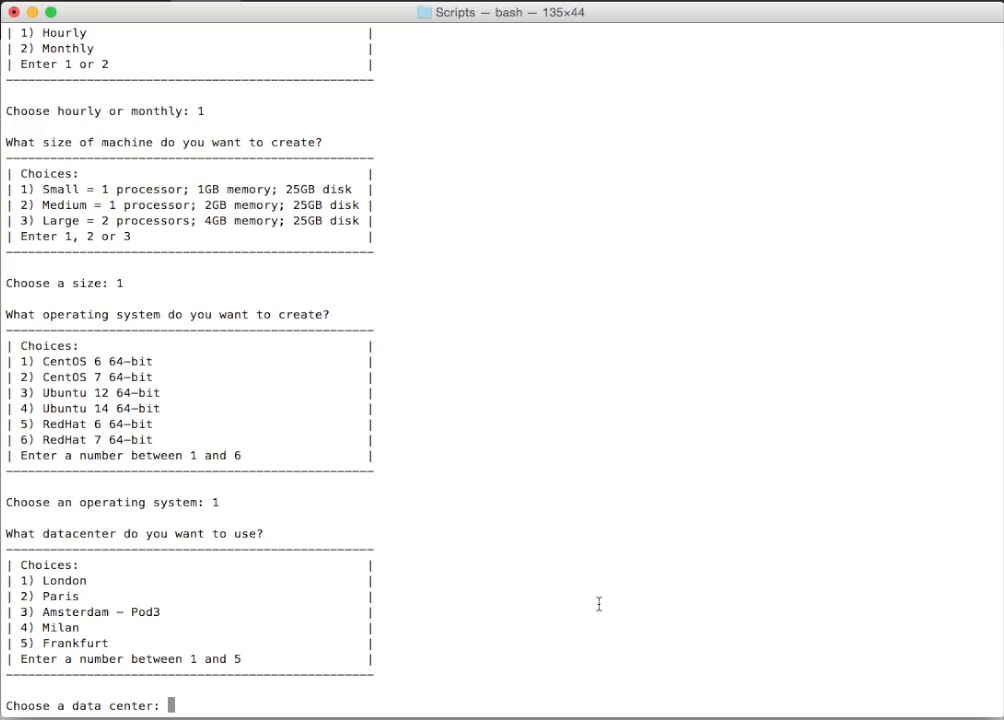
text(3)
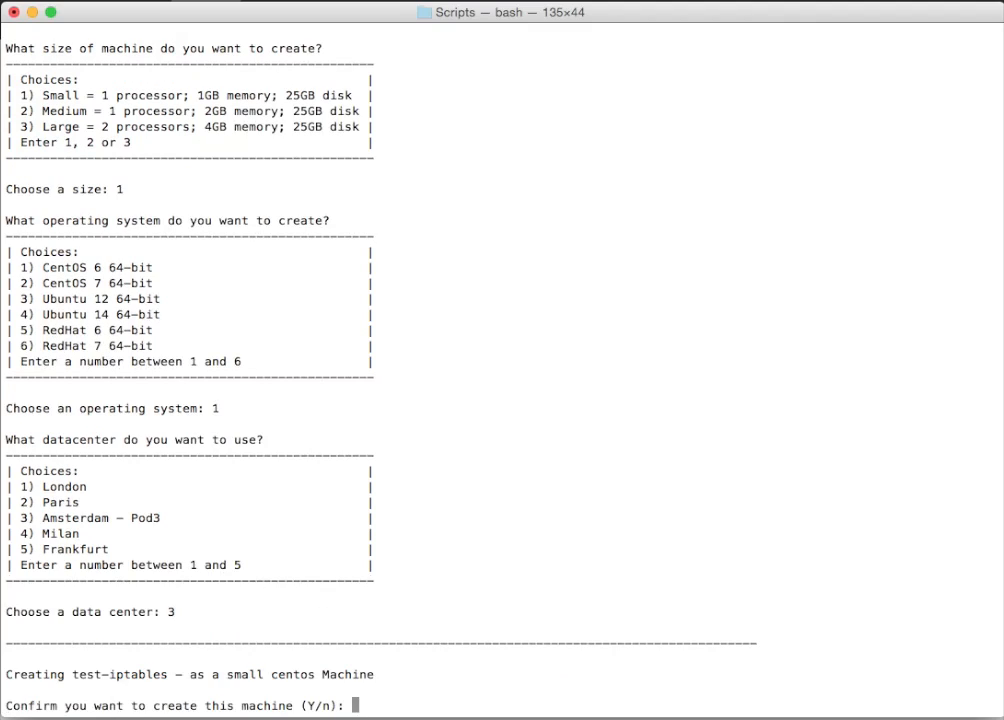
text(Y)
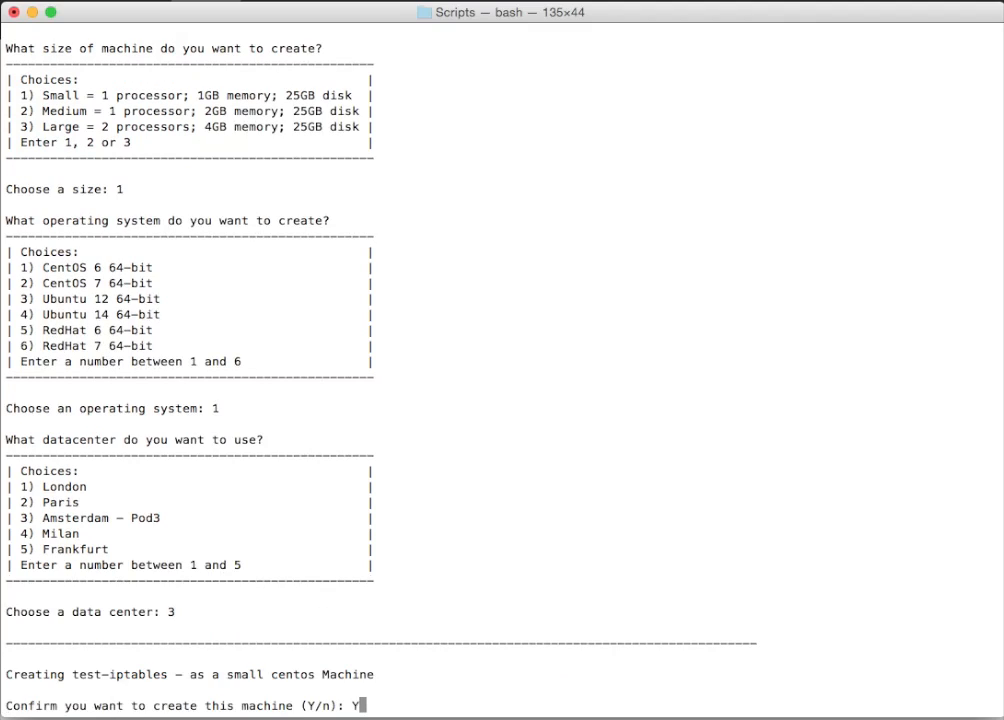
Accept the account charges with y so test-iptables is ordered, returning id 10665153.
key(Return)
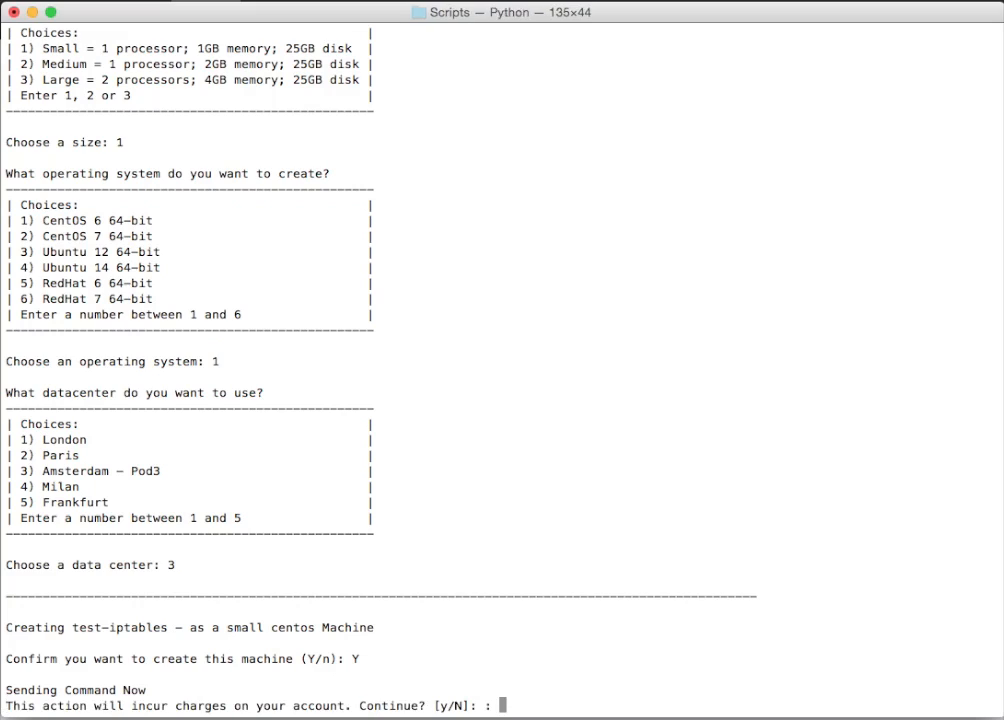
text(y)
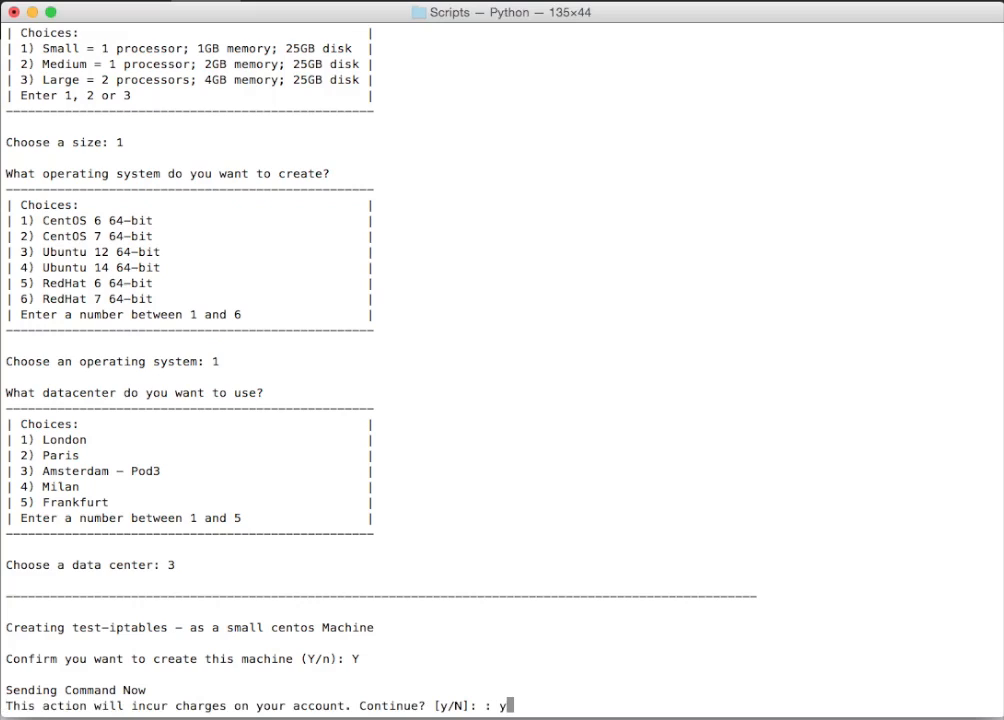
mouse_move(328, 700)
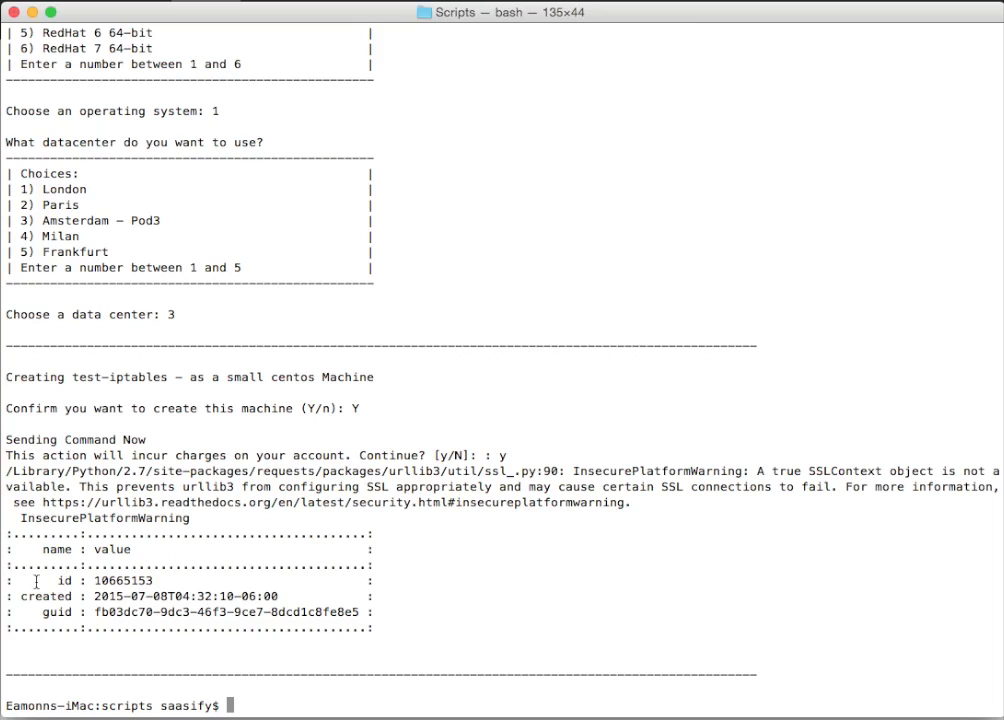
drag(34, 580, 370, 612)
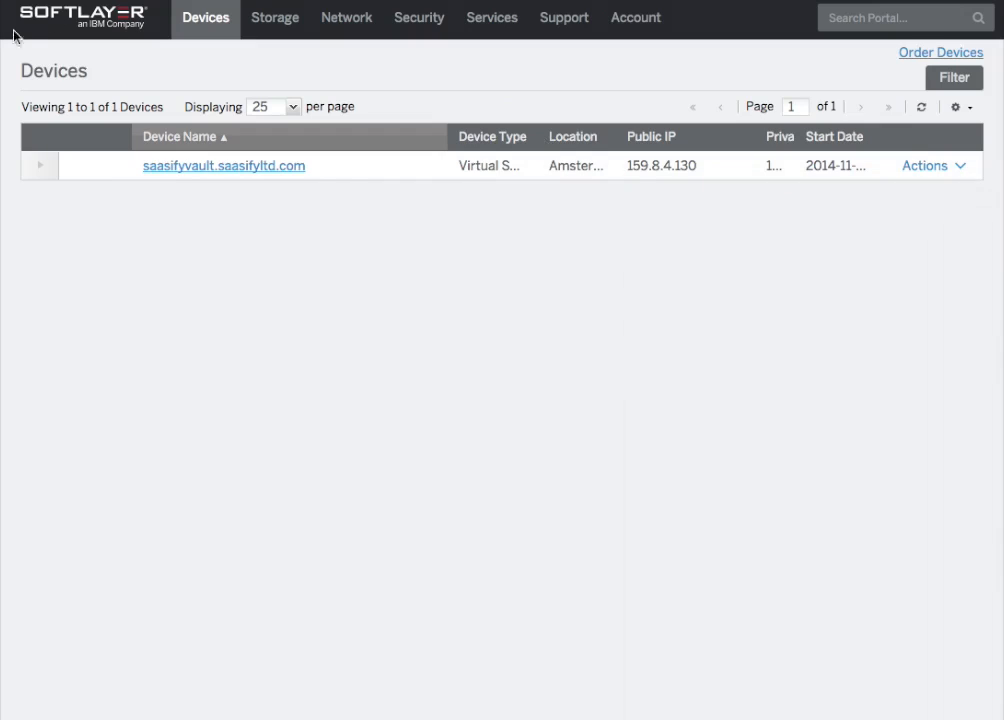
Refresh the Devices list so test-iptables.saasify.com appears with its pending Assign Host transaction.
click(564, 16)
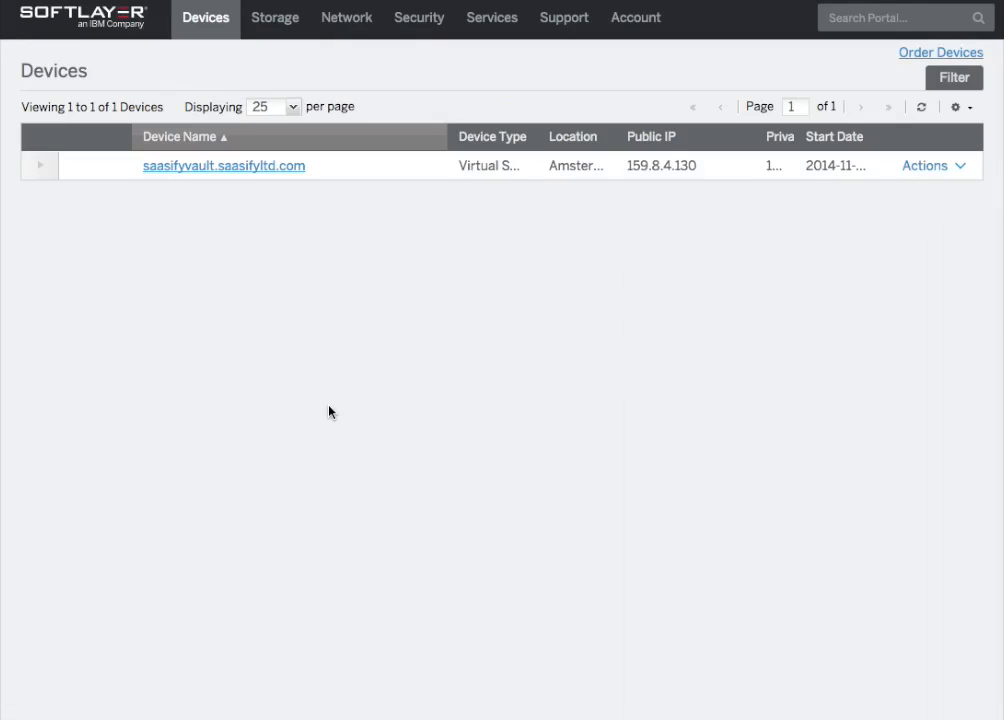
click(224, 164)
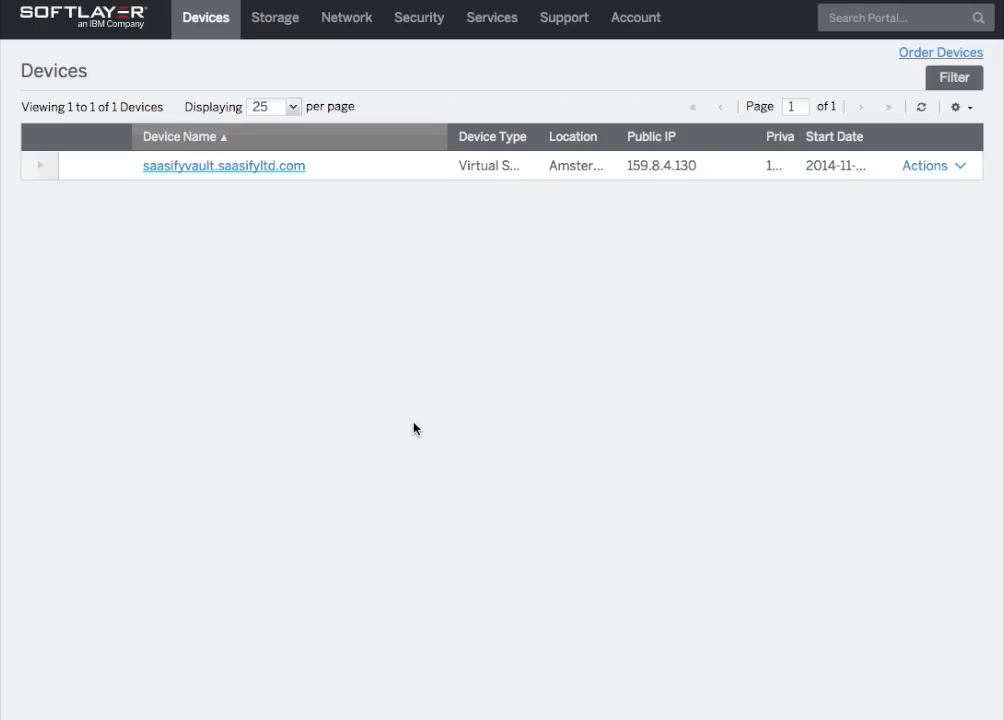
mouse_move(110, 40)
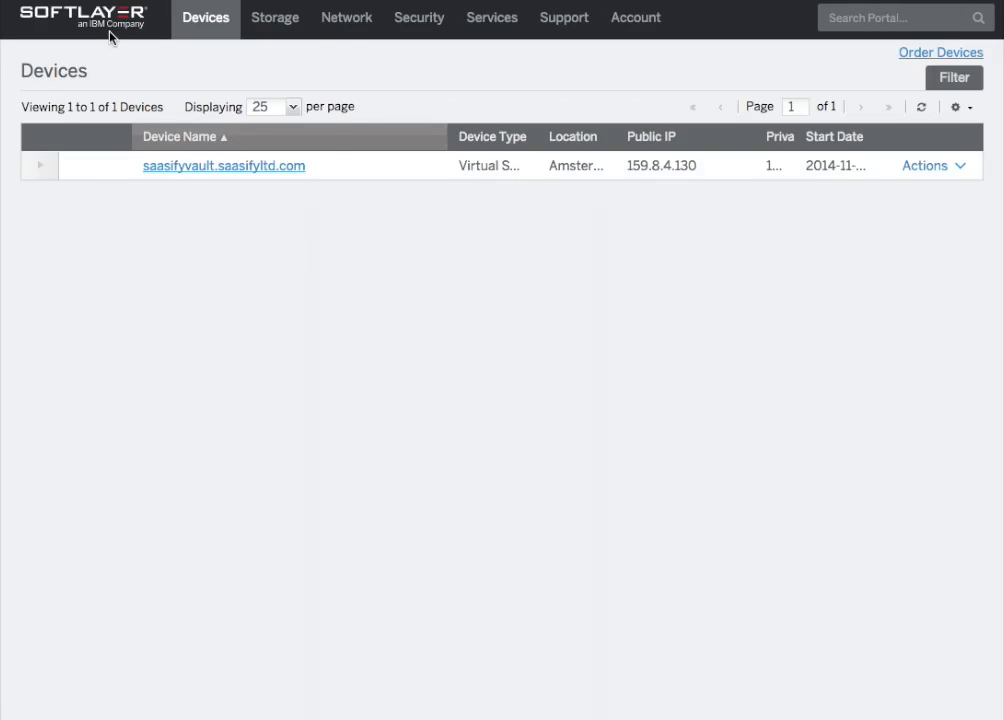
click(564, 16)
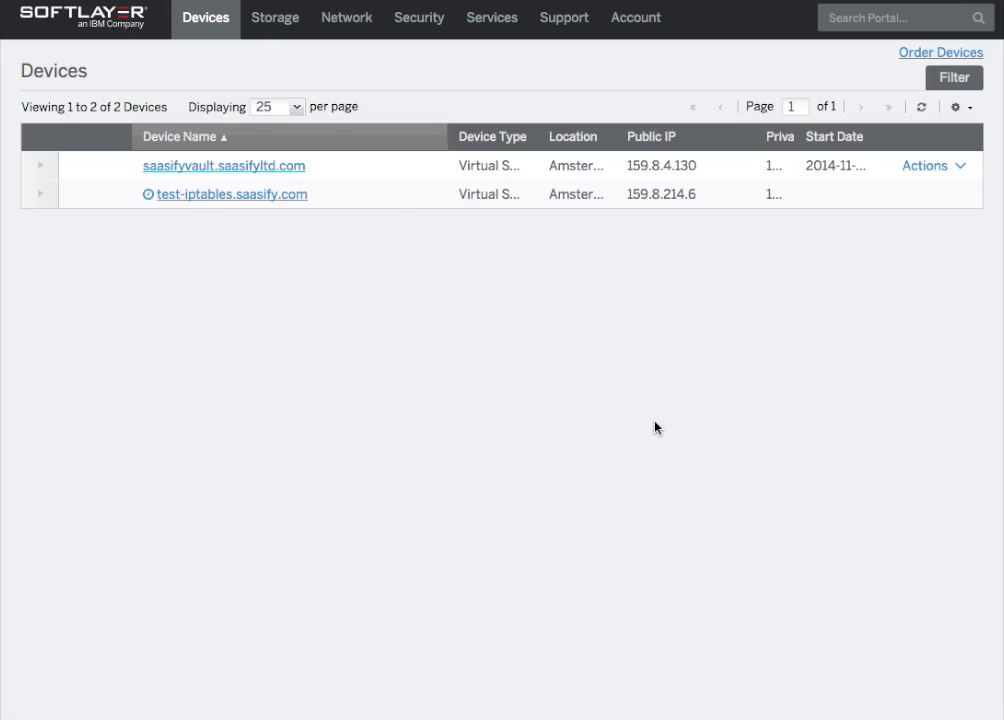
mouse_move(210, 210)
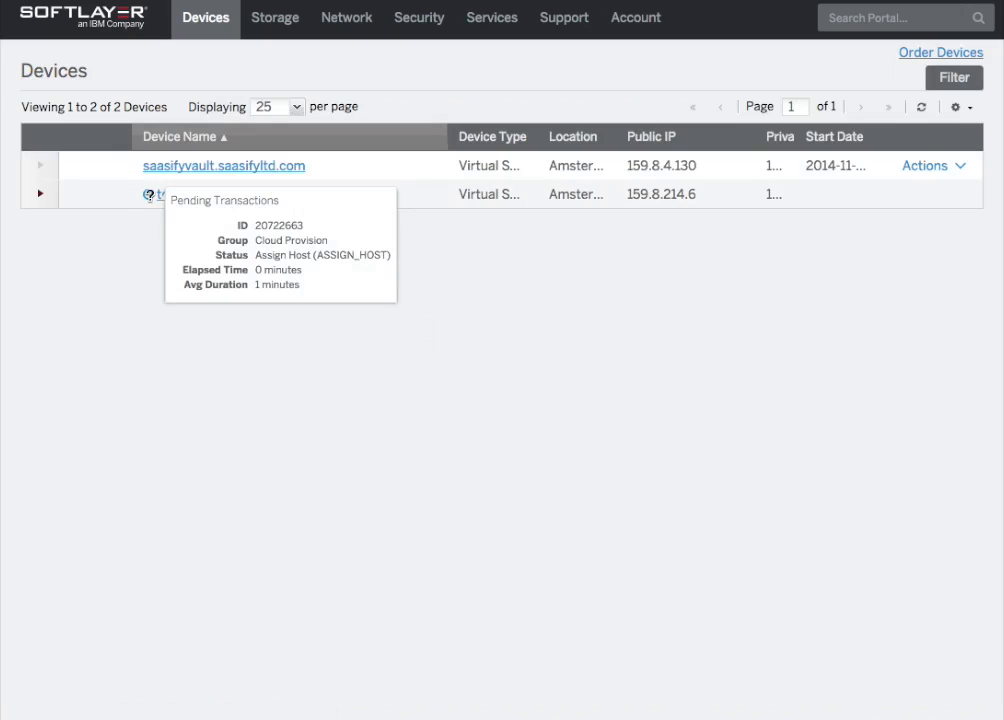
mouse_move(580, 316)
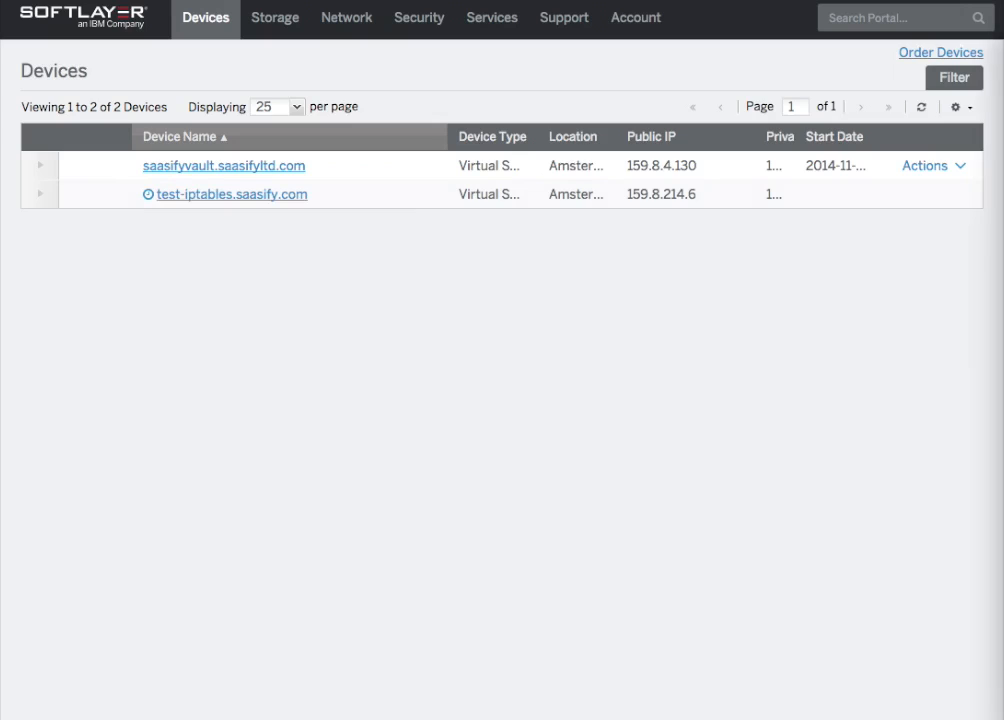
mouse_move(950, 156)
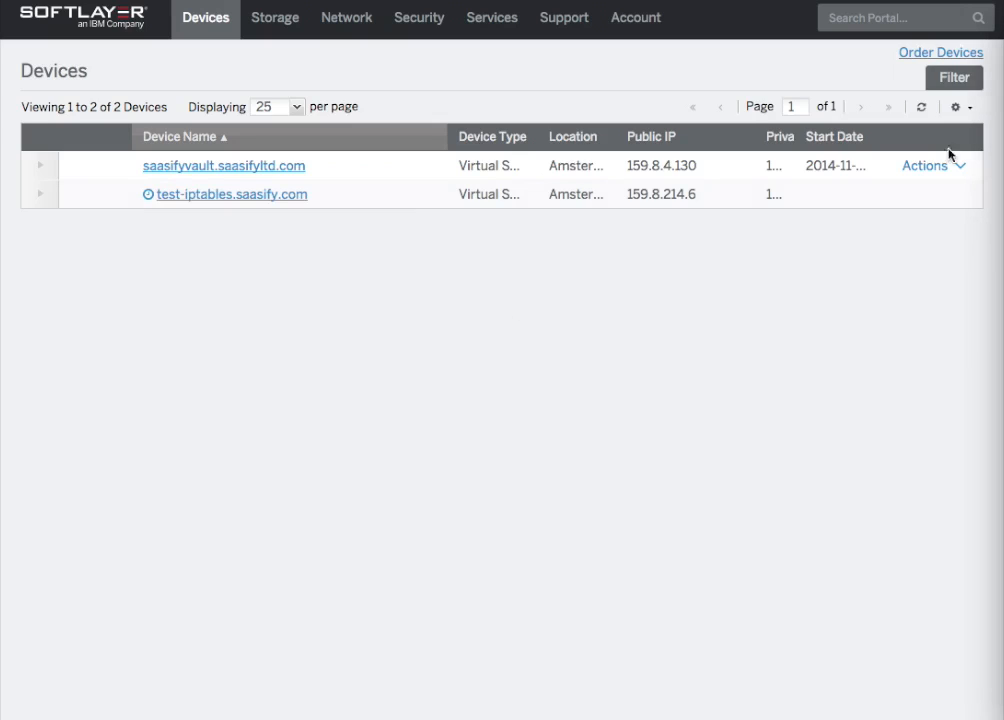
mouse_move(950, 156)
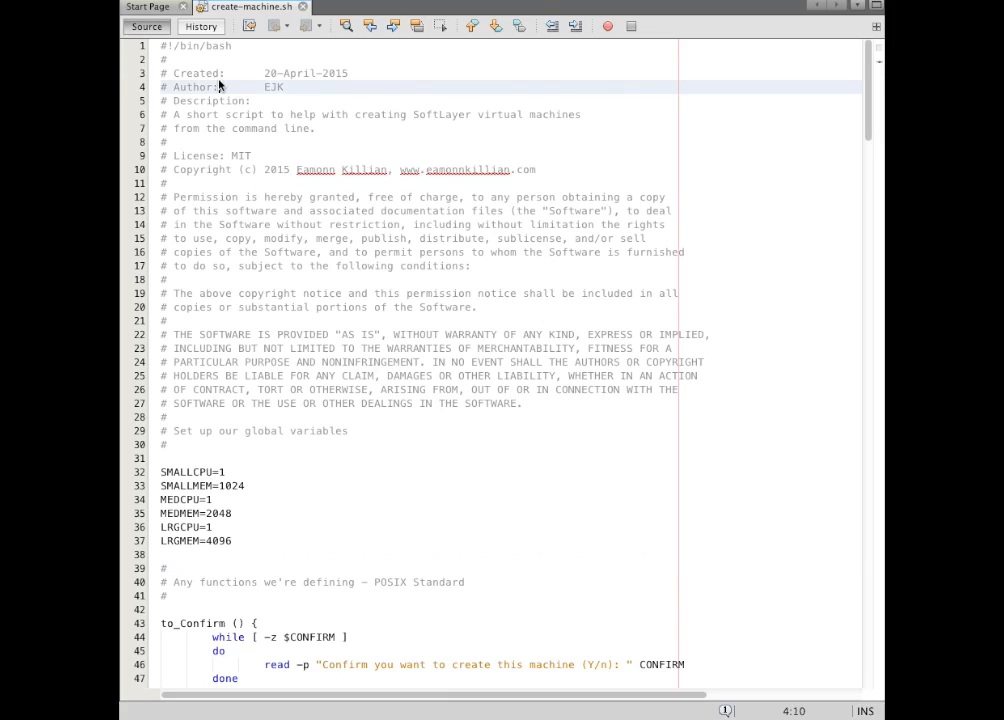
mouse_move(278, 72)
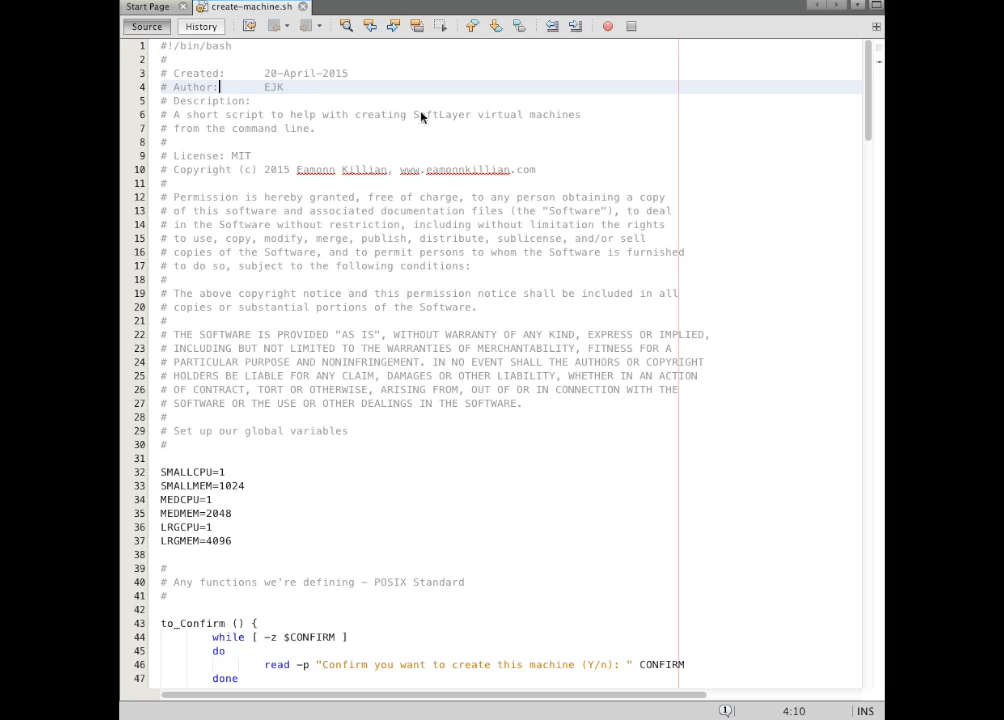
mouse_move(420, 116)
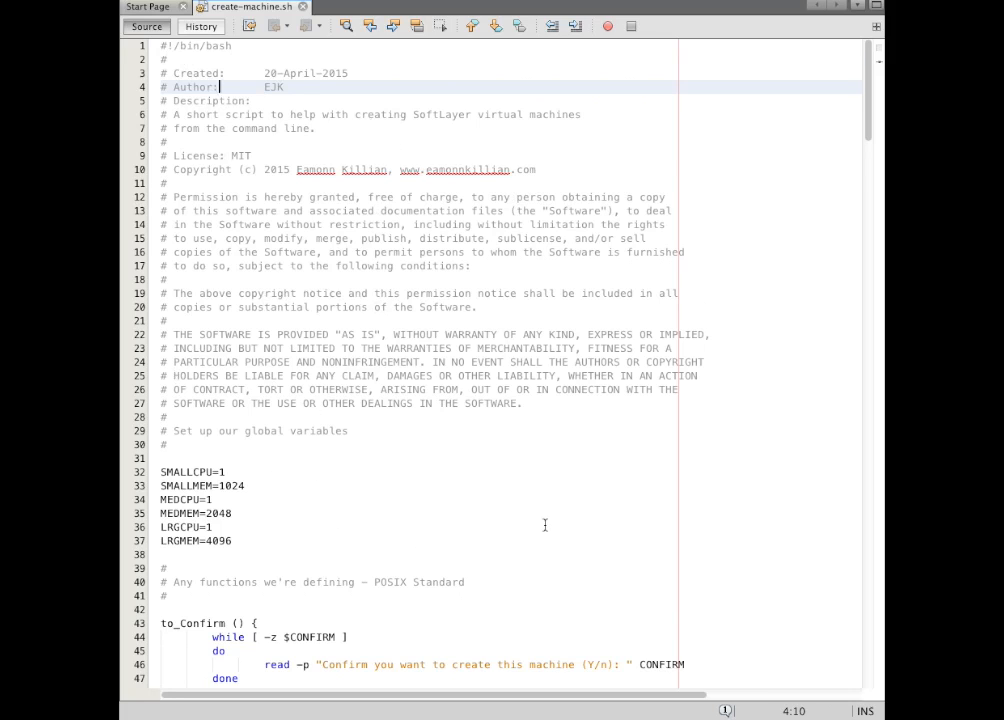
Start an XLRGCPU=16 variable line directly beneath the LRGMEM=4096 setting.
scroll(down, 3)
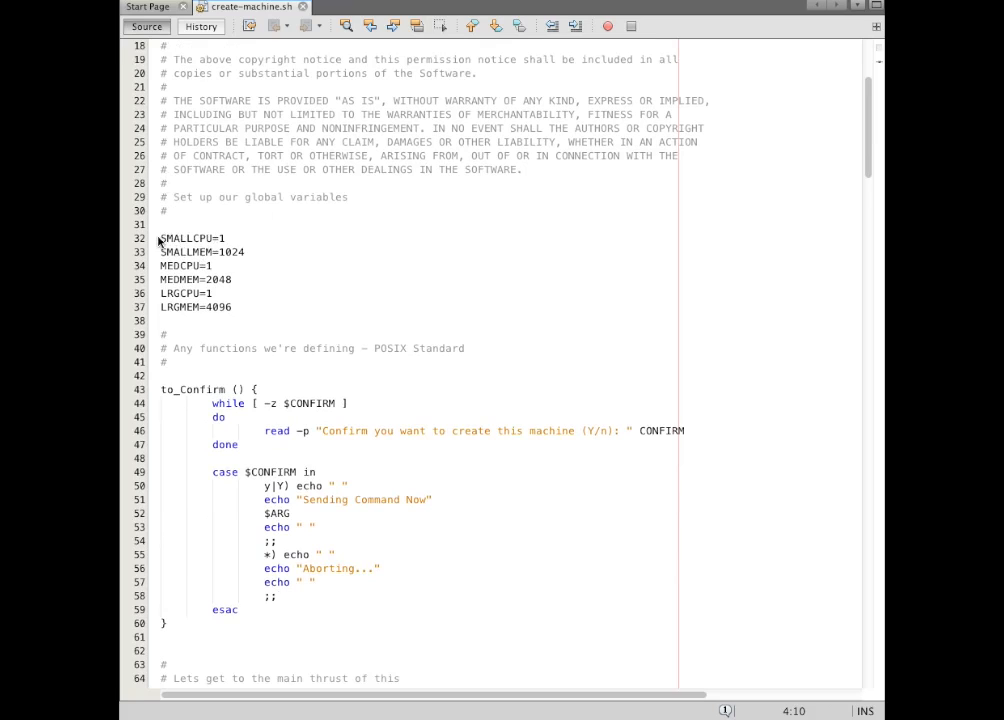
mouse_move(164, 242)
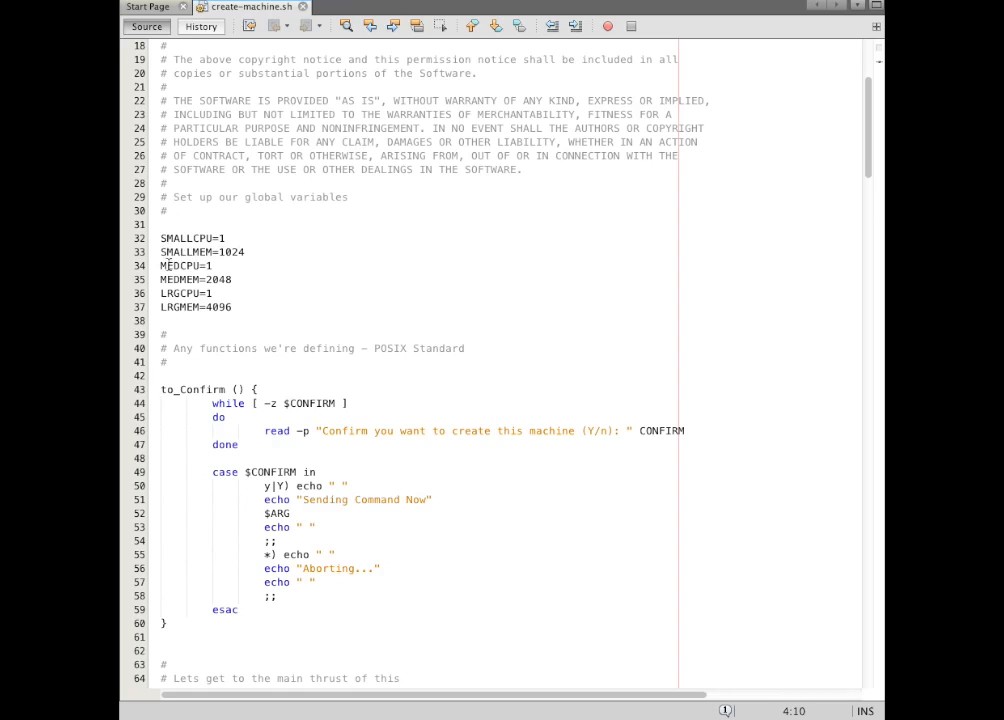
click(240, 308)
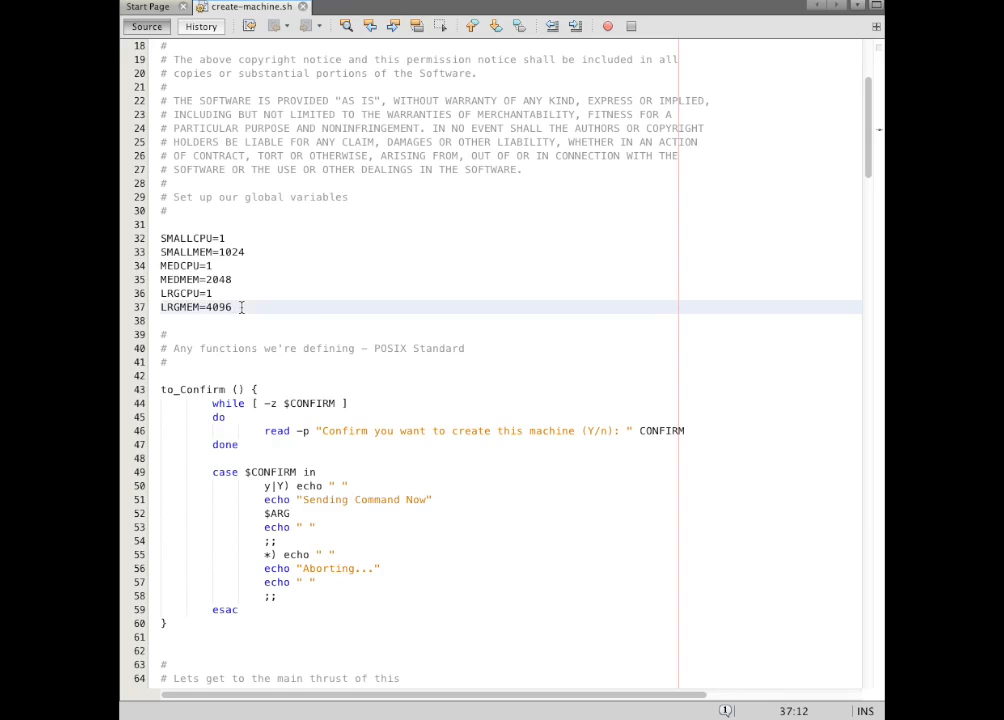
text(XLRG)
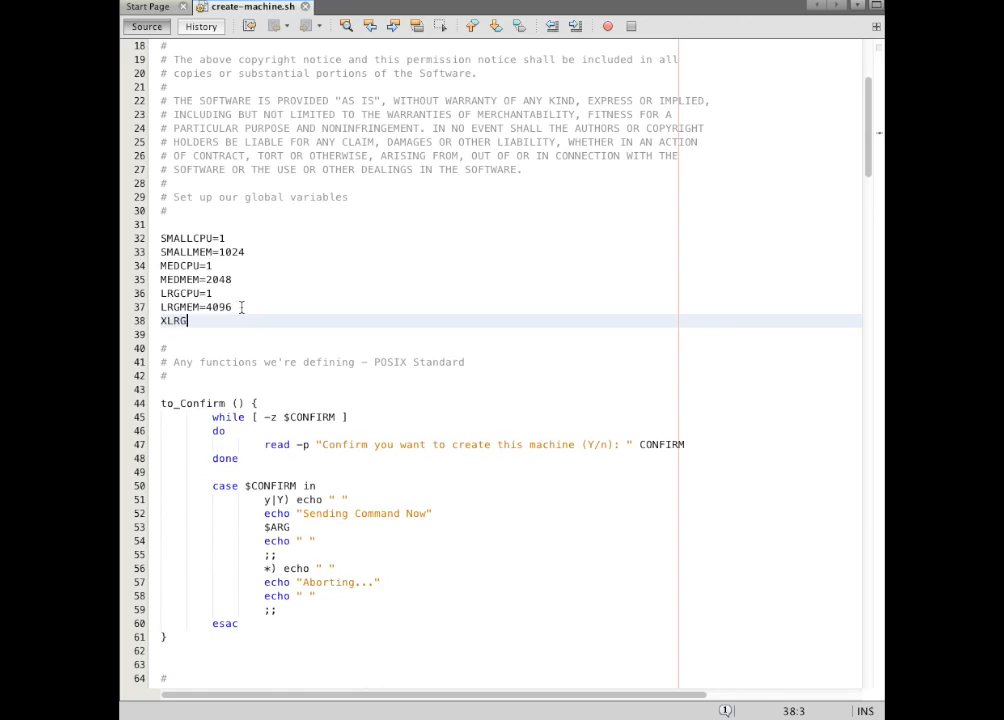
text(CP)
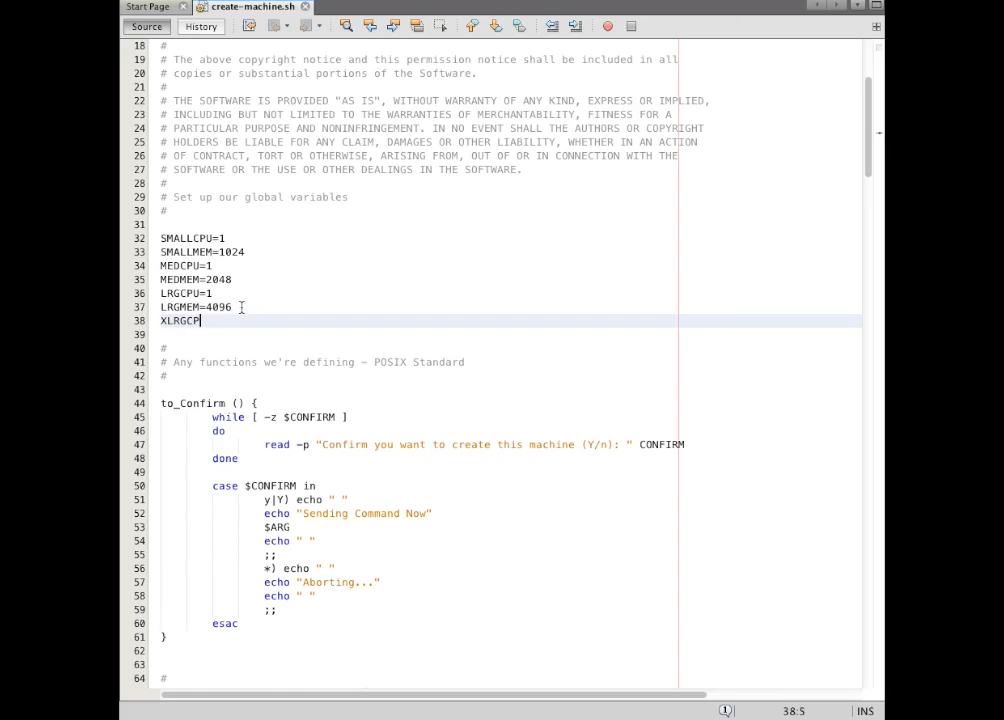
text(U=)
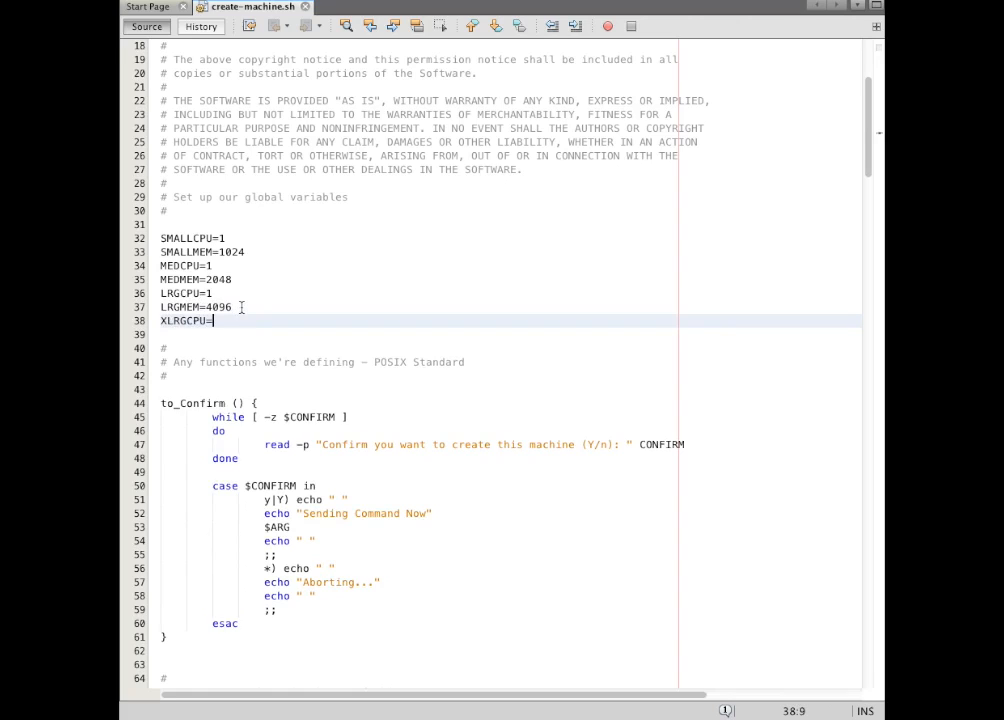
text(16)
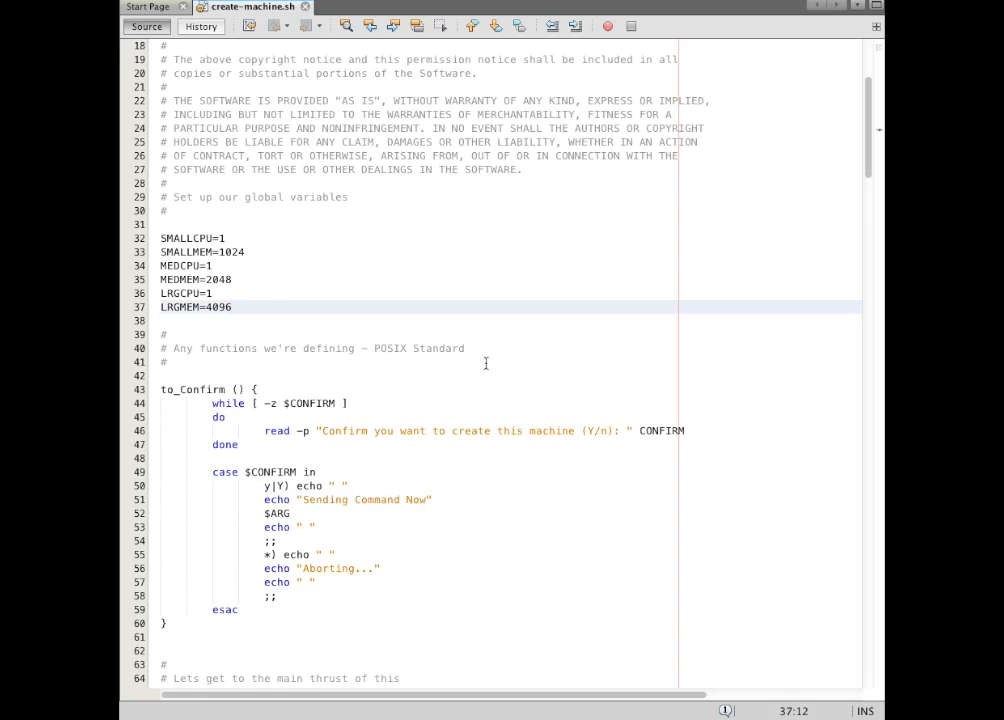
Review the to_Confirm function and the hostname and domainname prompt loops.
scroll(down, 3)
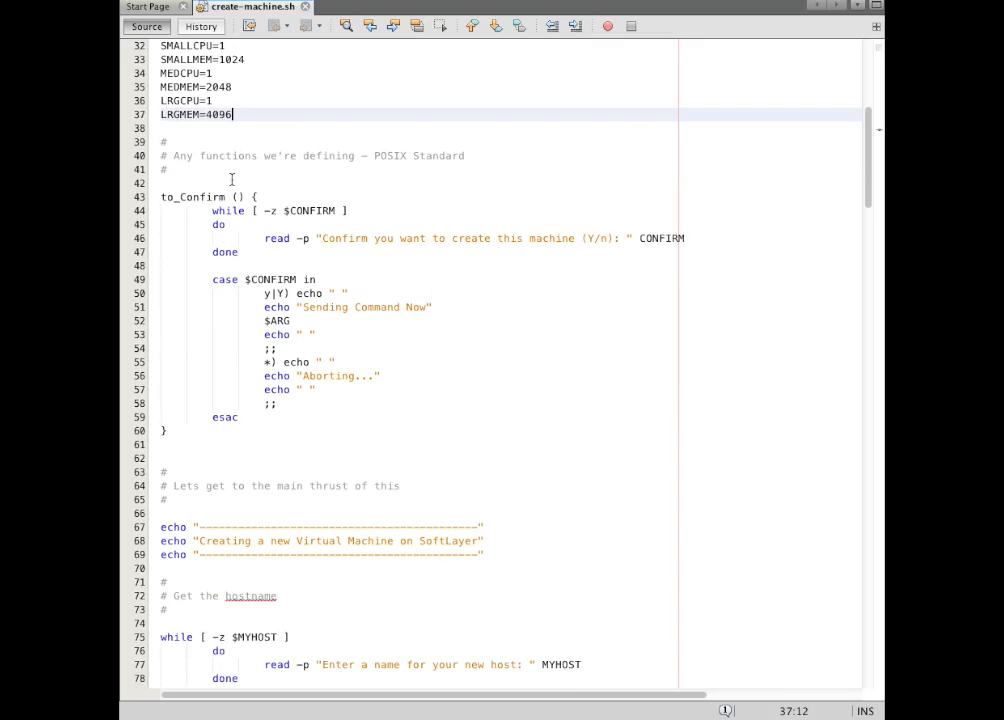
mouse_move(420, 344)
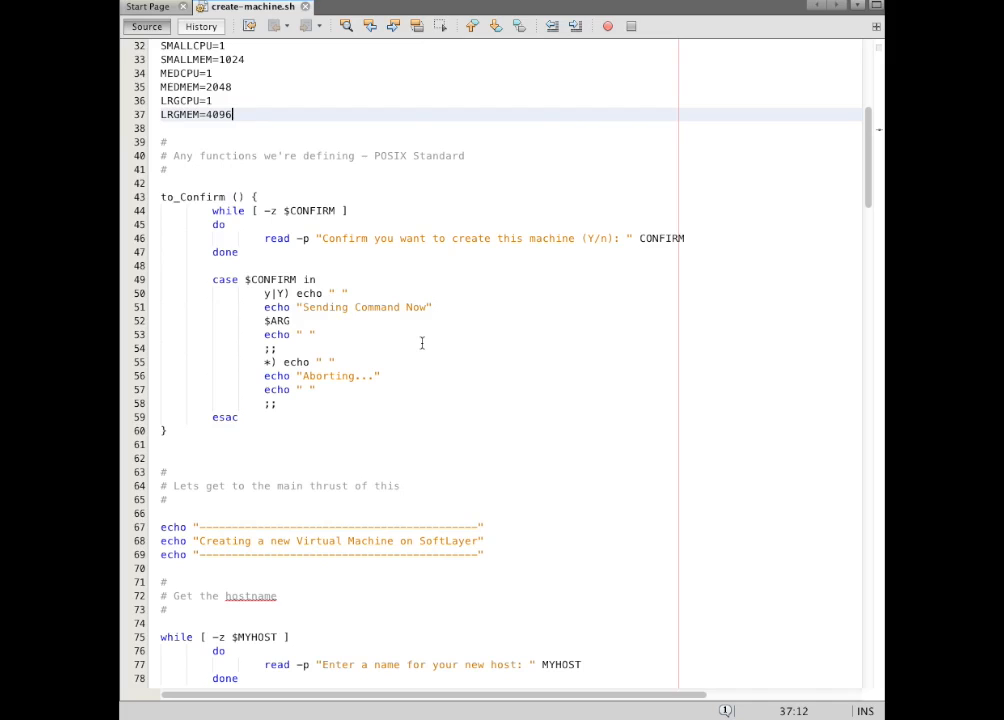
click(268, 320)
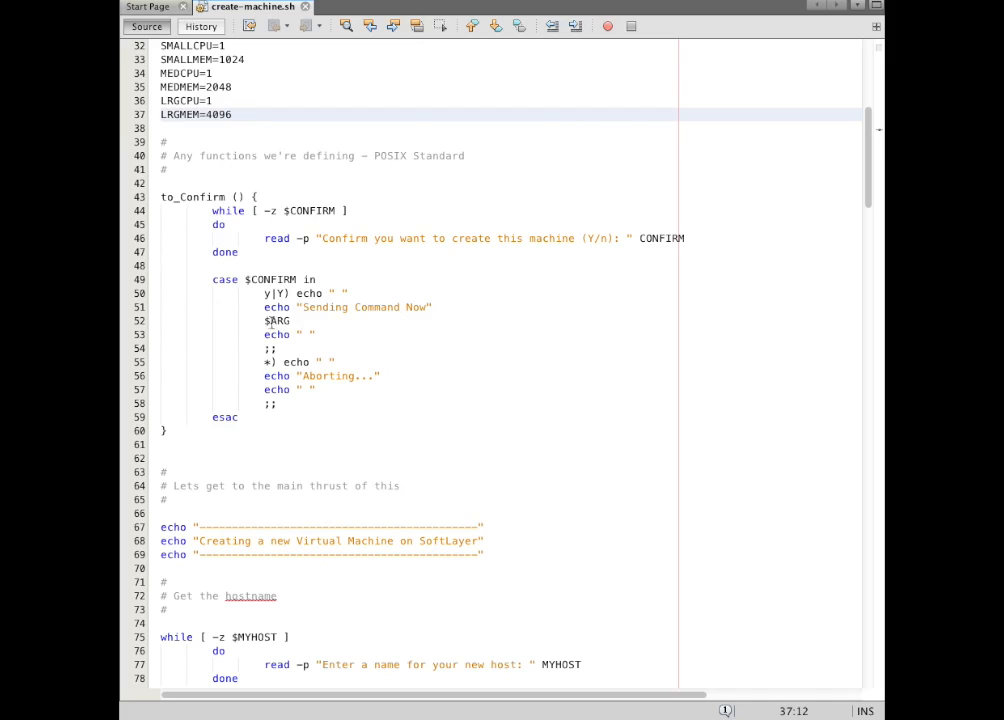
click(290, 320)
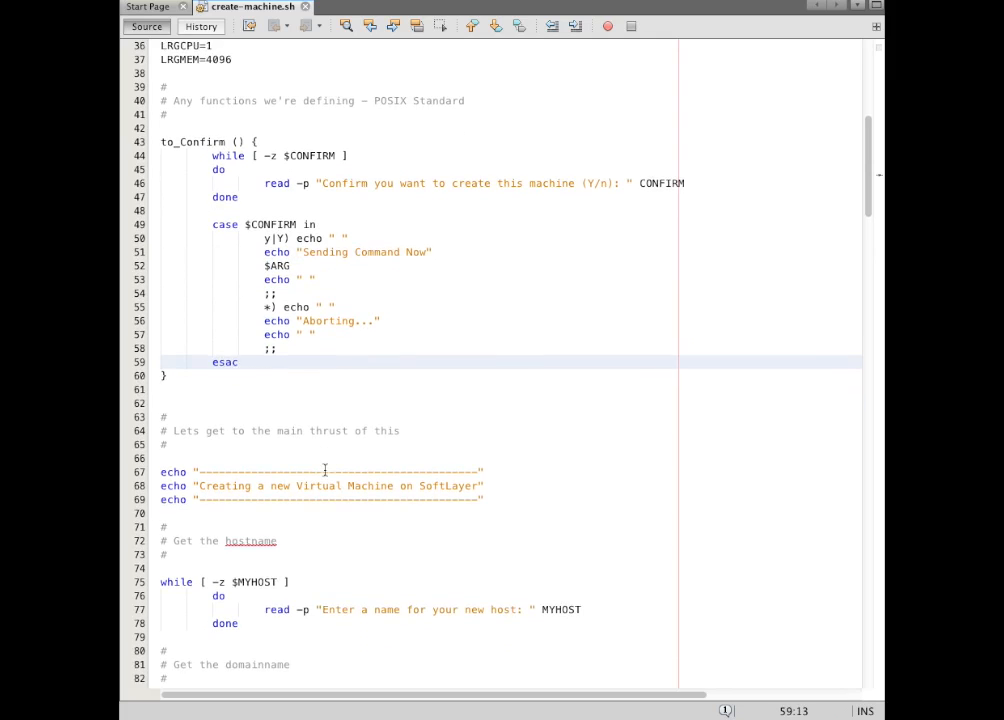
scroll(down, 3)
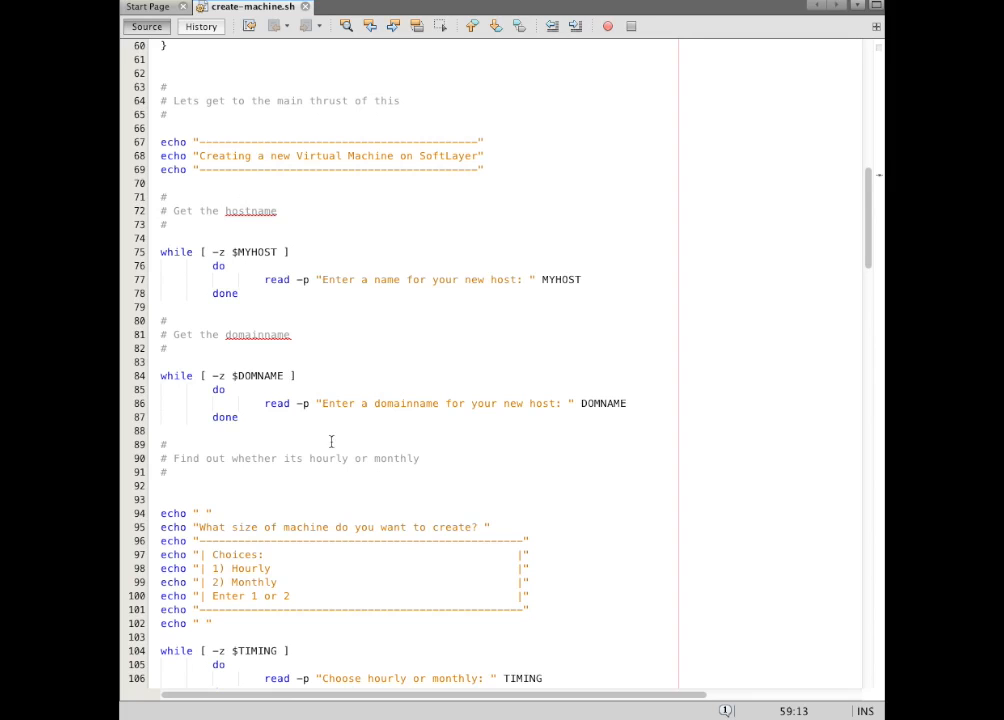
mouse_move(566, 520)
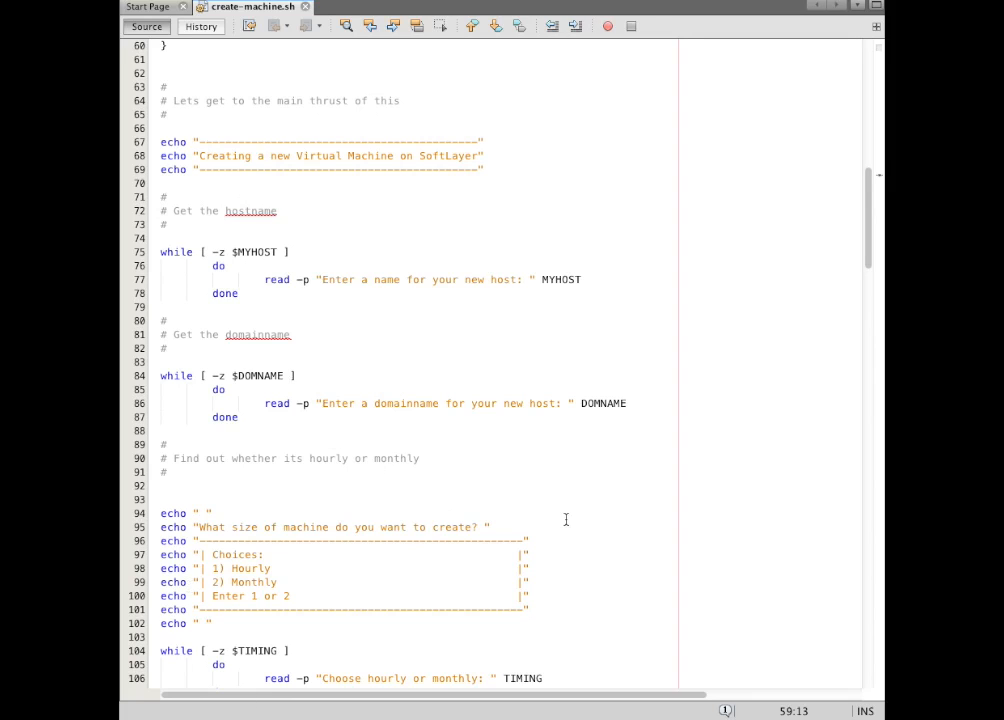
scroll(up, 3)
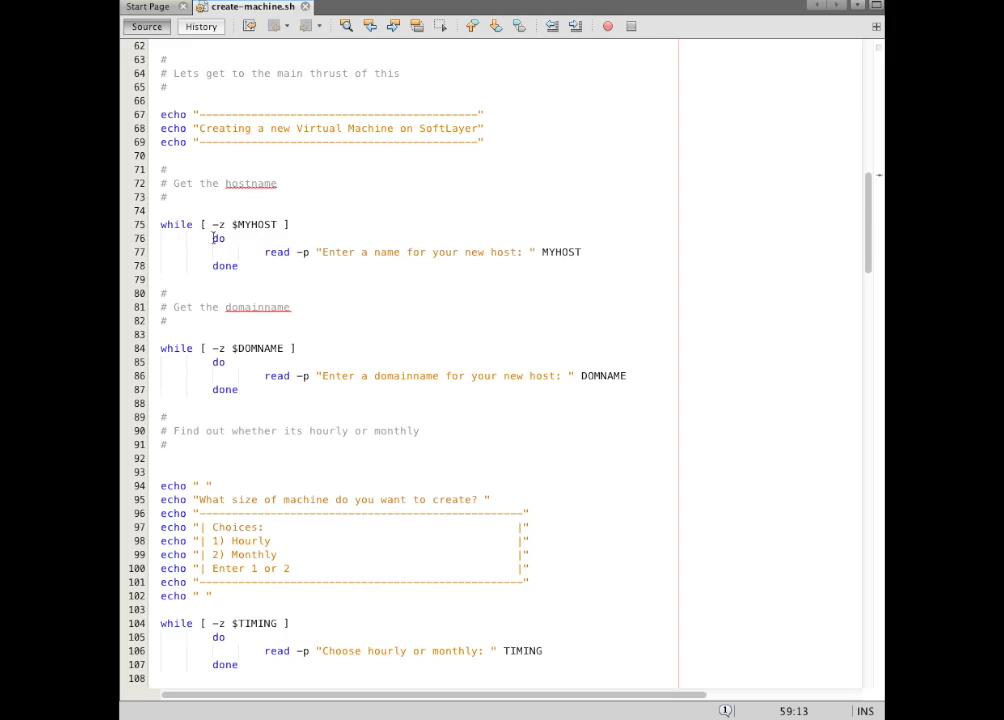
mouse_move(330, 320)
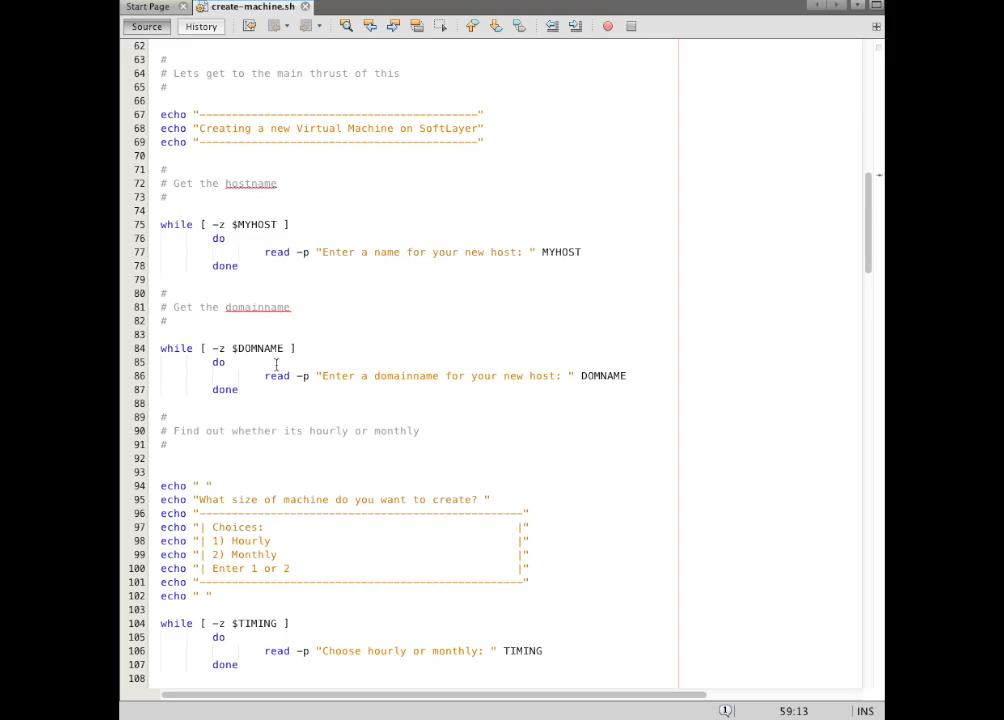
Scroll through the timing, size, OS and datacenter prompts to the final SoftLayer CLI create commands.
scroll(down, 3)
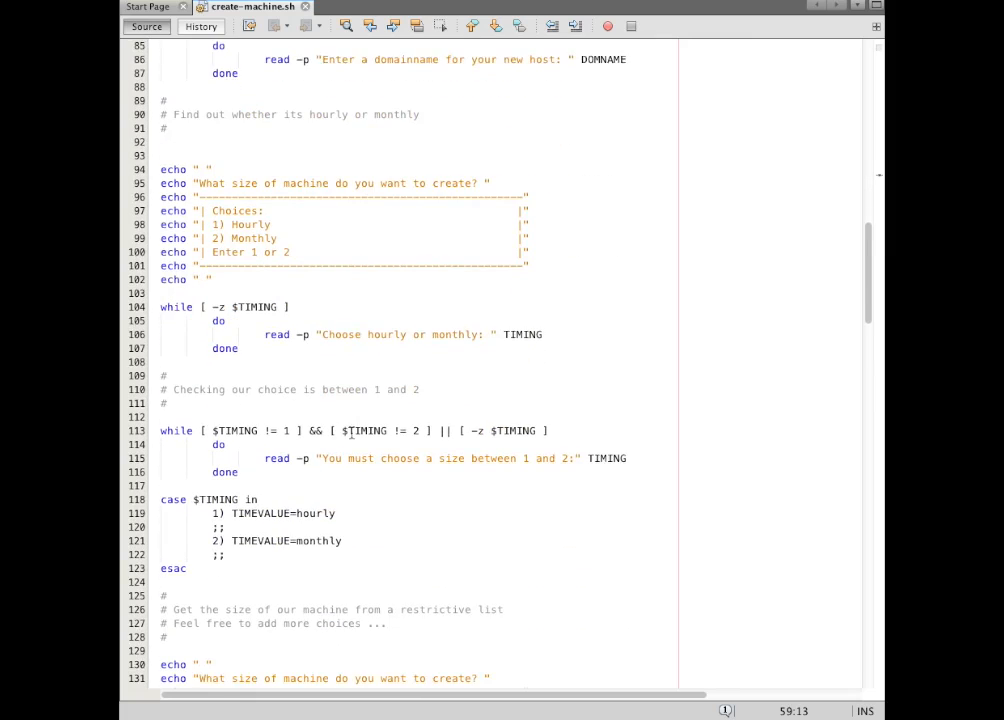
scroll(down, 3)
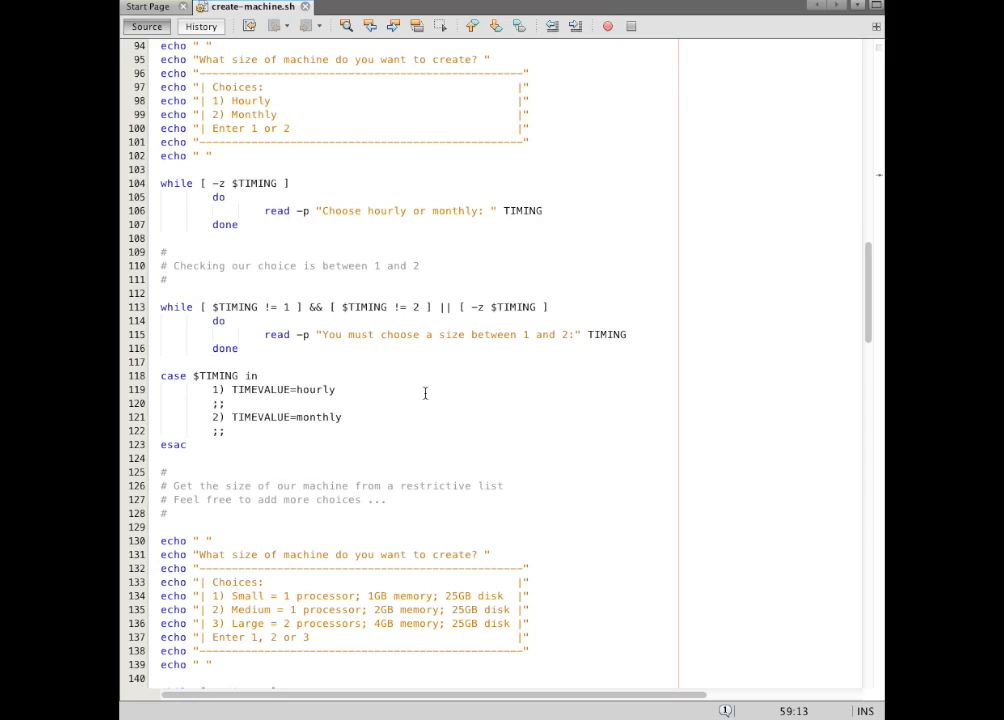
scroll(down, 3)
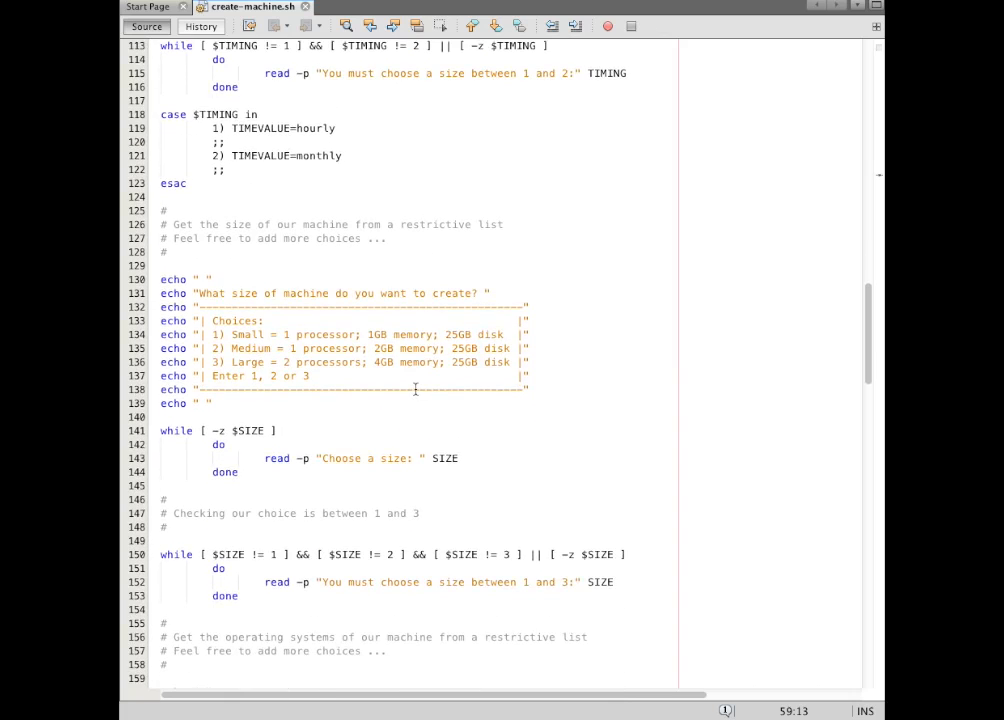
scroll(down, 3)
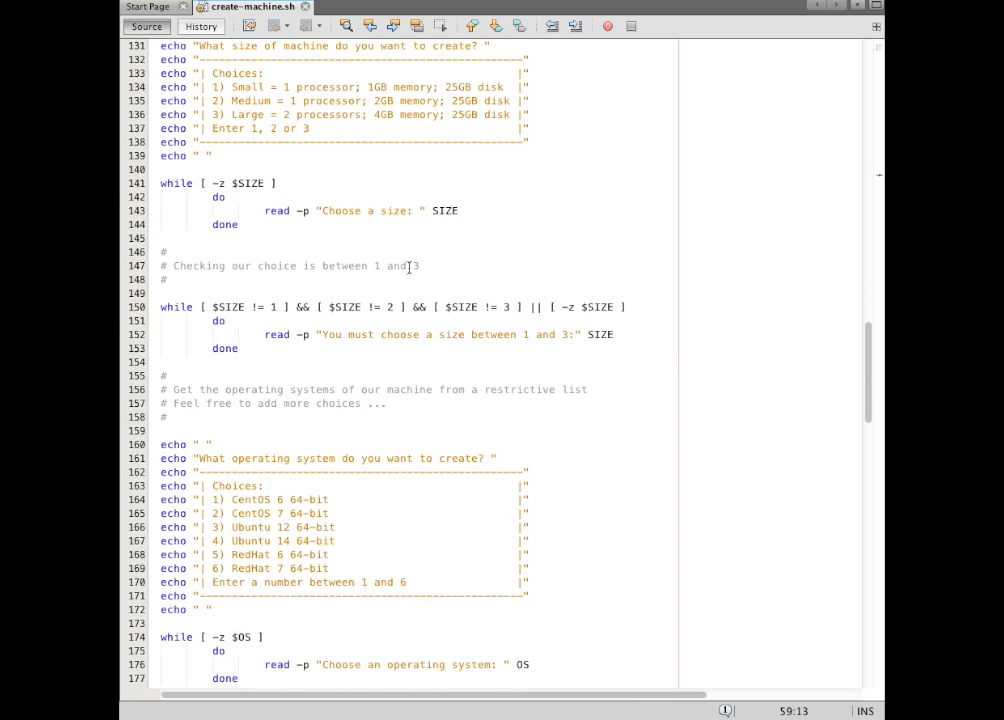
scroll(down, 3)
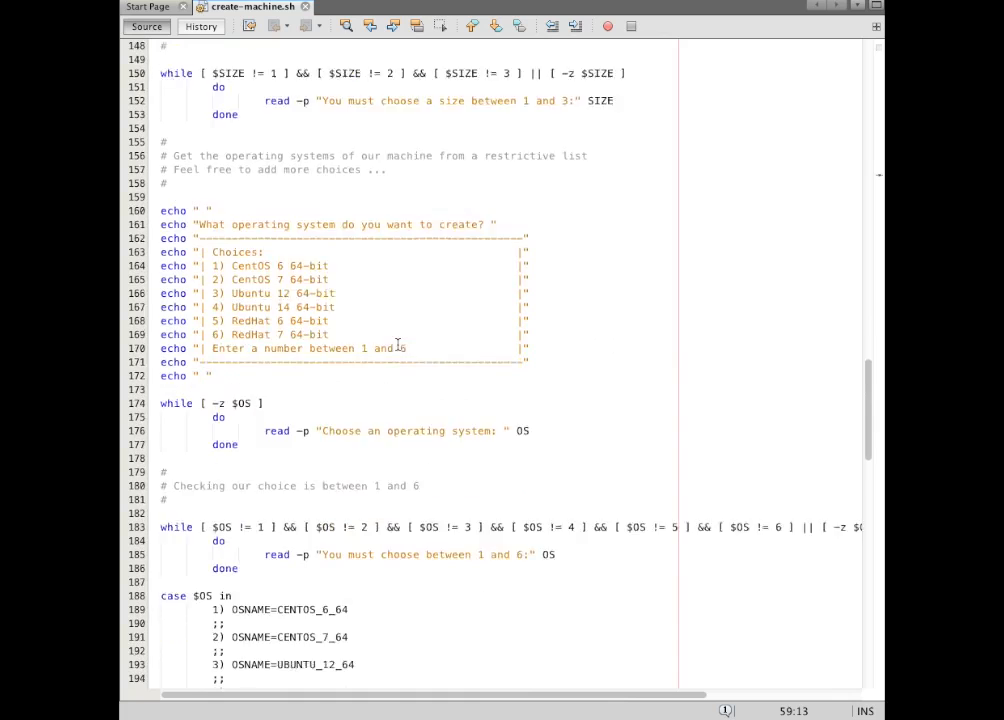
scroll(down, 3)
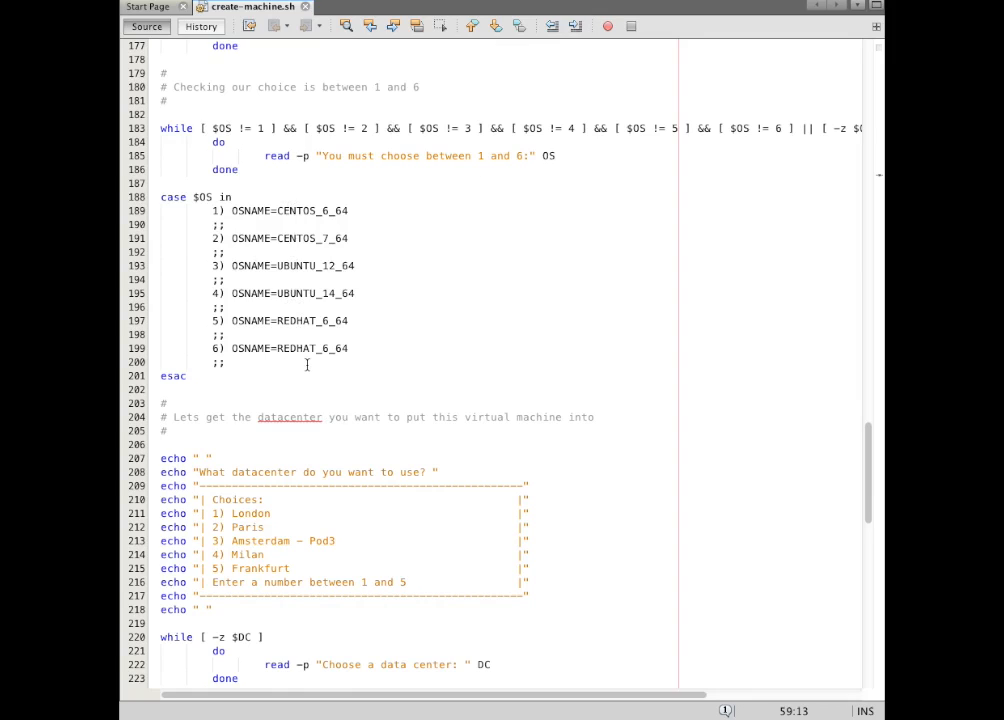
scroll(down, 3)
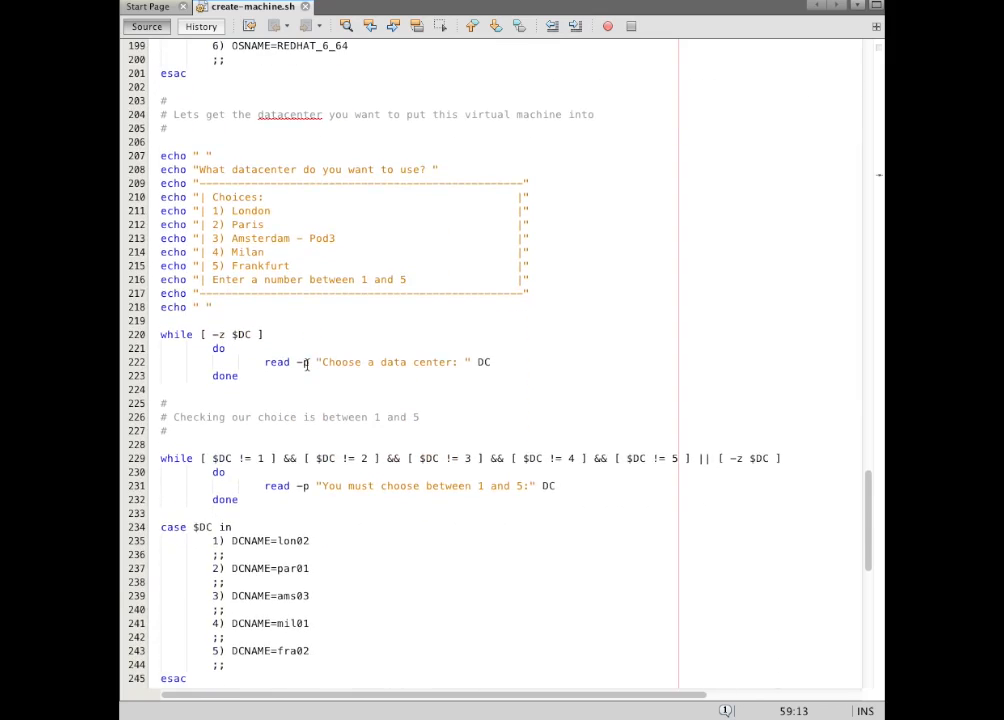
scroll(down, 3)
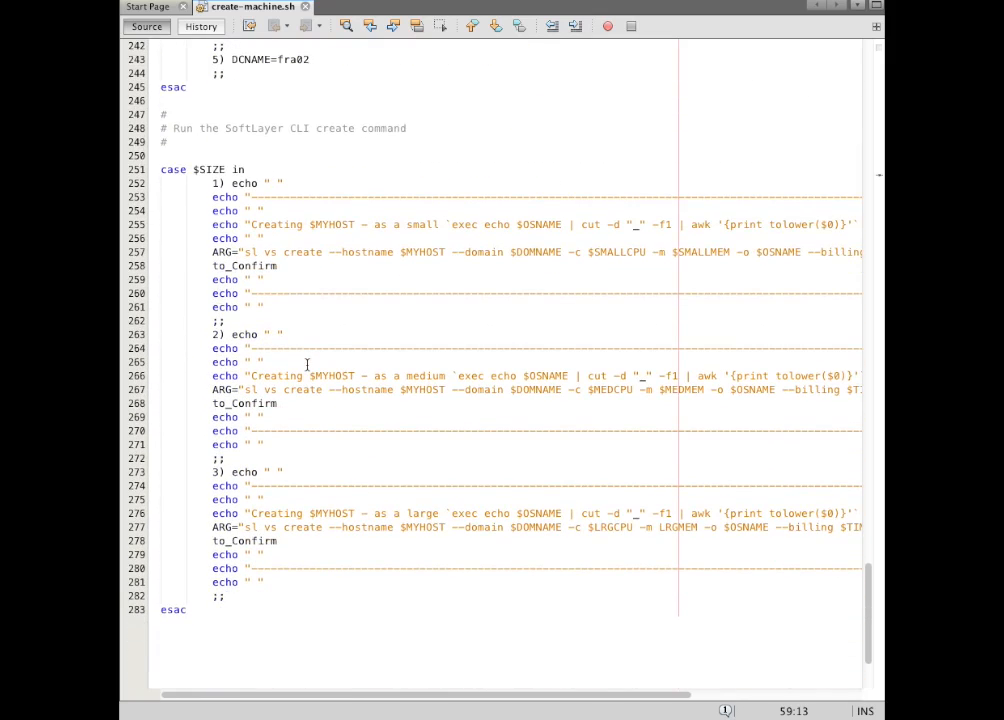
click(250, 252)
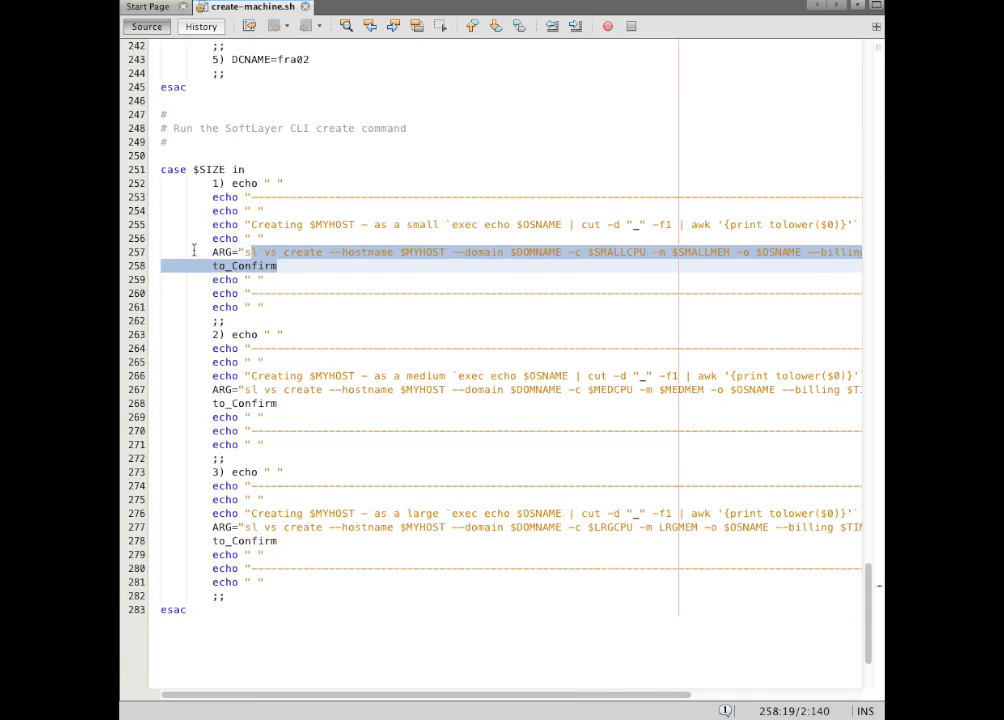
click(250, 252)
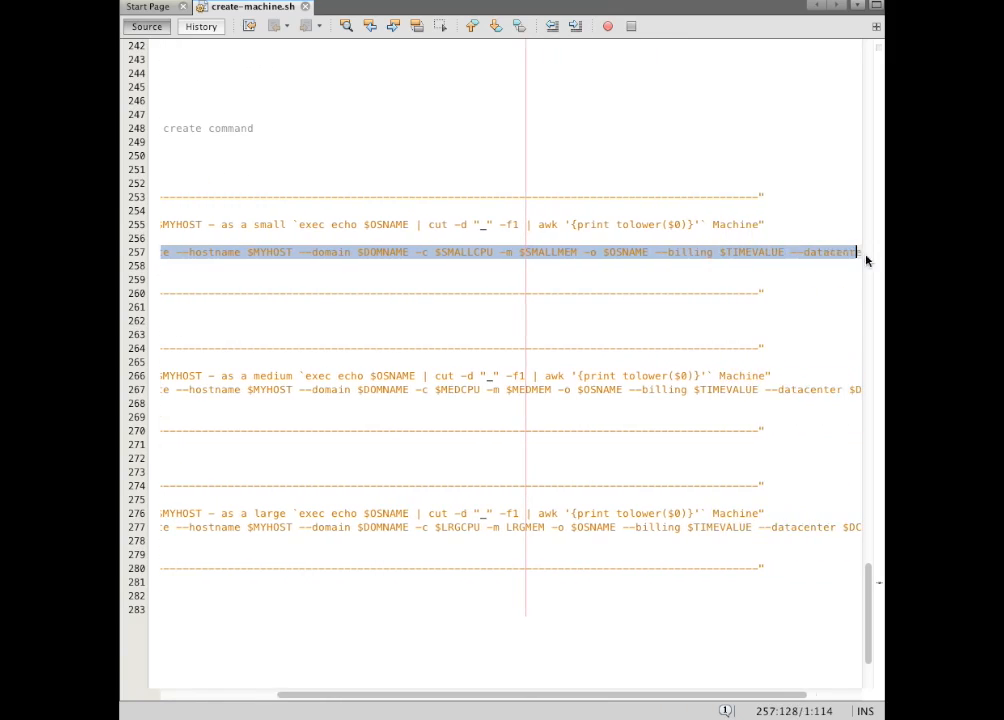
scroll(right, 3)
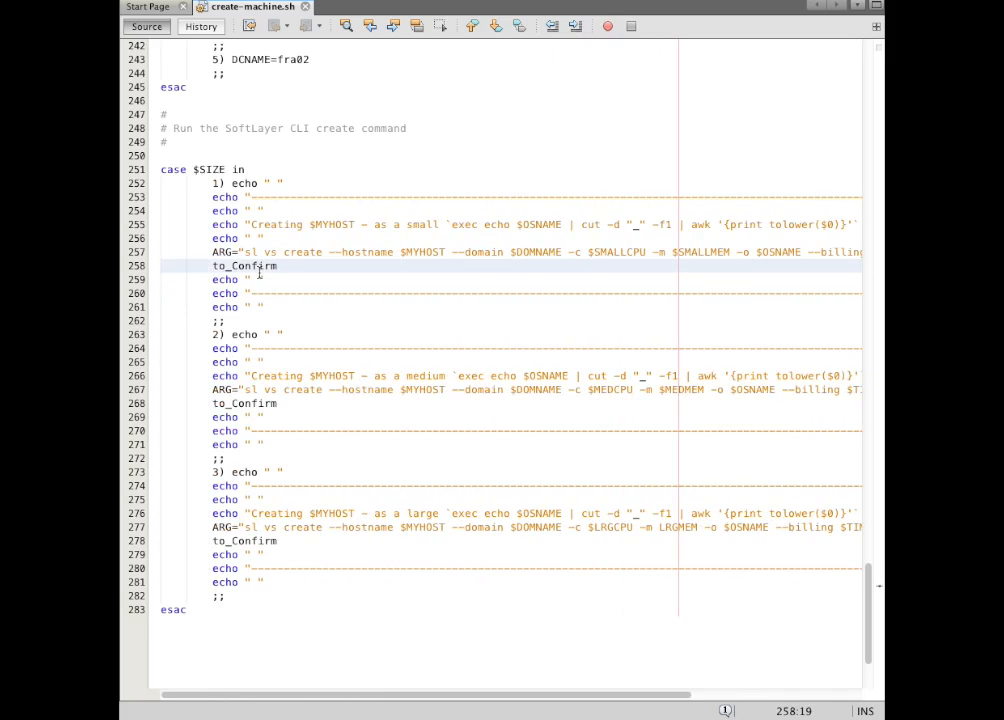
double_click(244, 264)
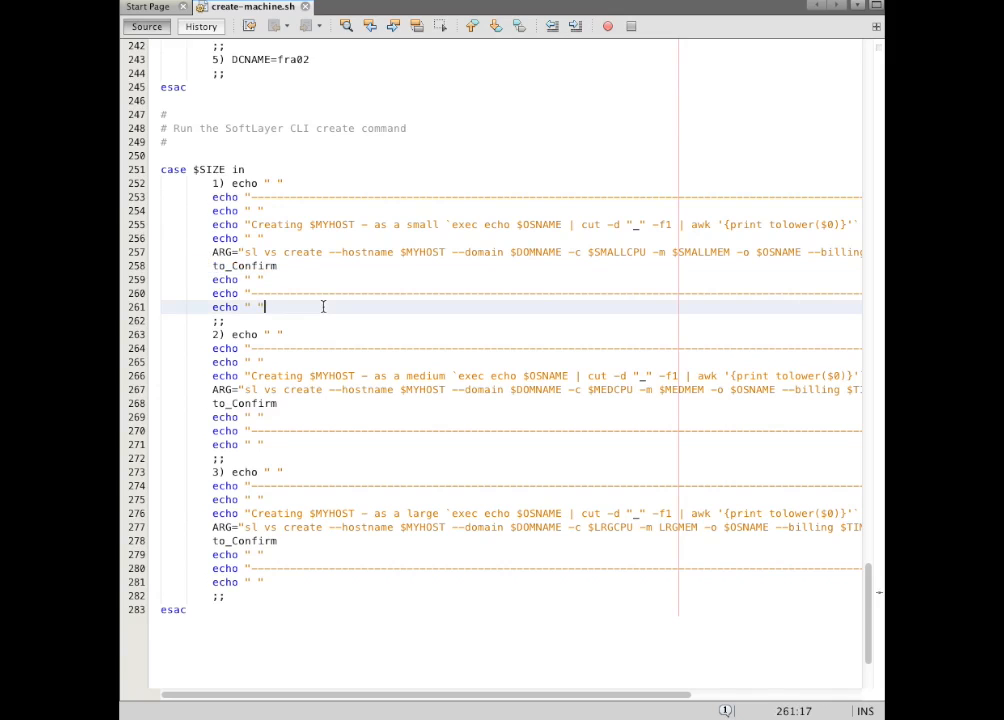
mouse_move(302, 268)
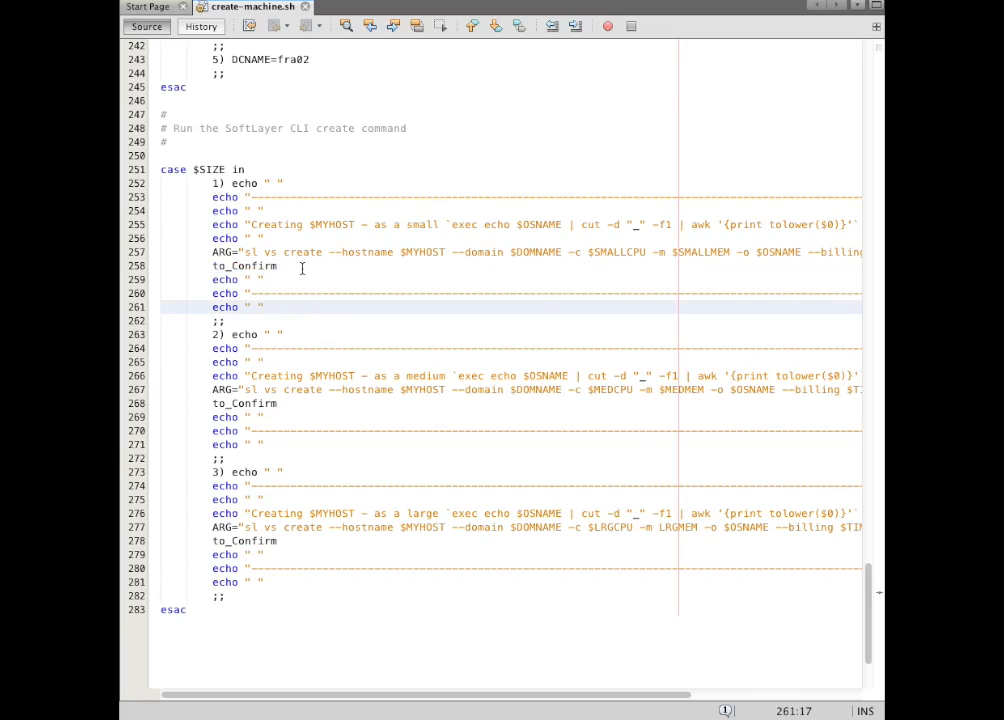
click(264, 306)
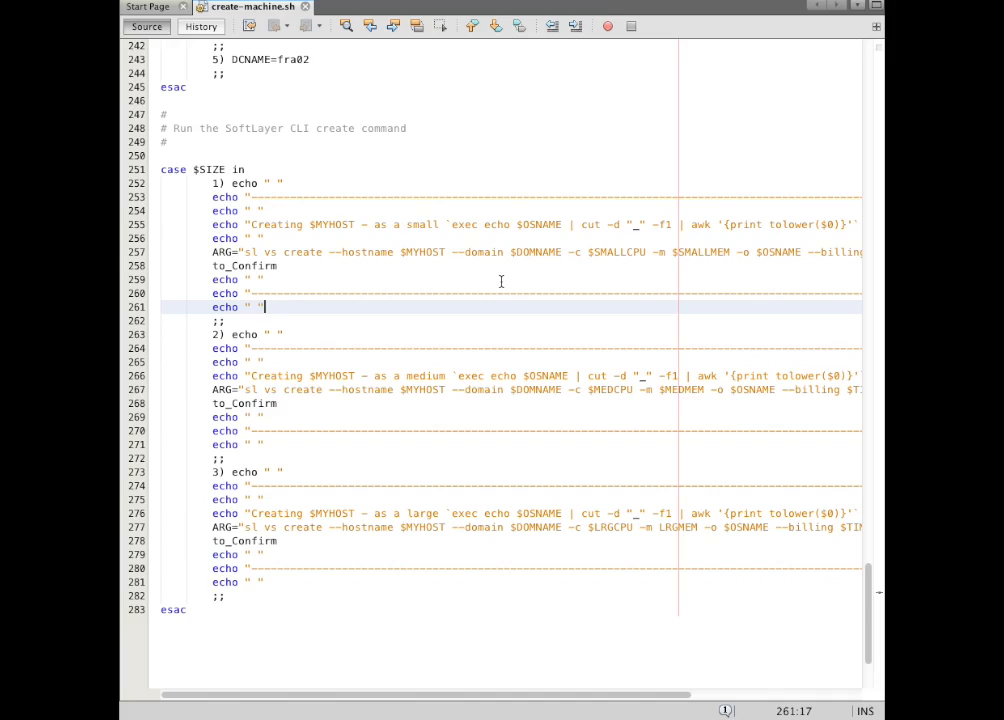
scroll(up, 3)
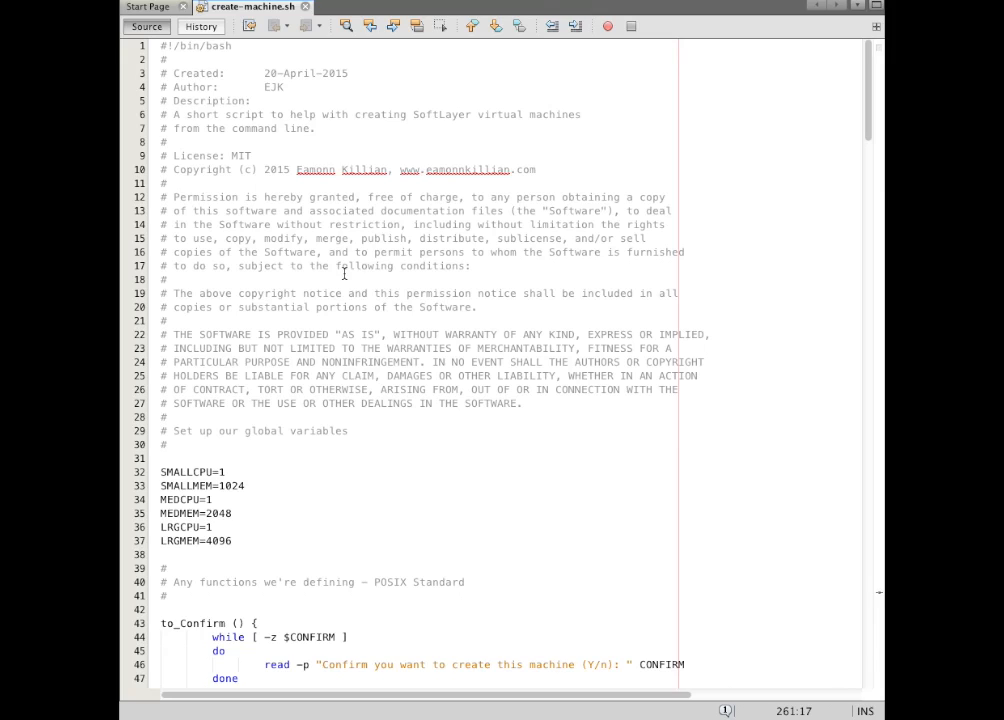
mouse_move(472, 264)
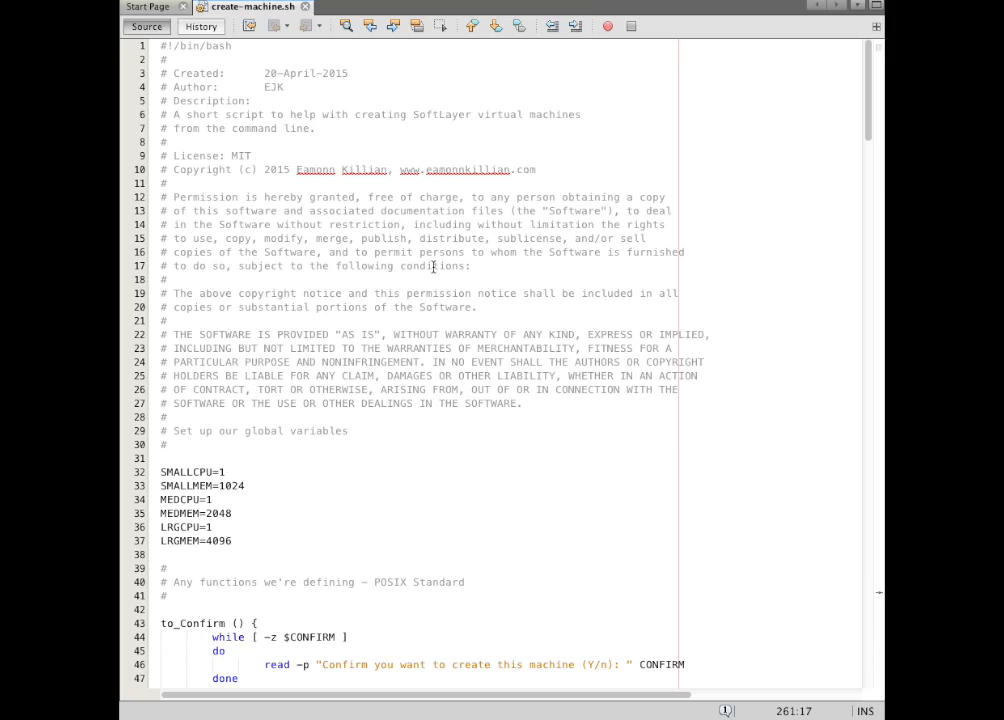
mouse_move(582, 400)
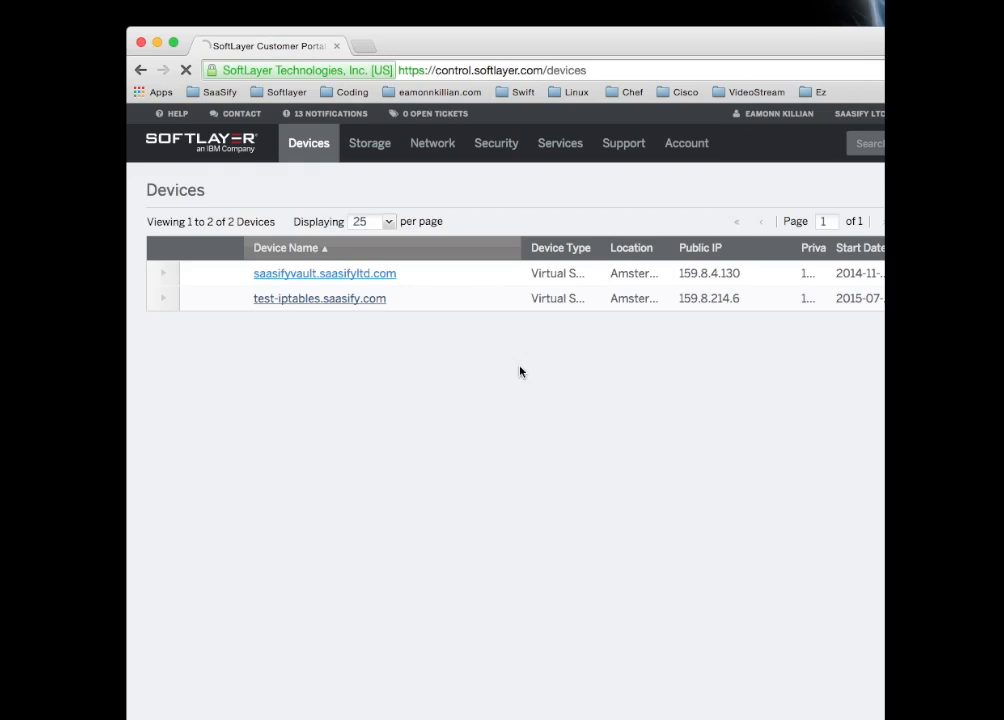
Show the test-iptables.saasify.com server's Passwords list with its CentOS root credential.
click(324, 272)
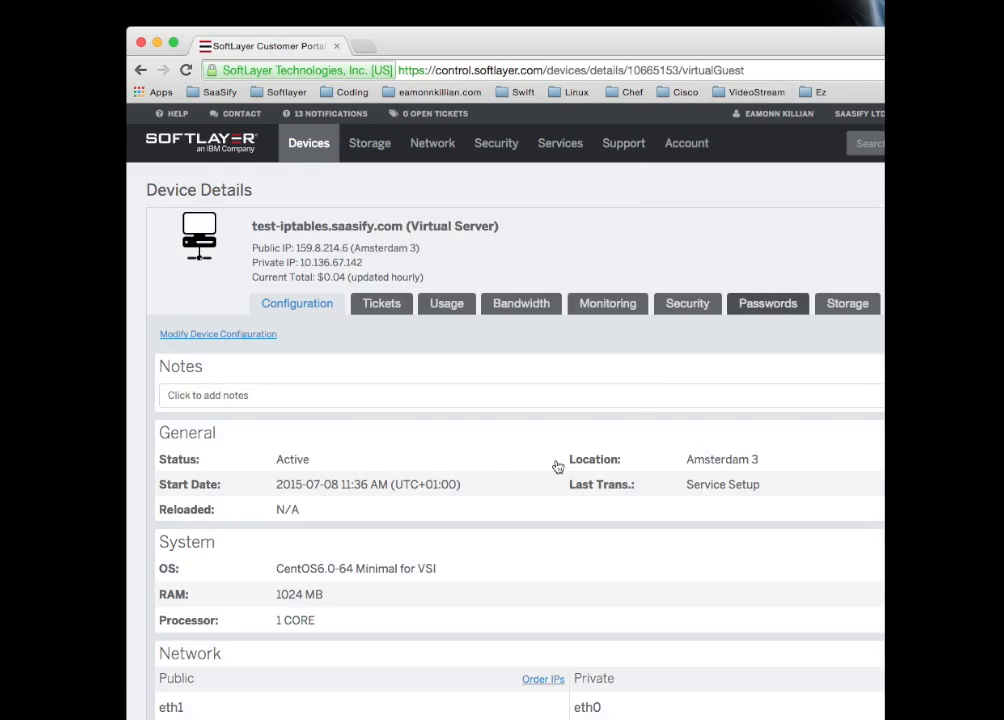
click(768, 304)
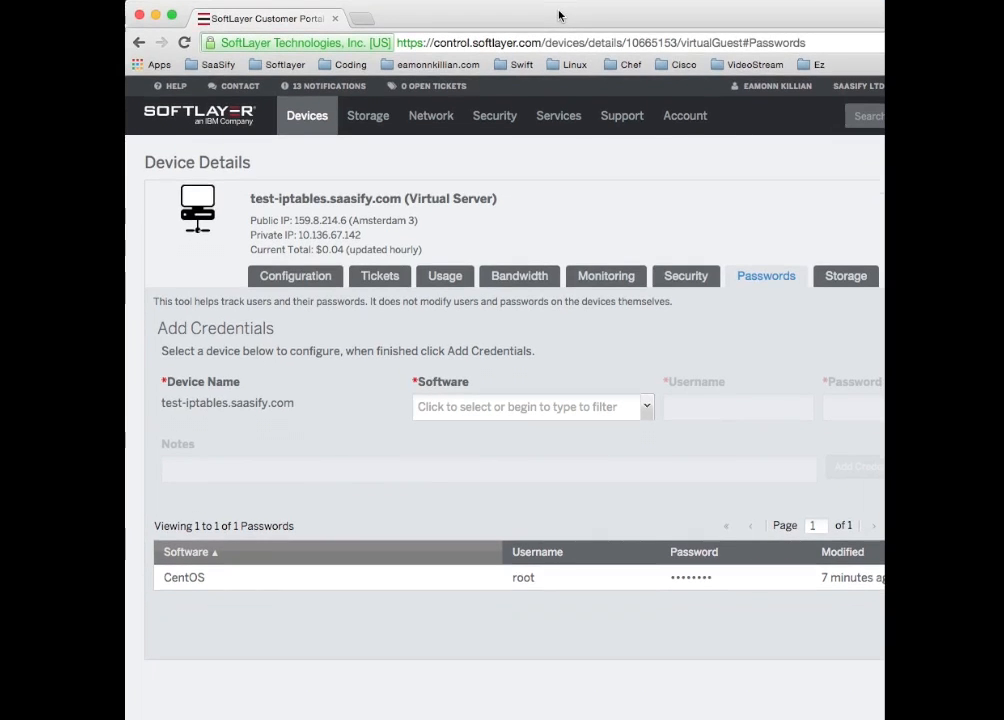
mouse_move(592, 544)
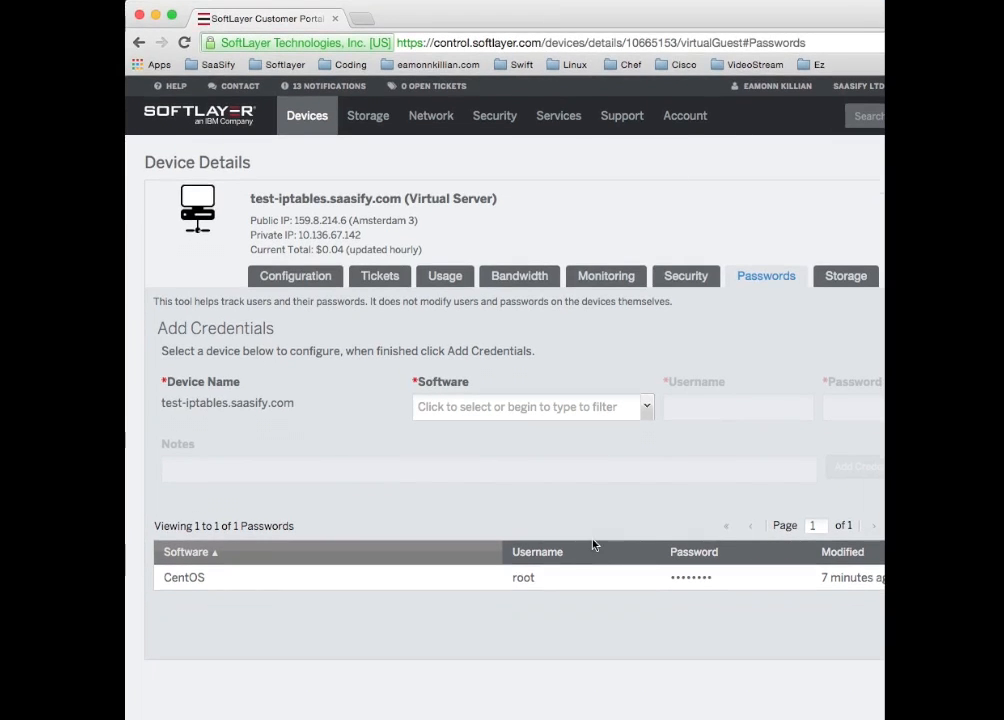